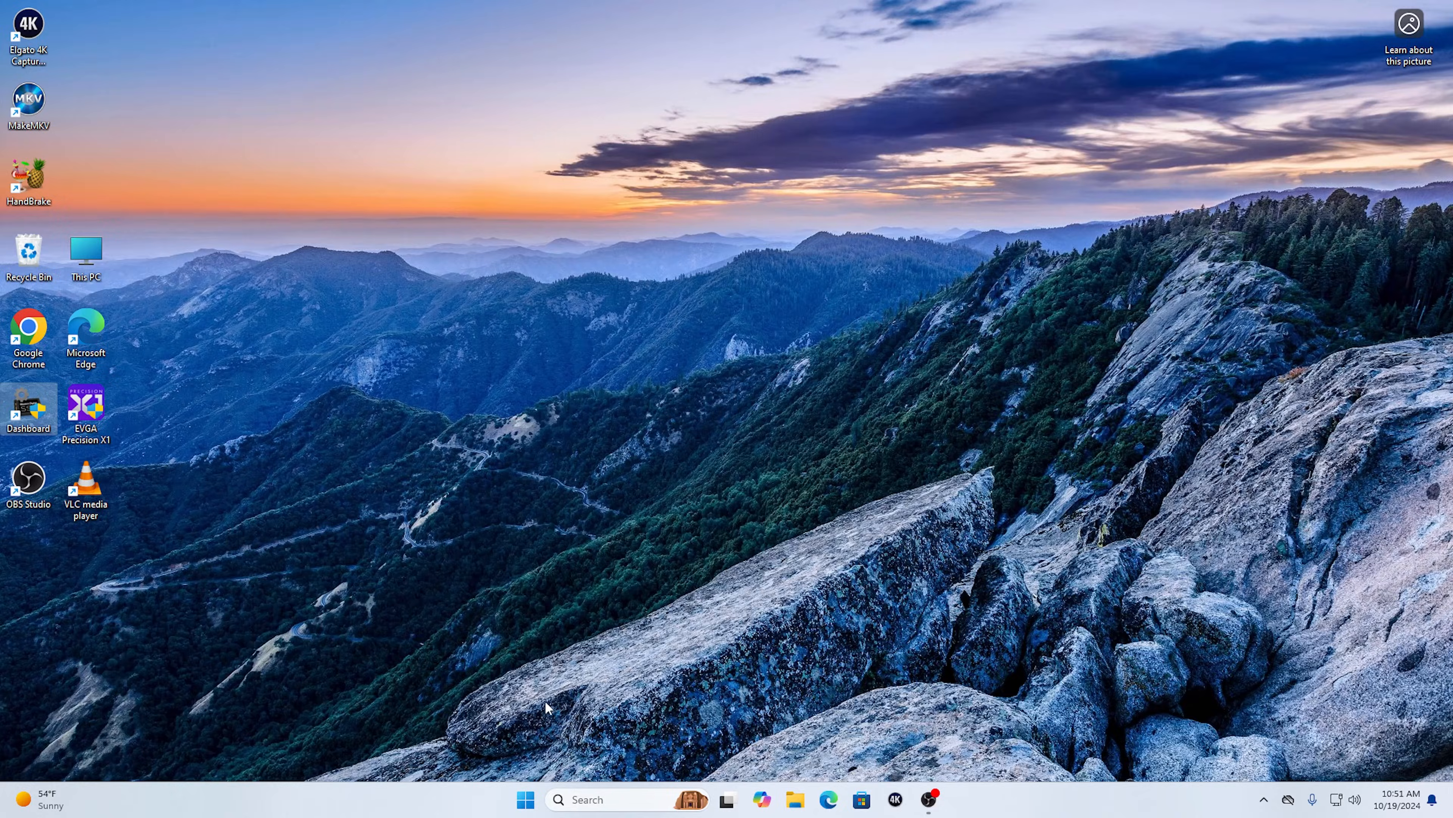
pyautogui.moveTo(525, 799)
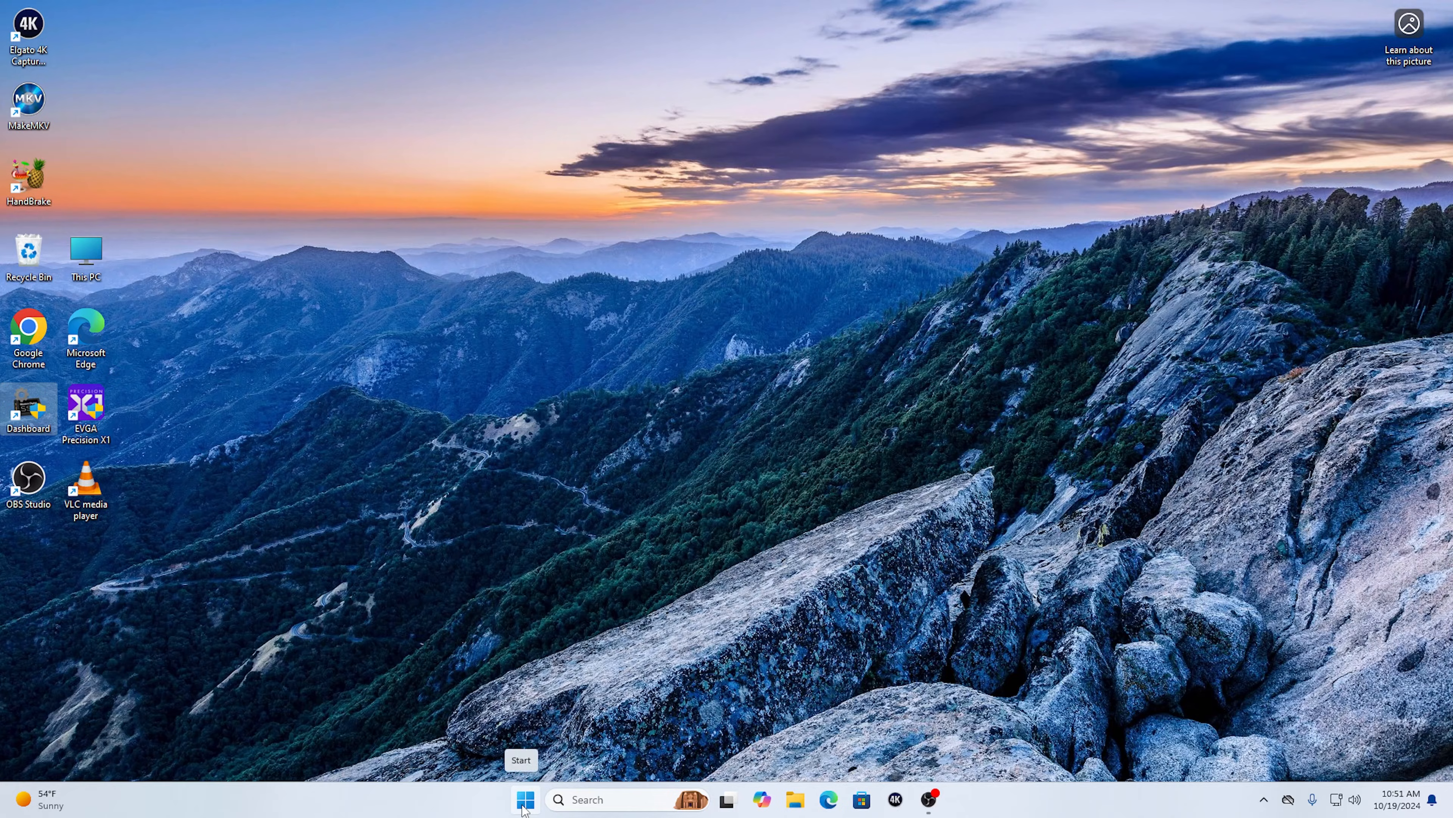
# Open the System About page from the Start button's quick link menu to see the PC's specifications
pyautogui.rightClick(524, 800)
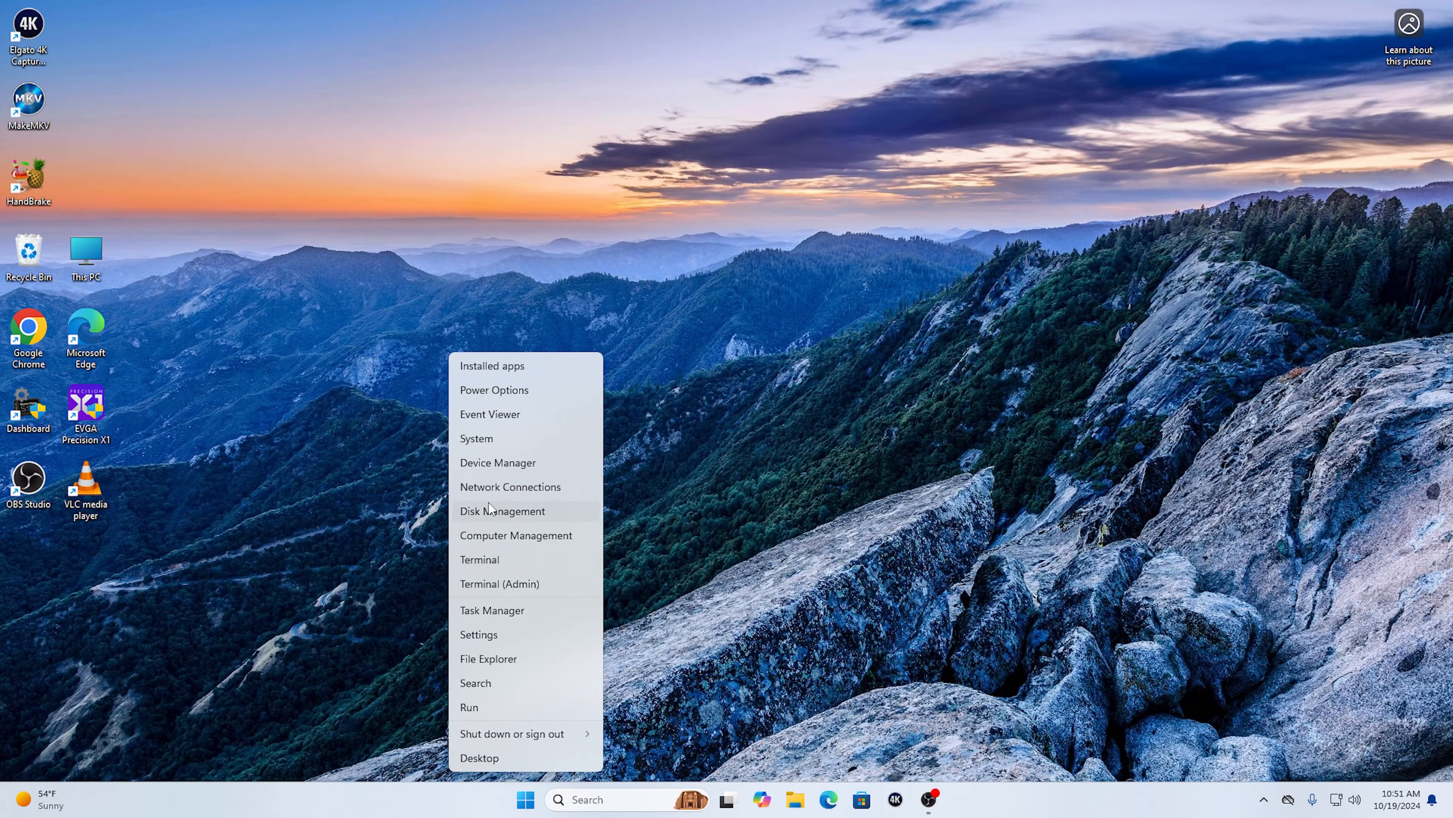
pyautogui.click(479, 635)
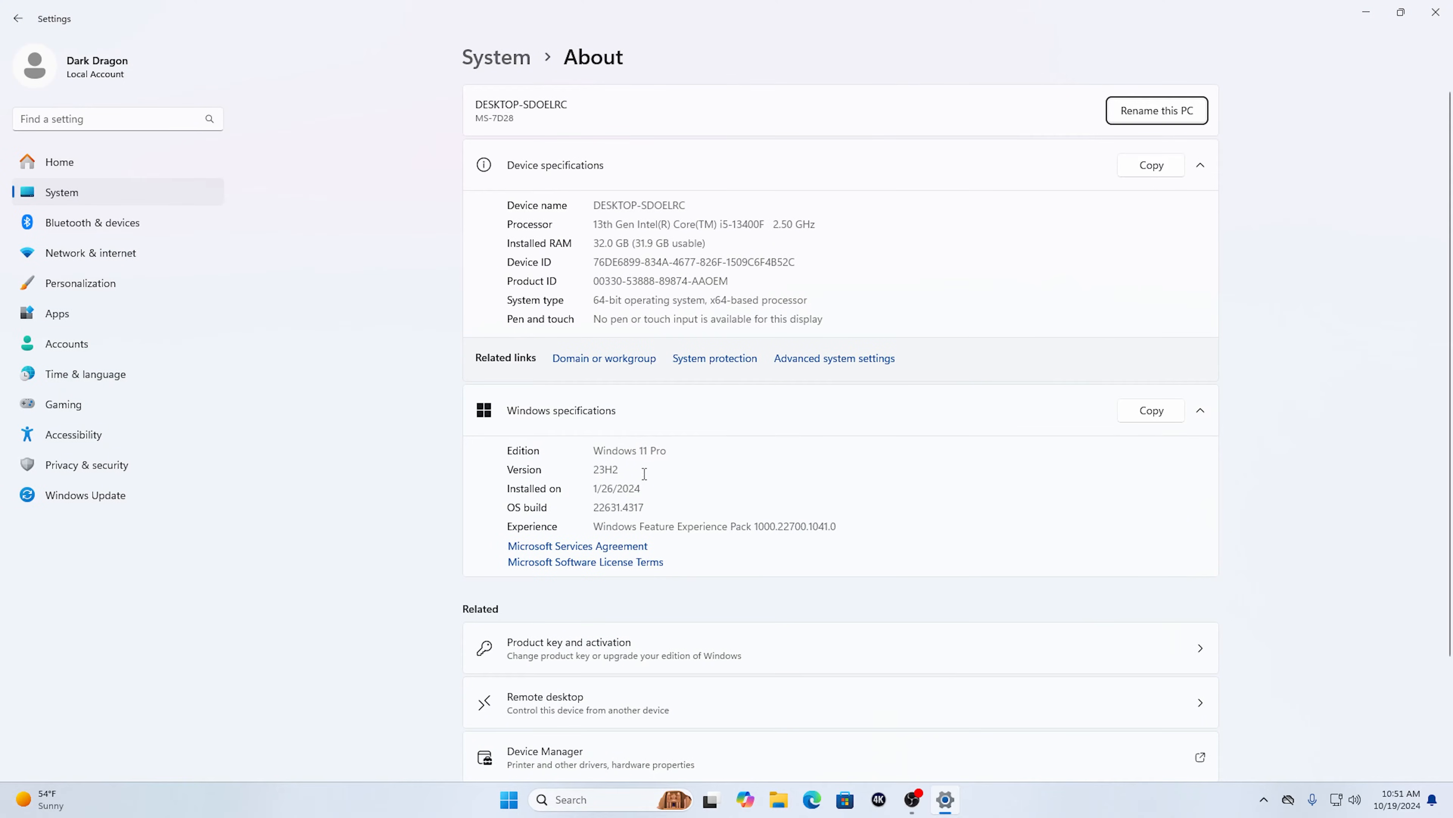
pyautogui.moveTo(135, 206)
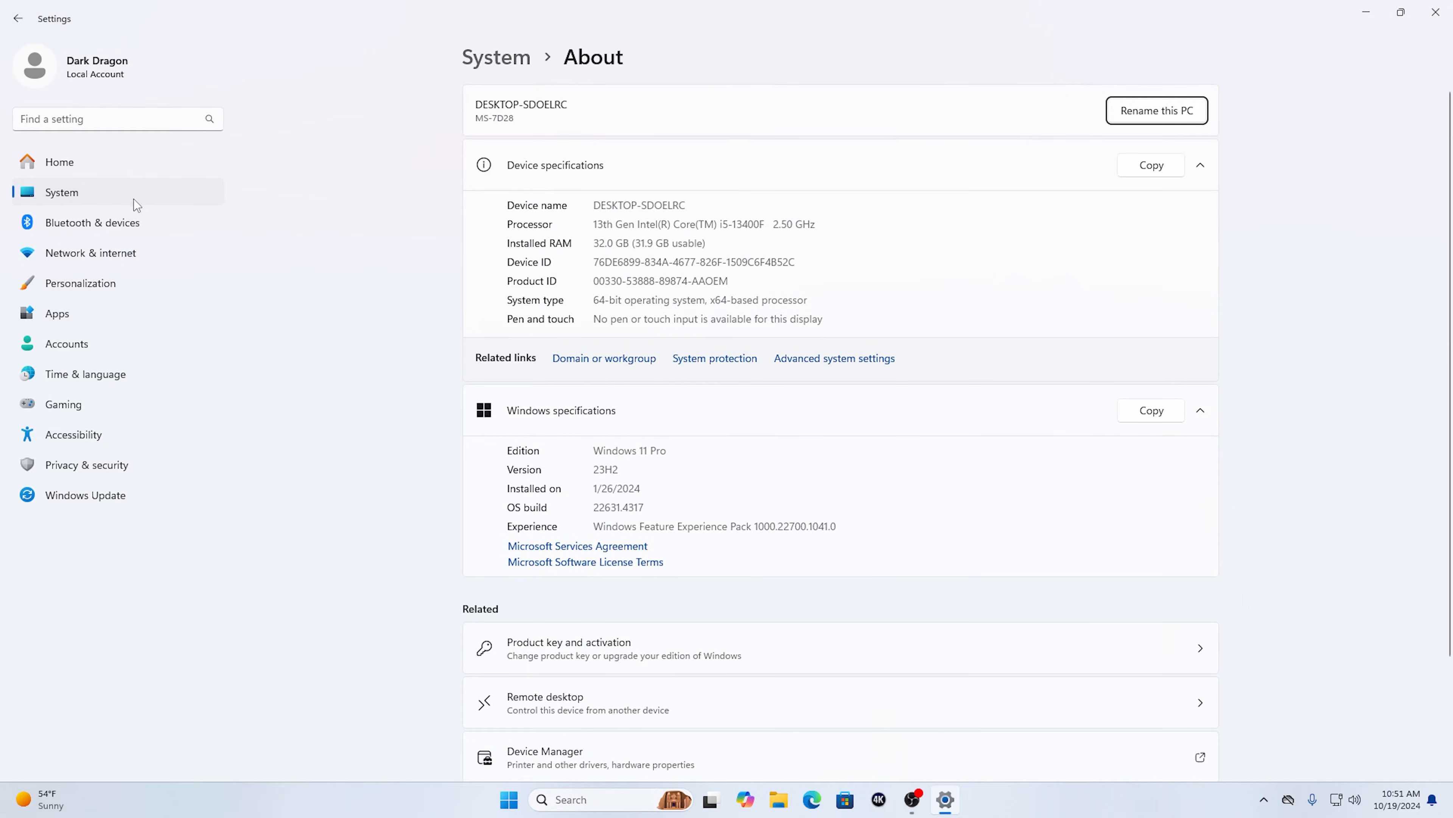
pyautogui.moveTo(542, 174)
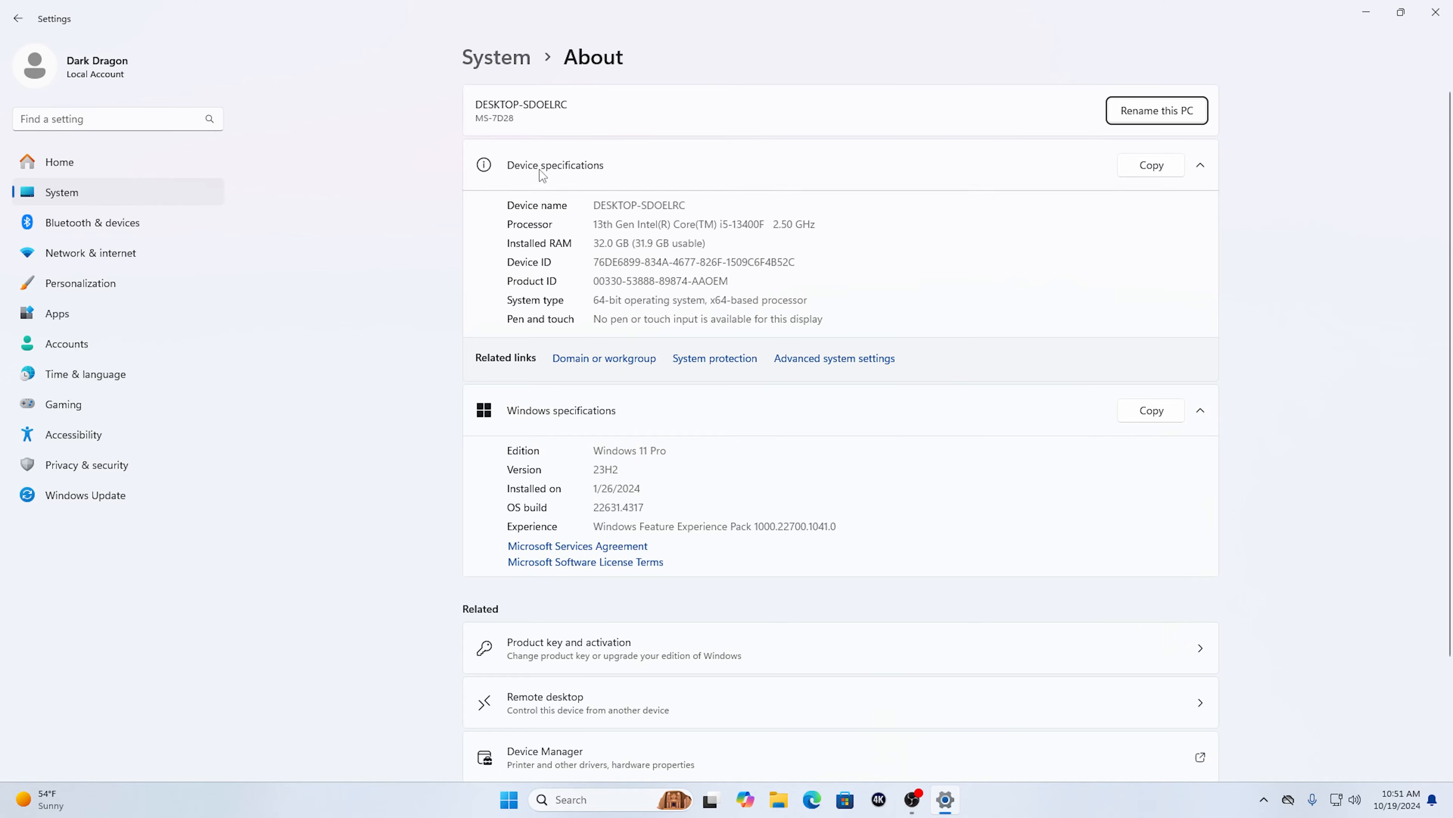
pyautogui.moveTo(79, 194)
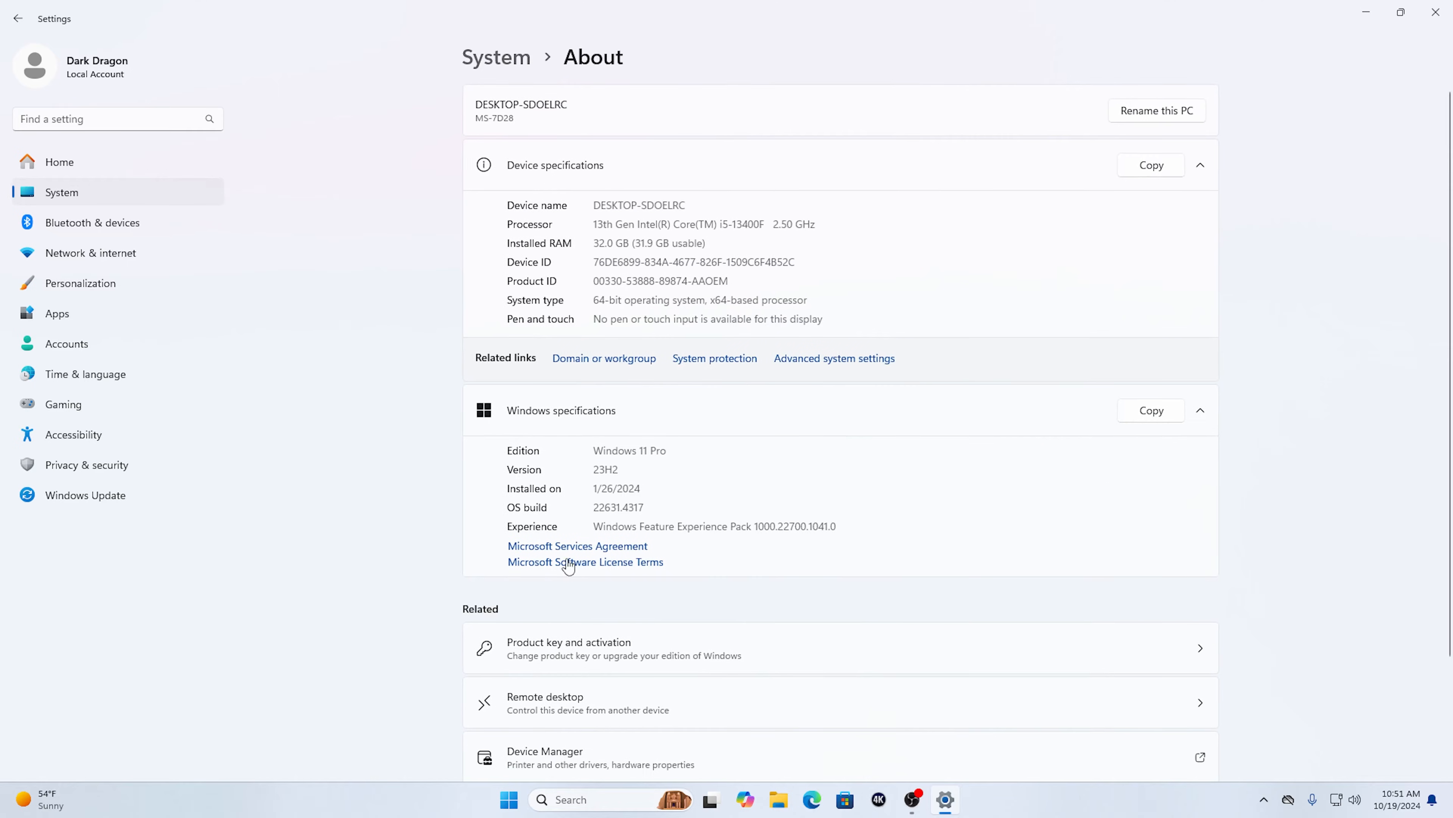
pyautogui.moveTo(627, 483)
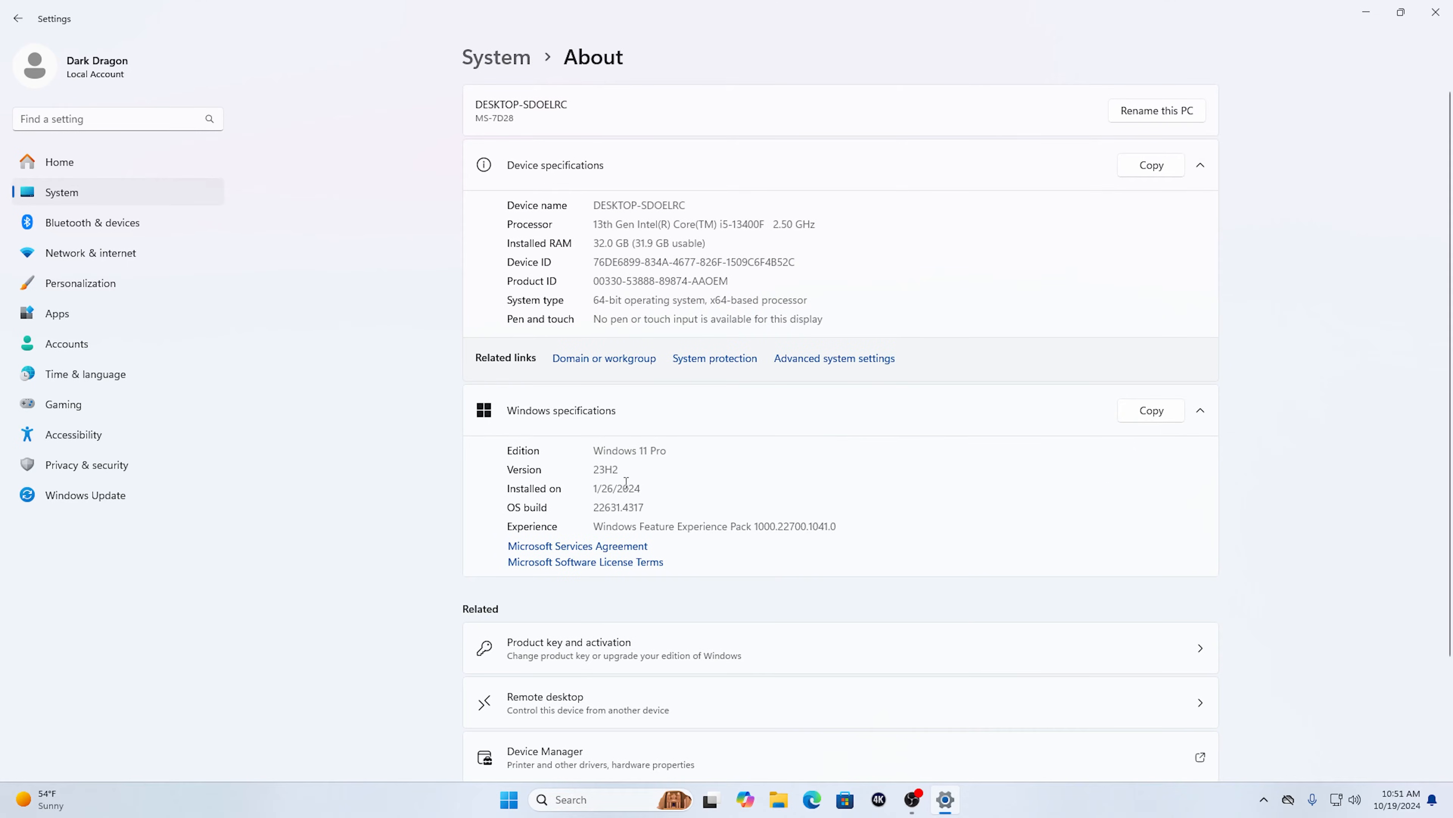
pyautogui.moveTo(650, 470)
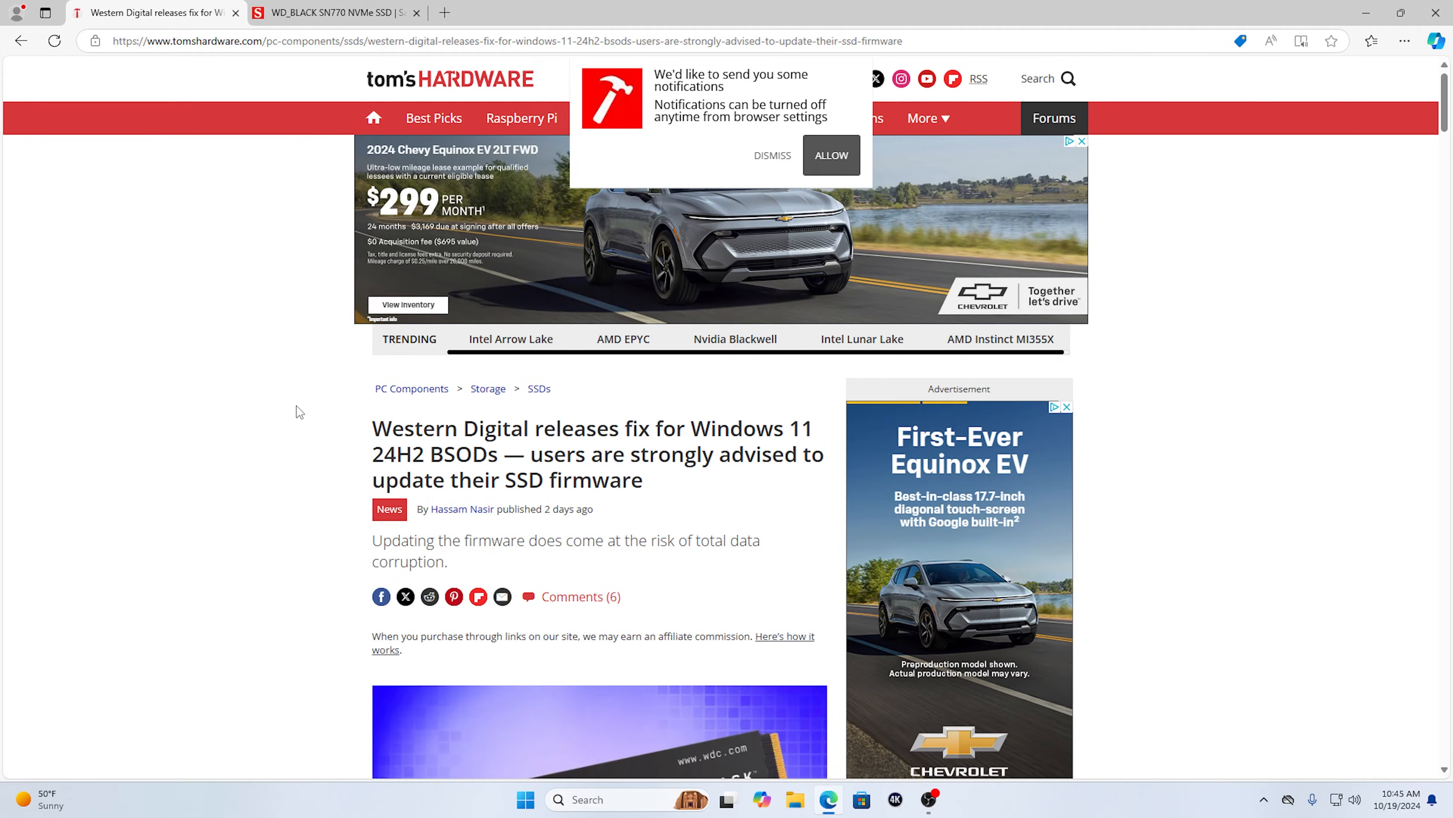
# Dismiss the notification prompt and read through the article's affected-models firmware table and update steps
pyautogui.click(772, 154)
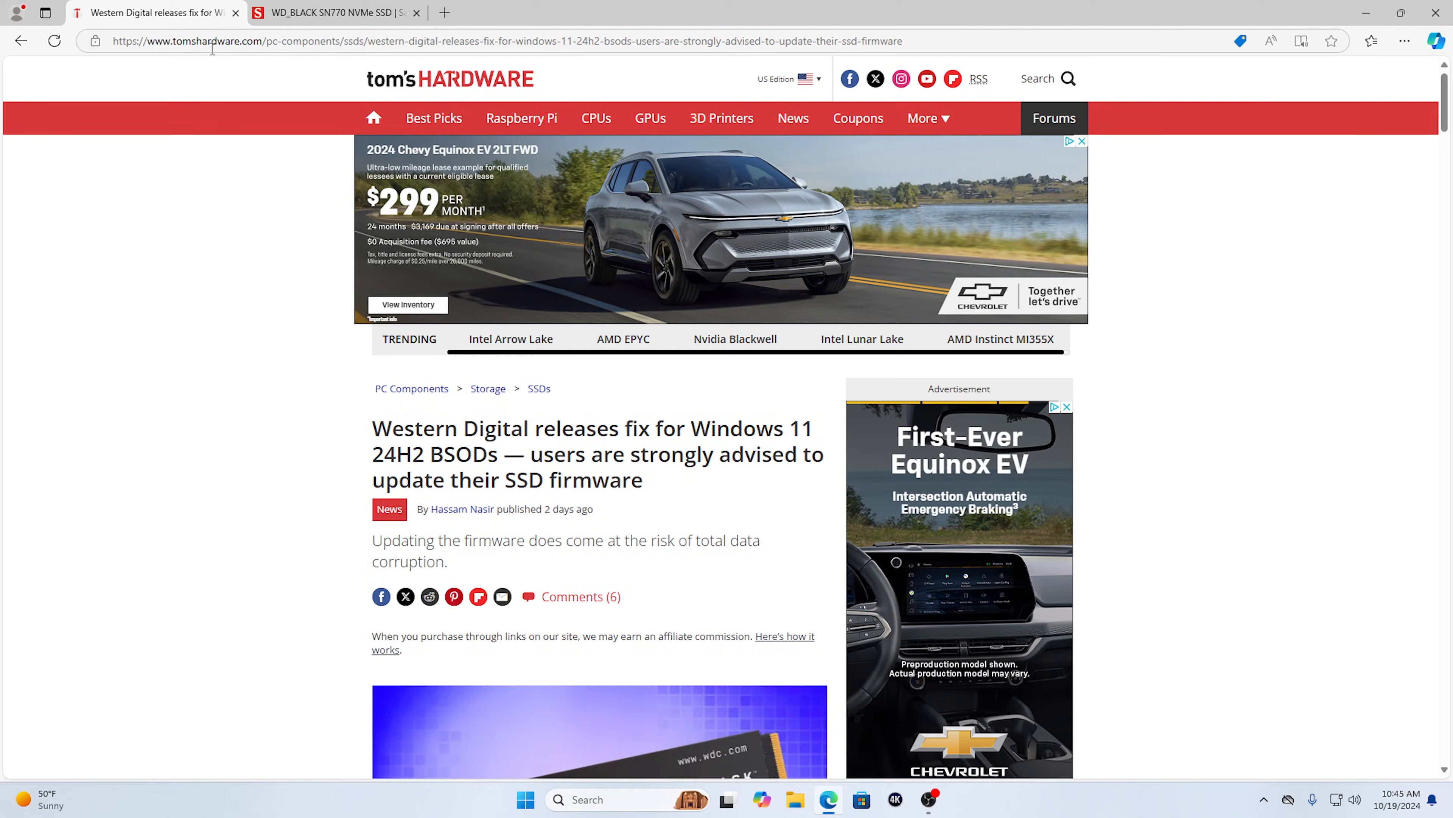
pyautogui.moveTo(393, 504)
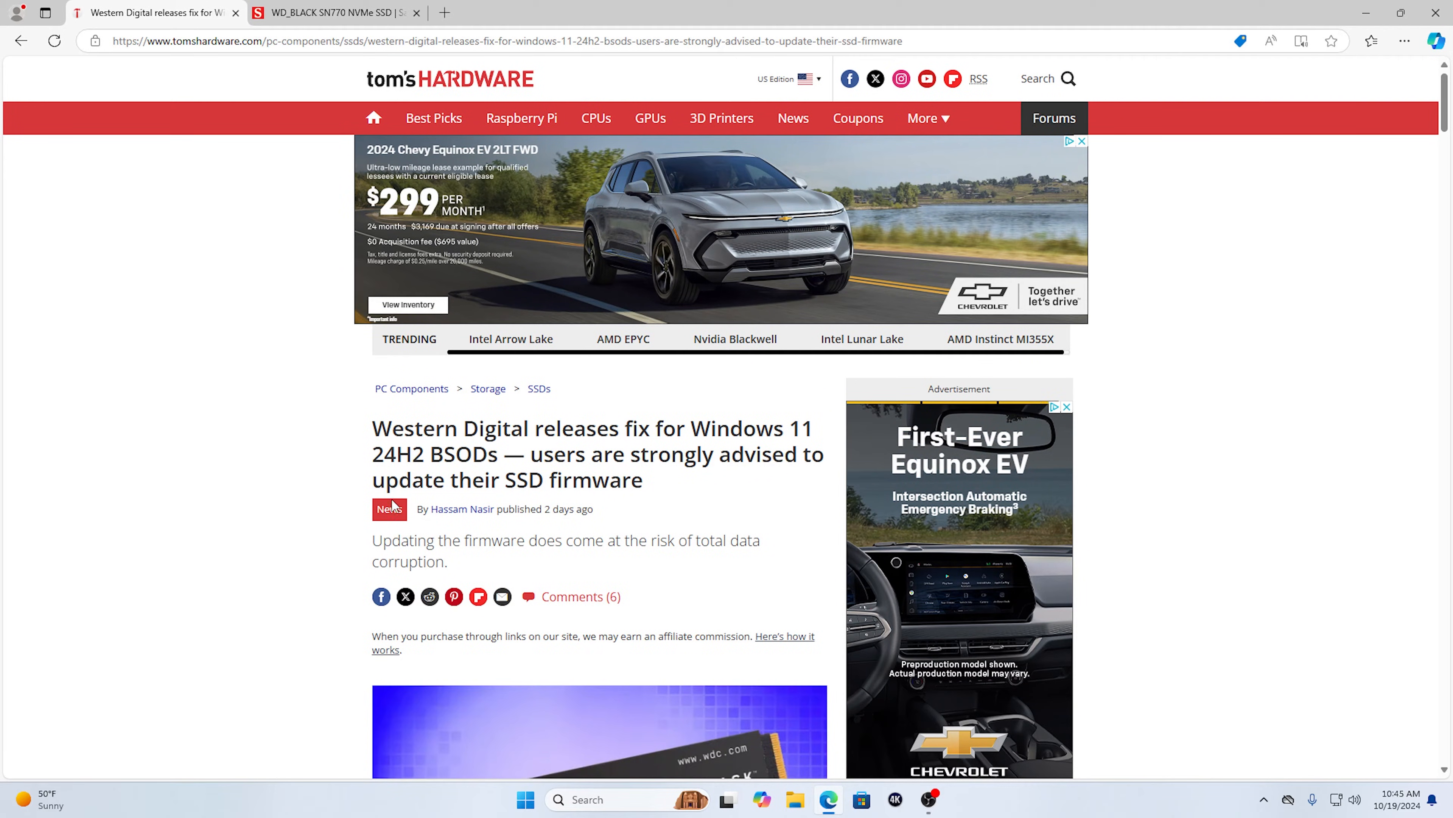
pyautogui.moveTo(383, 445)
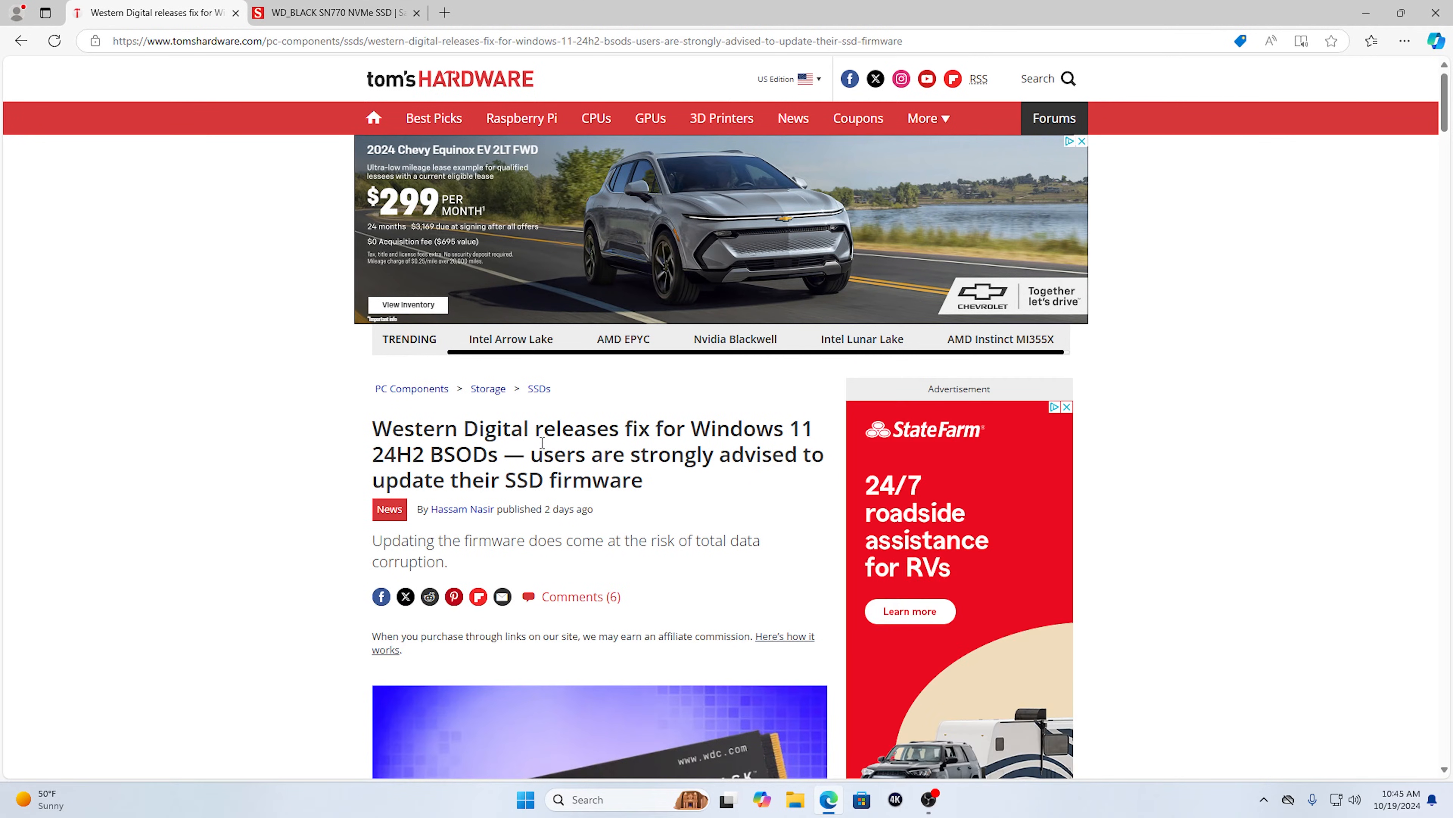
pyautogui.moveTo(707, 445)
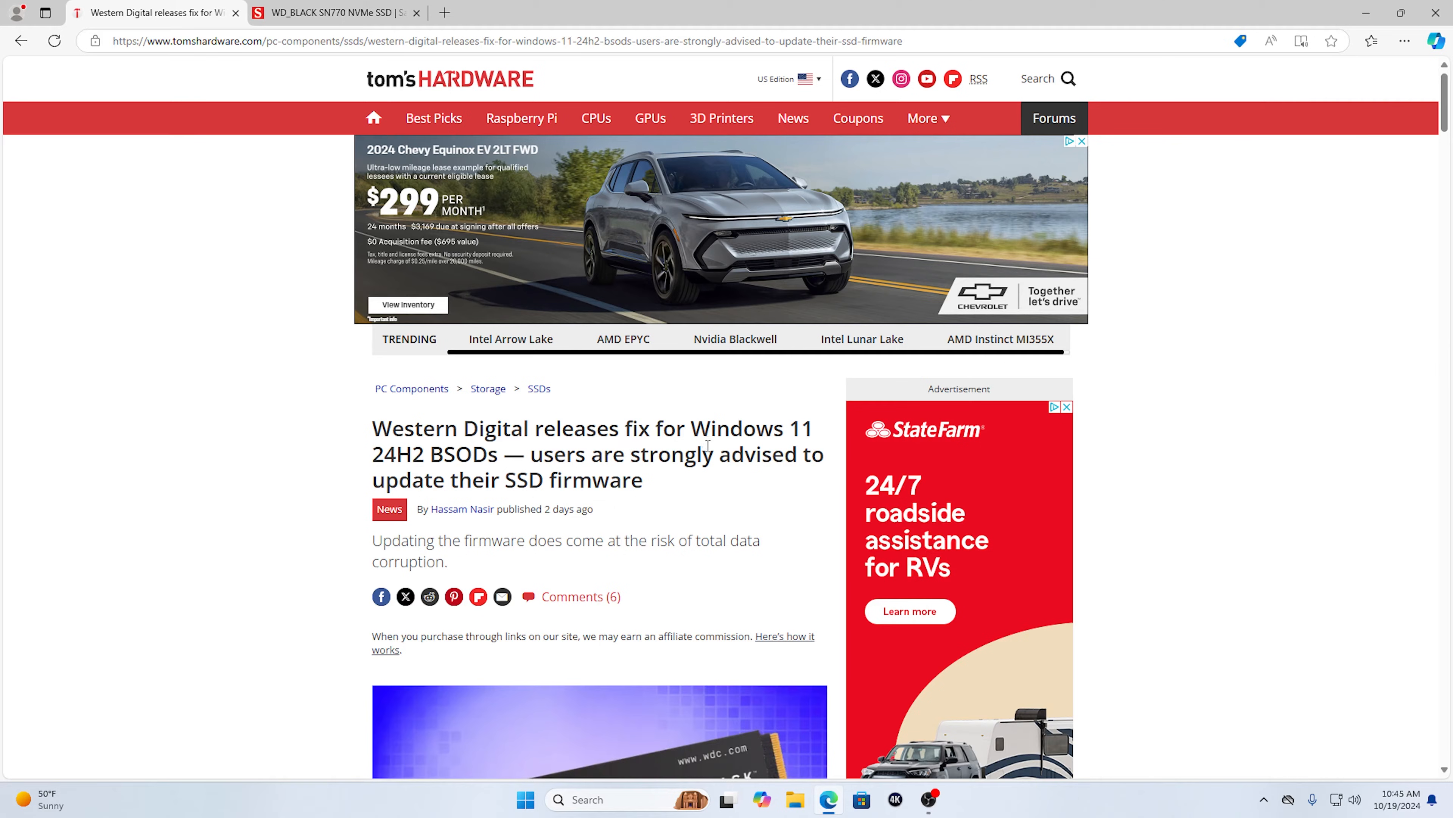
pyautogui.moveTo(443, 471)
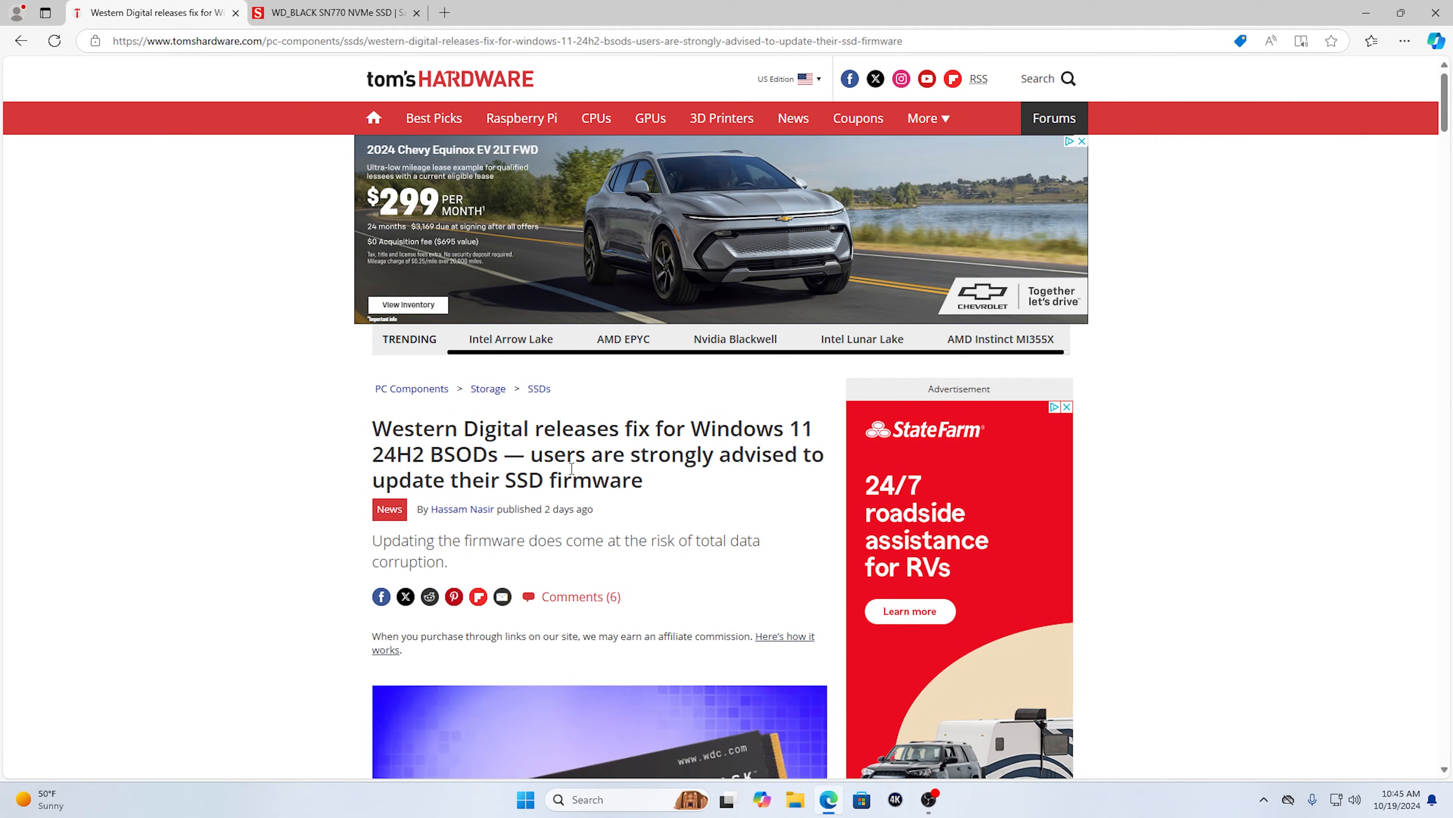
pyautogui.moveTo(780, 481)
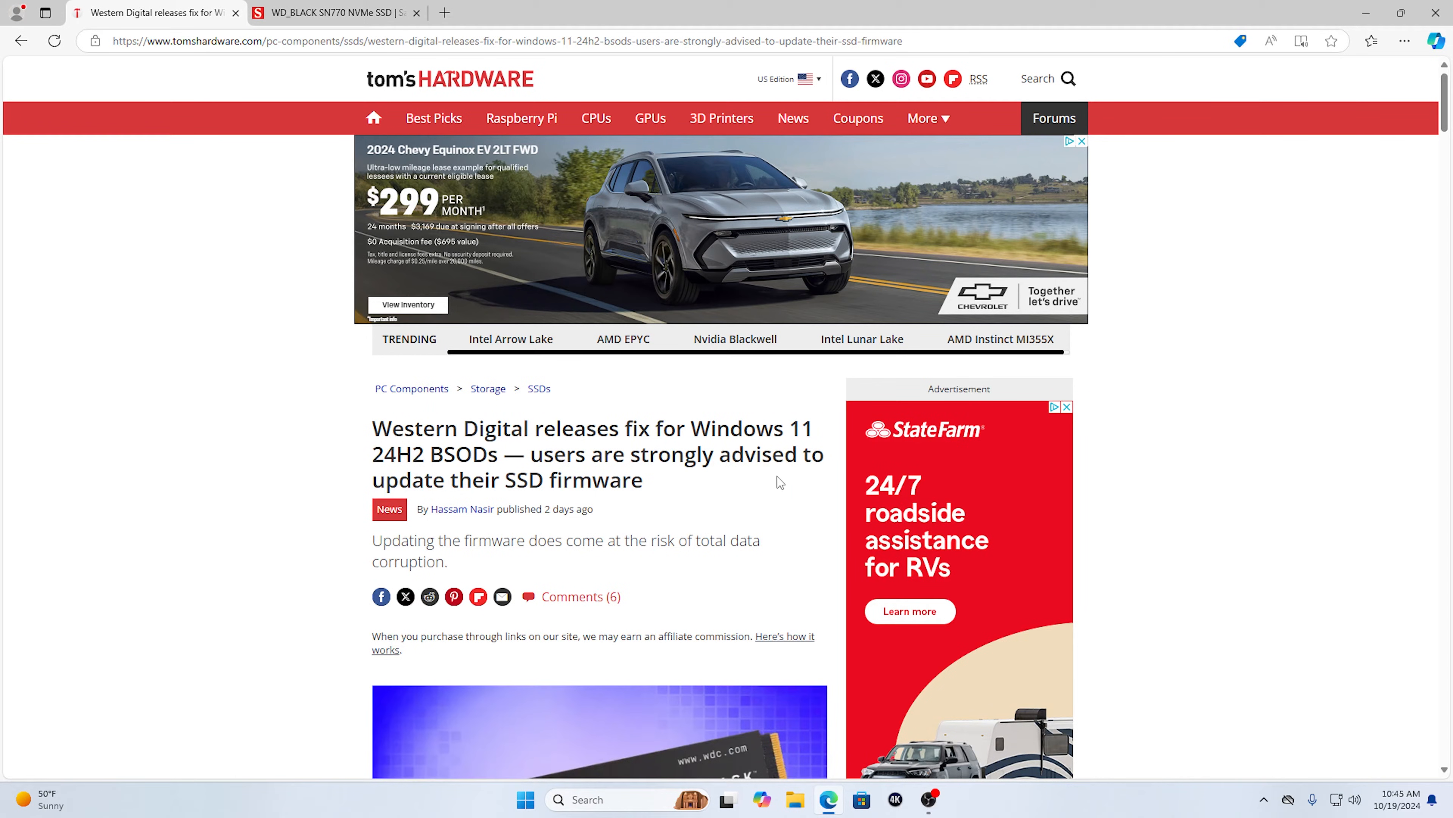
pyautogui.moveTo(347, 520)
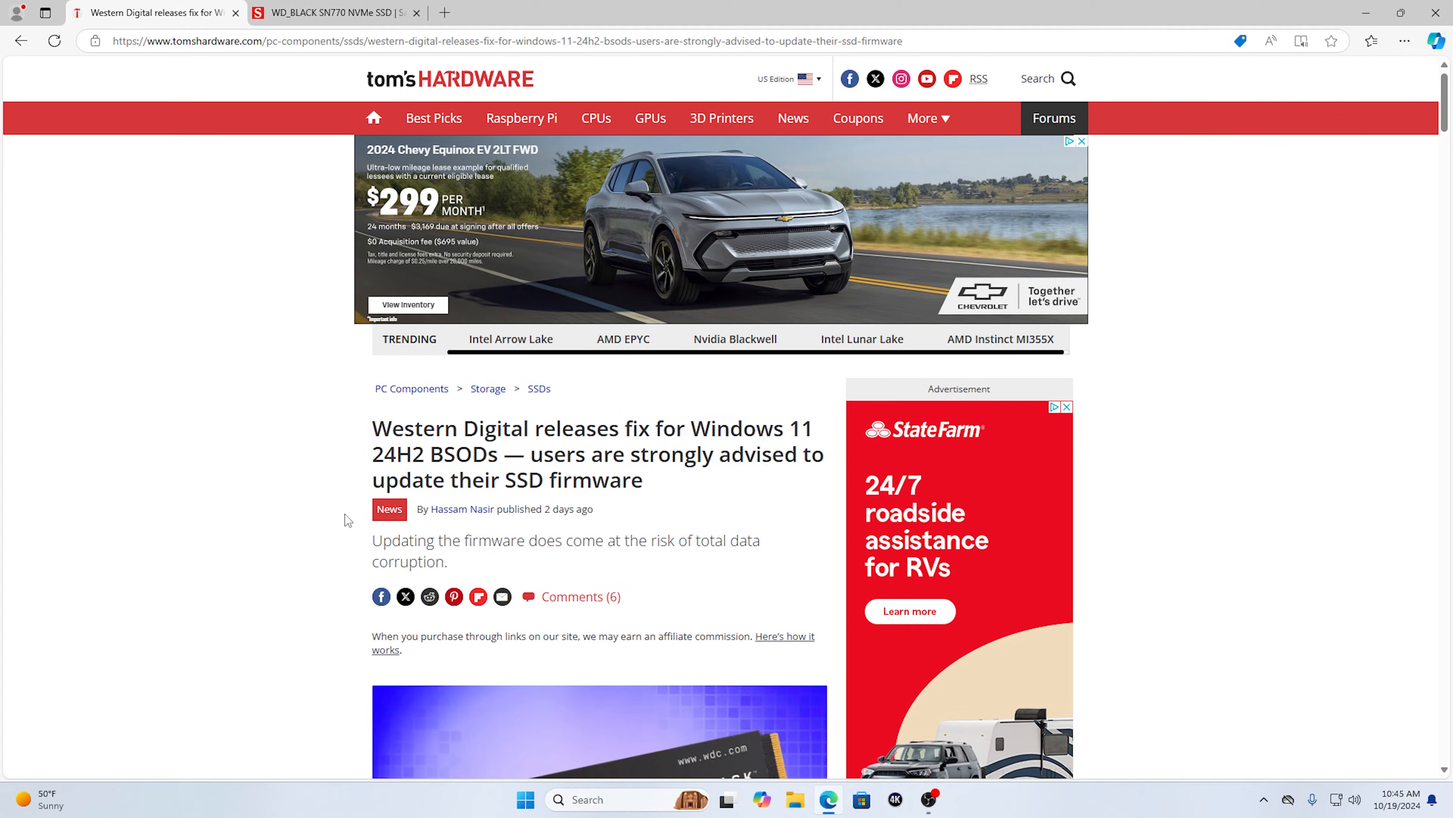
pyautogui.scroll(-3)
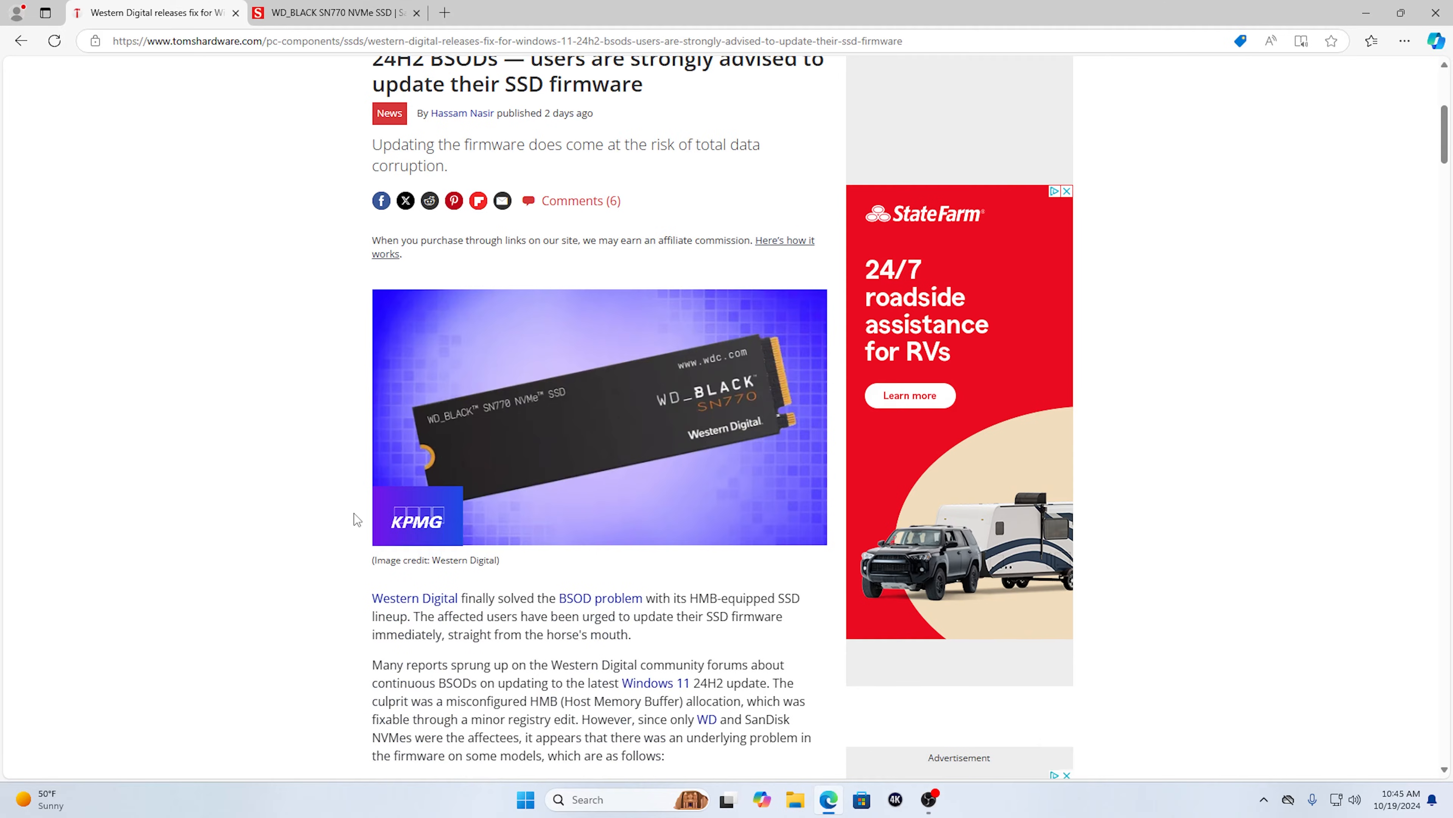
pyautogui.scroll(-3)
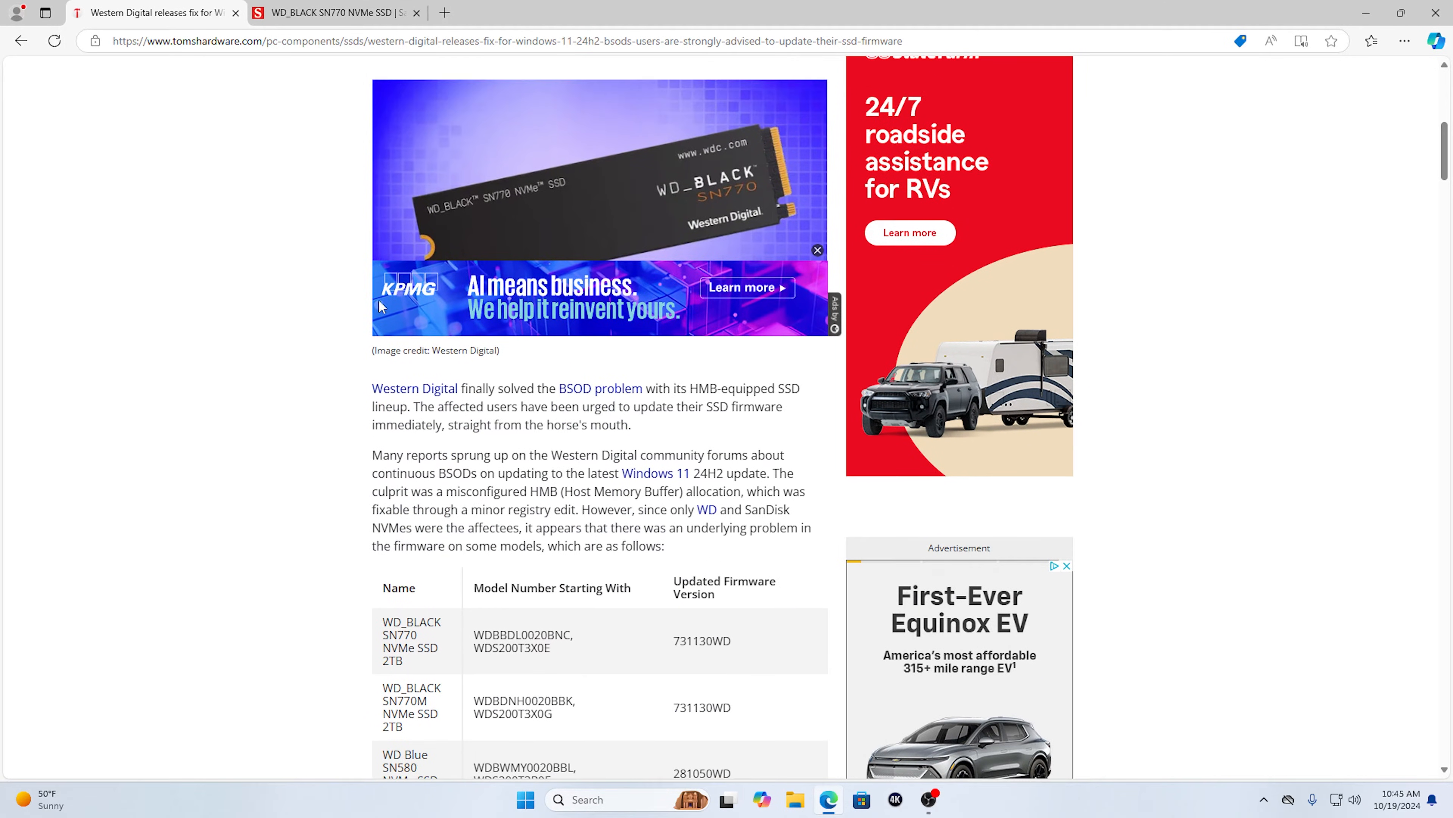
pyautogui.moveTo(603, 244)
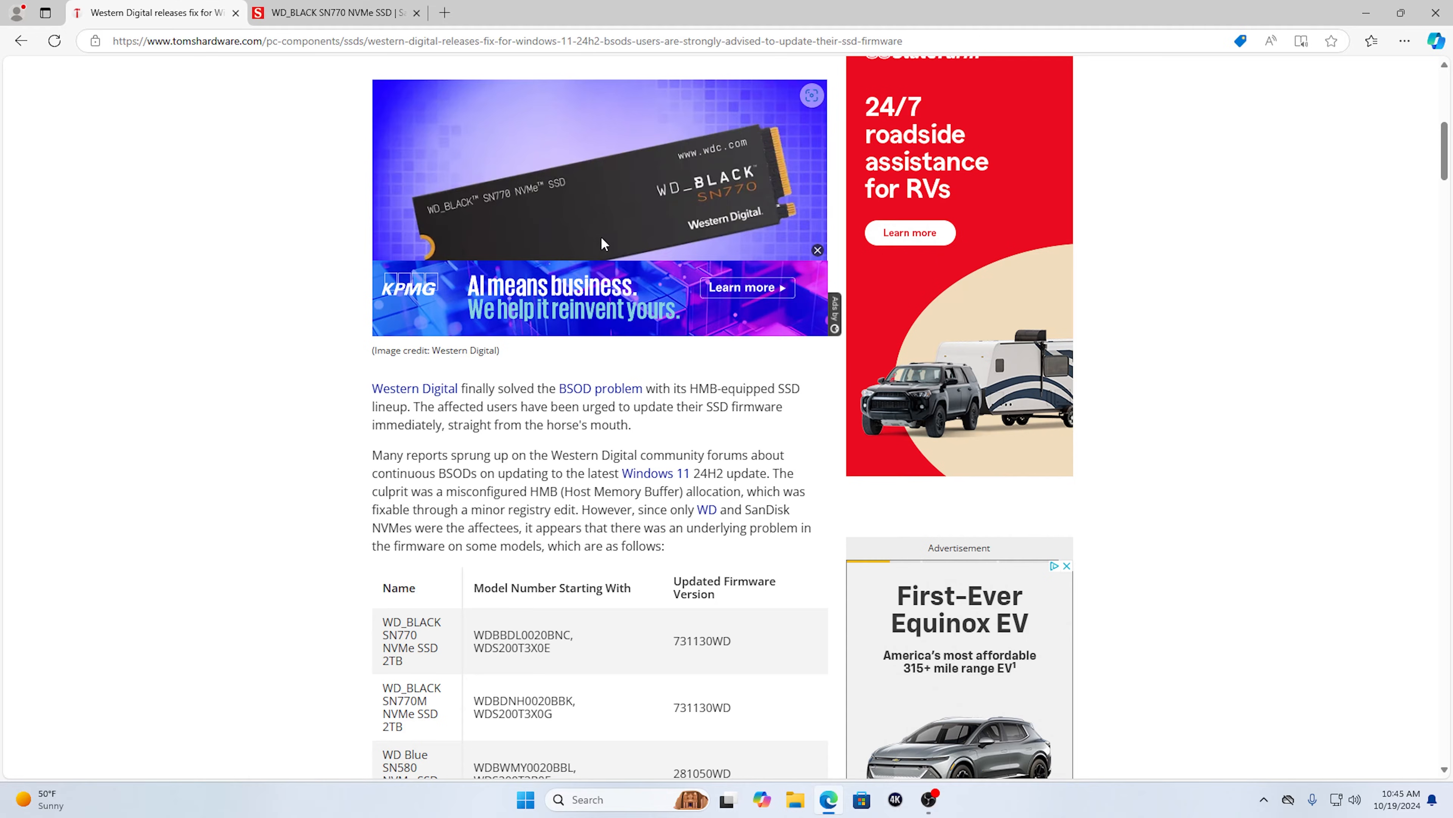
pyautogui.scroll(-3)
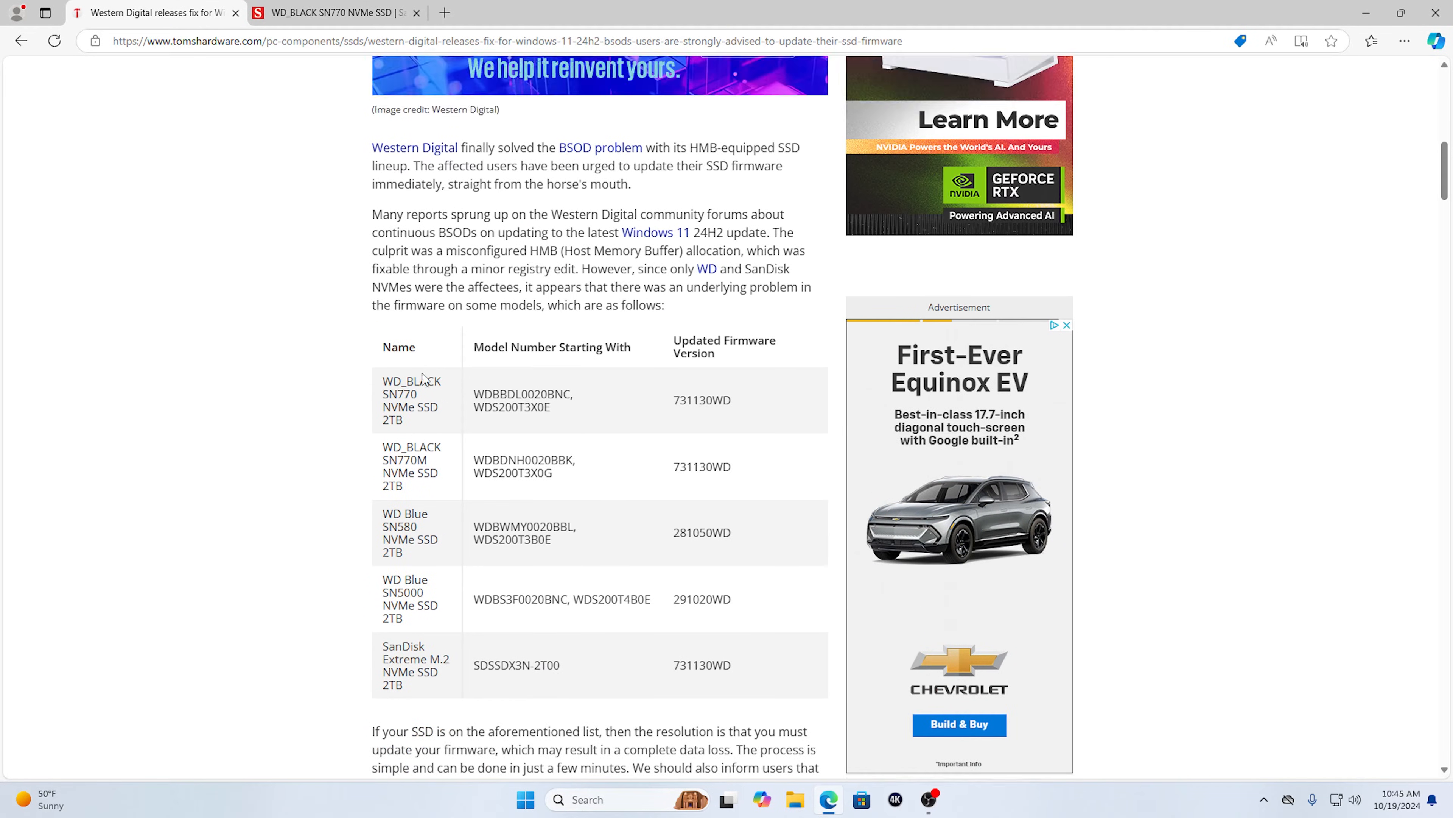
pyautogui.scroll(-3)
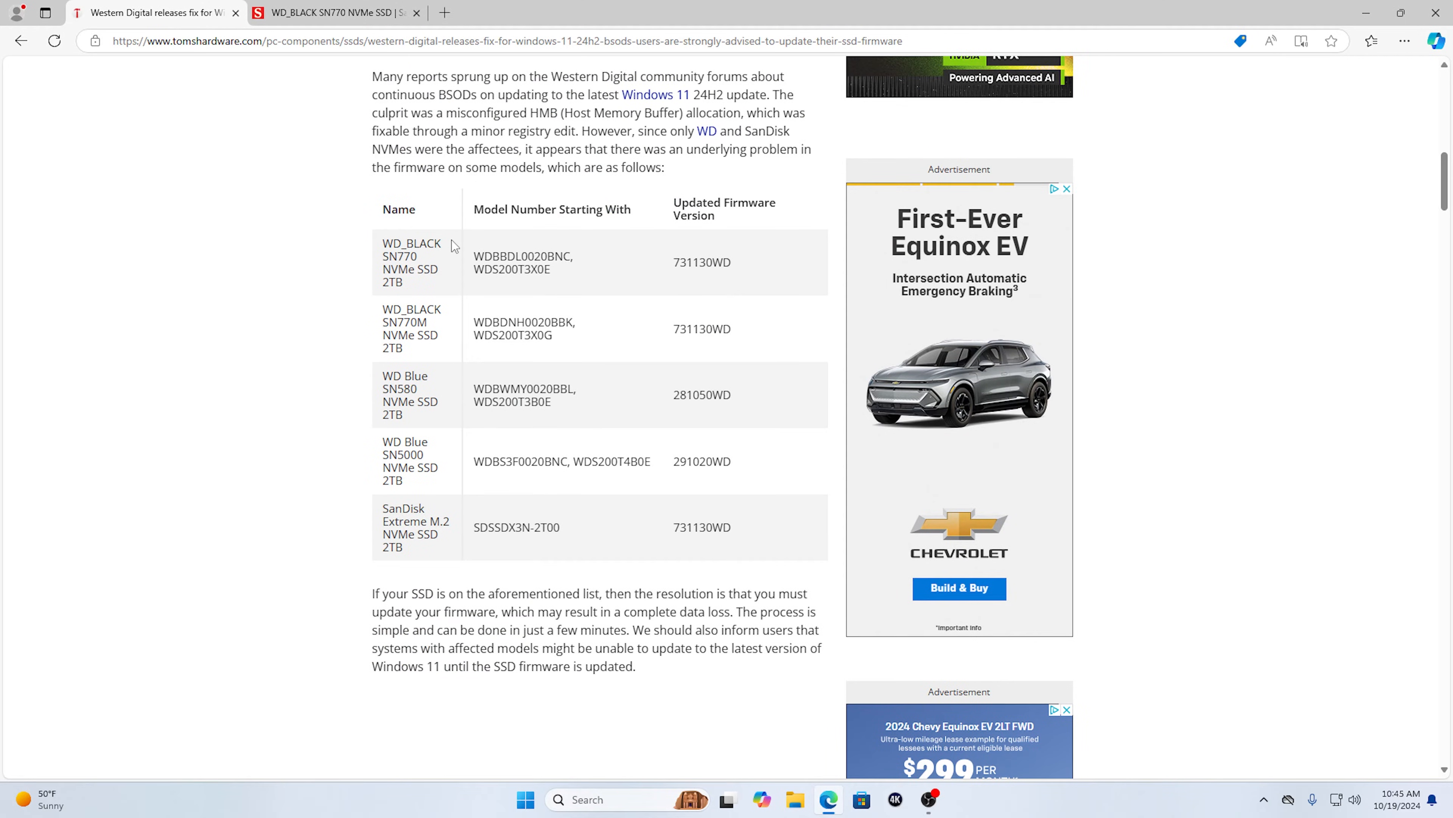
pyautogui.moveTo(594, 288)
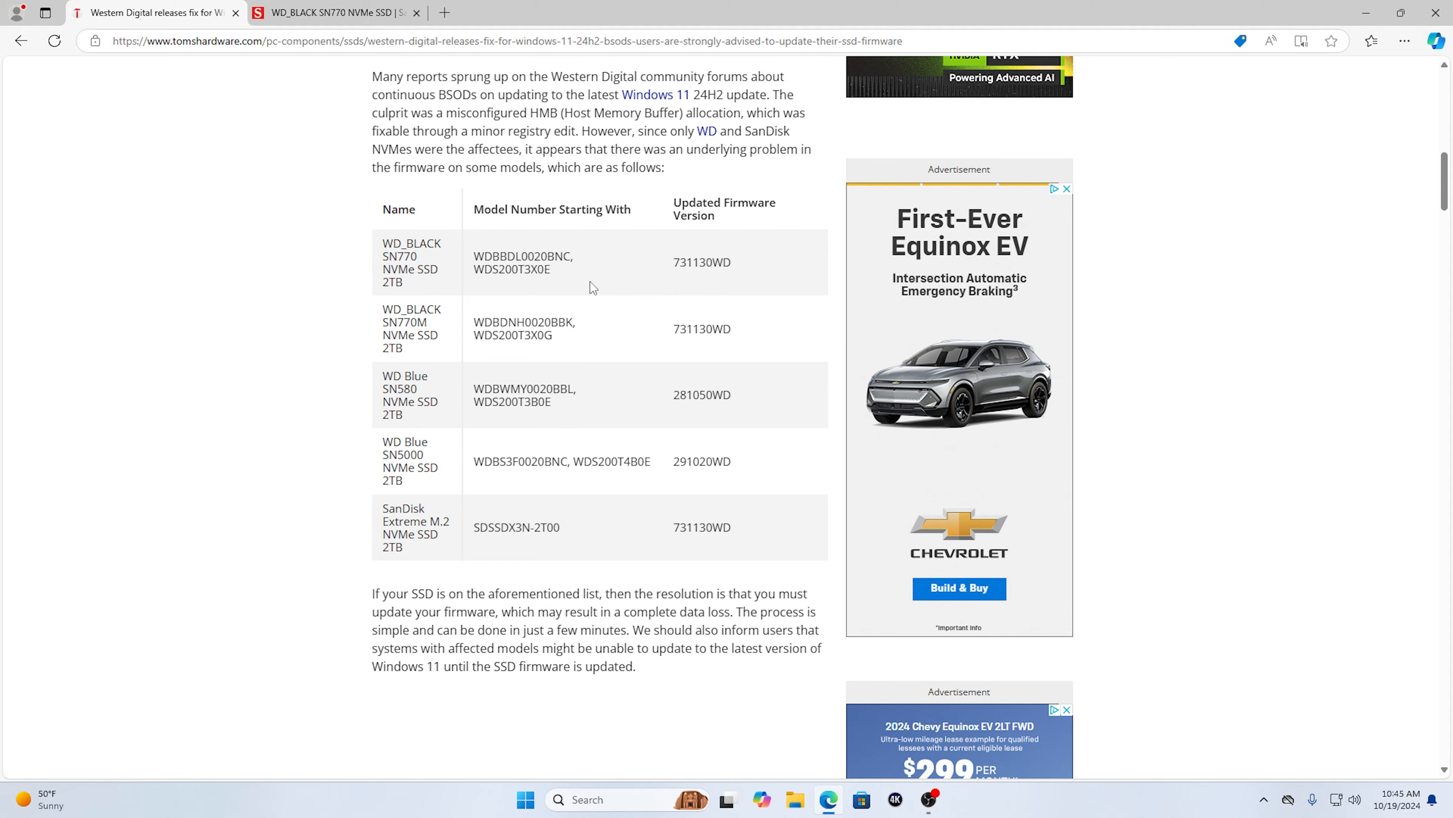
pyautogui.moveTo(544, 365)
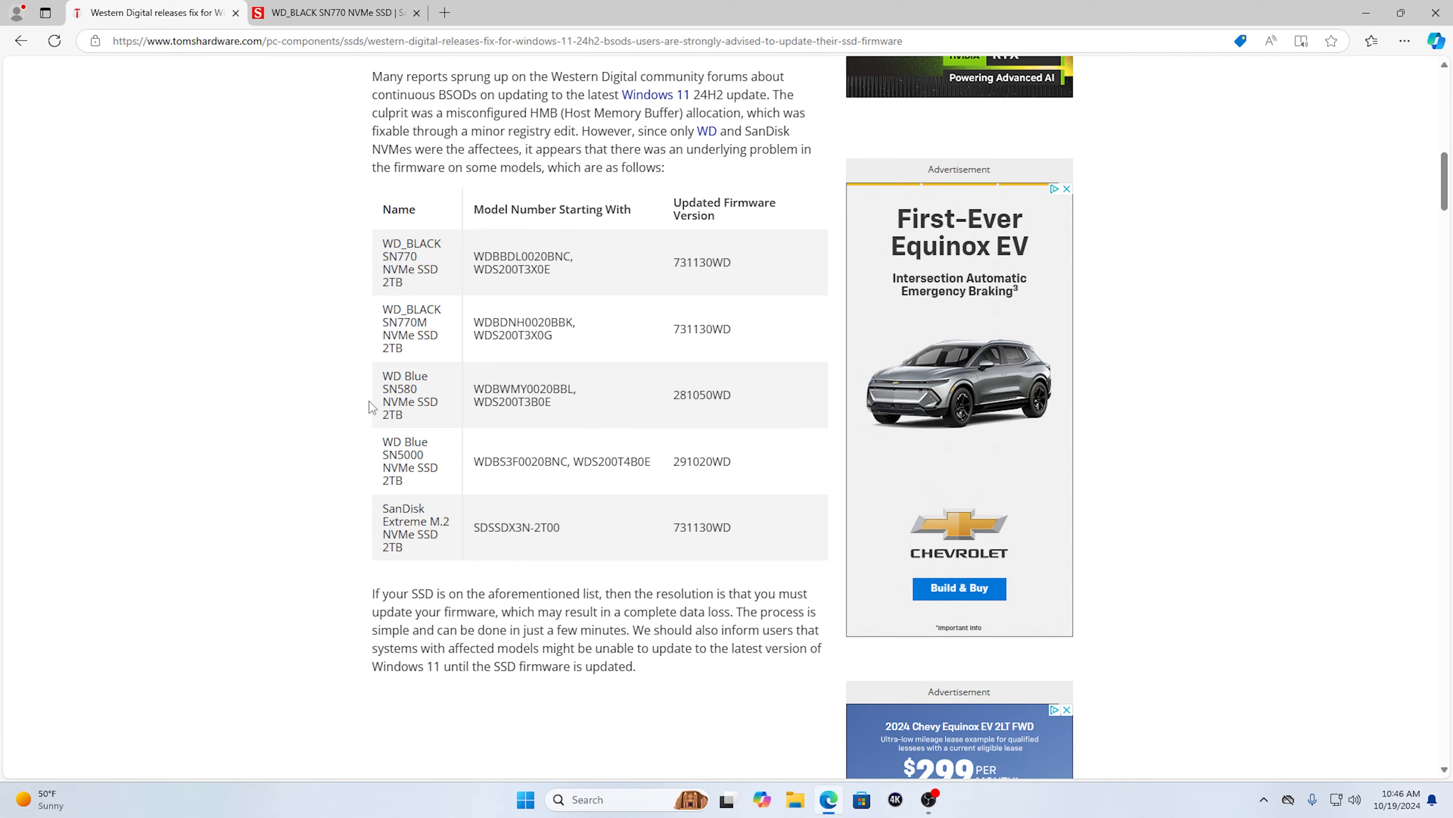
pyautogui.moveTo(553, 245)
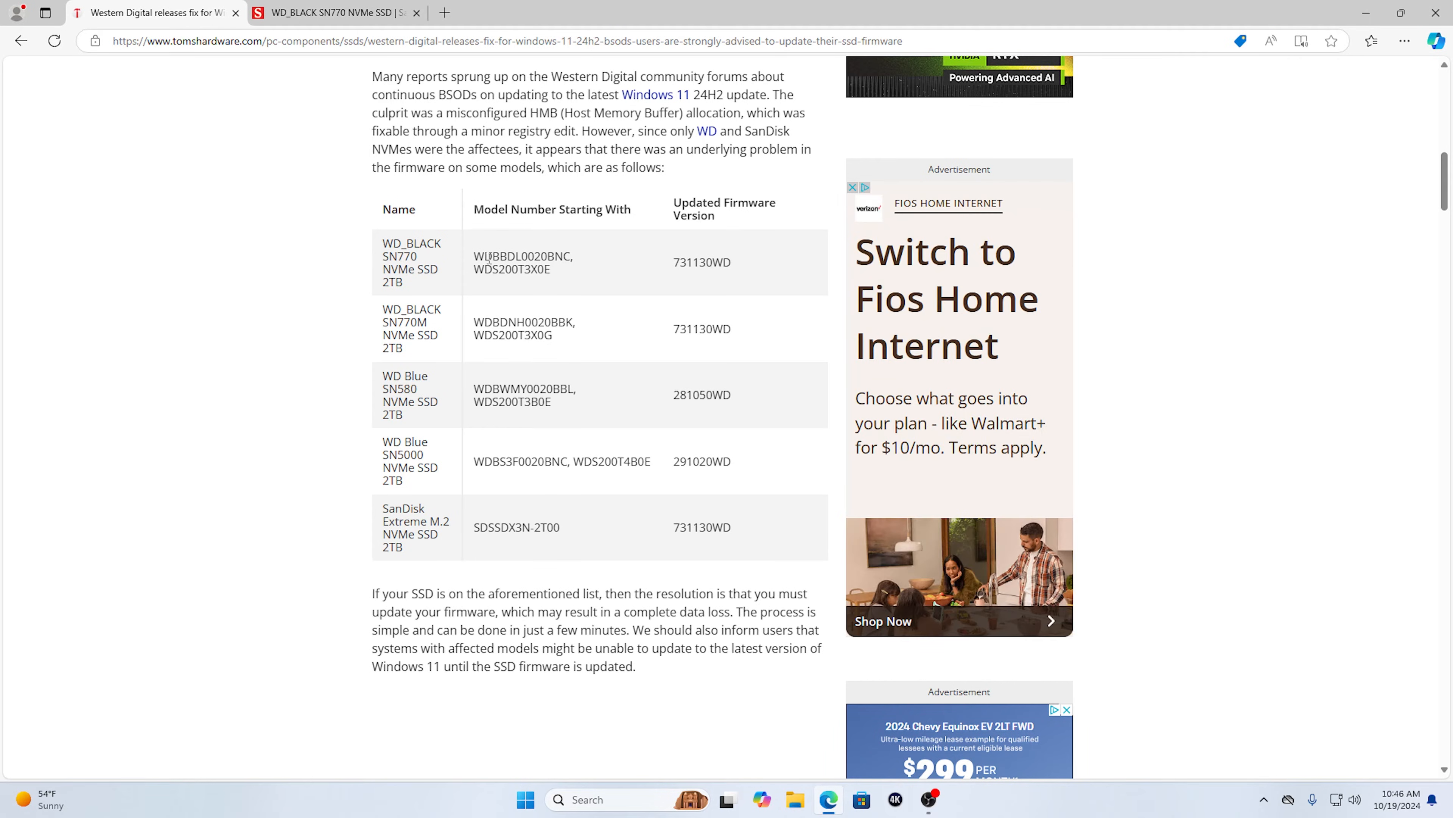
pyautogui.moveTo(607, 335)
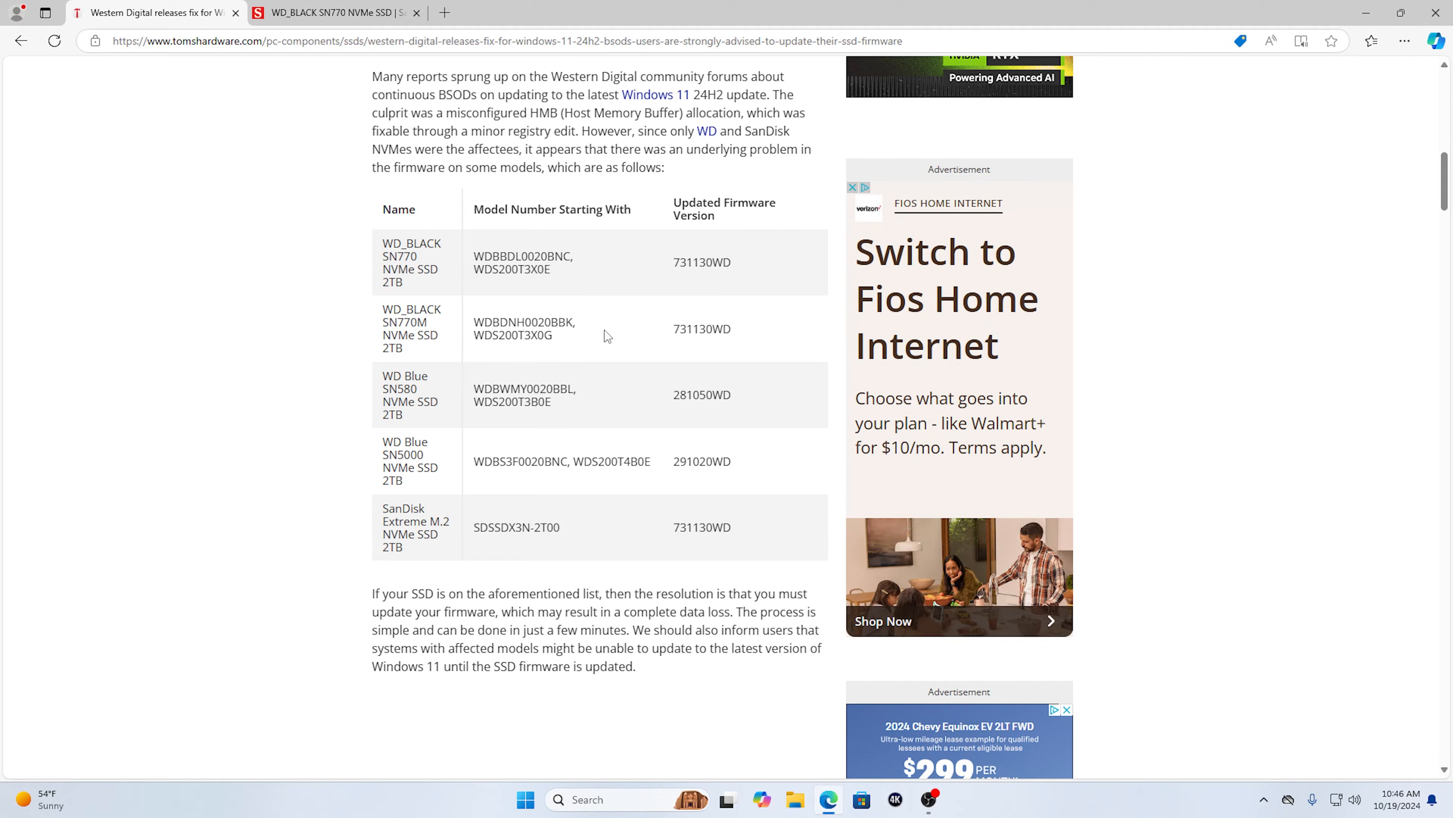
pyautogui.moveTo(751, 221)
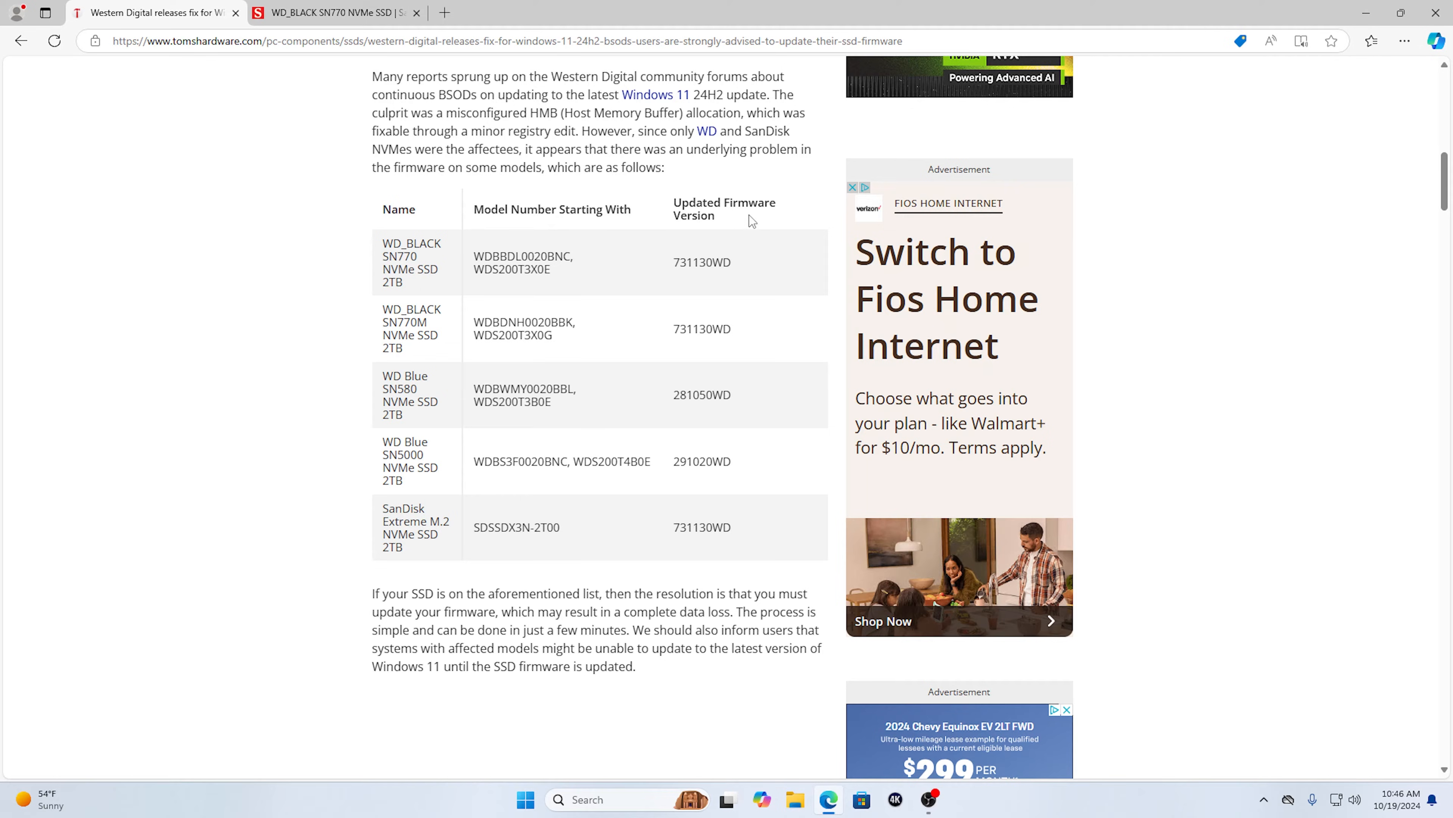
pyautogui.moveTo(728, 346)
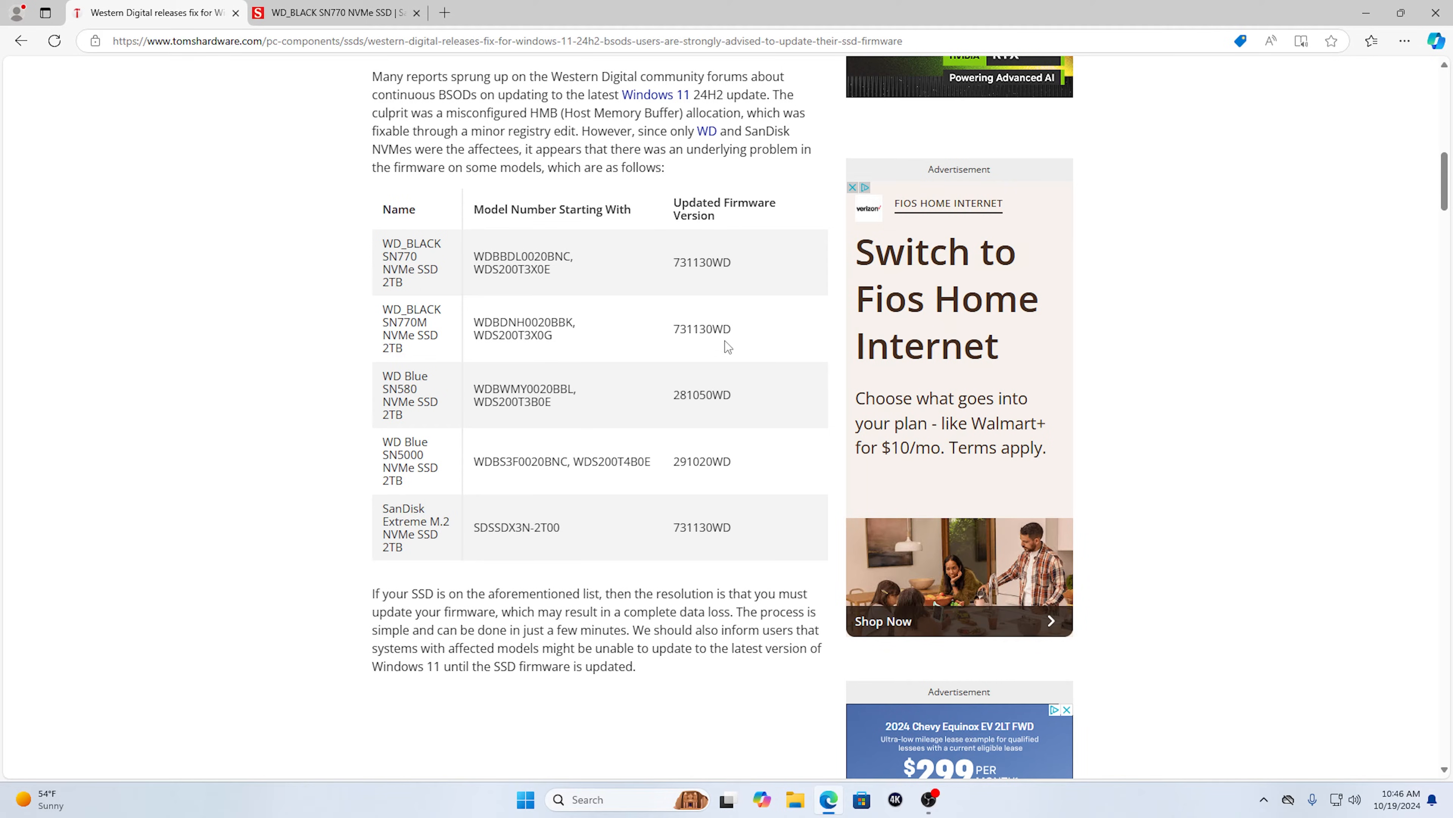
pyautogui.moveTo(730, 530)
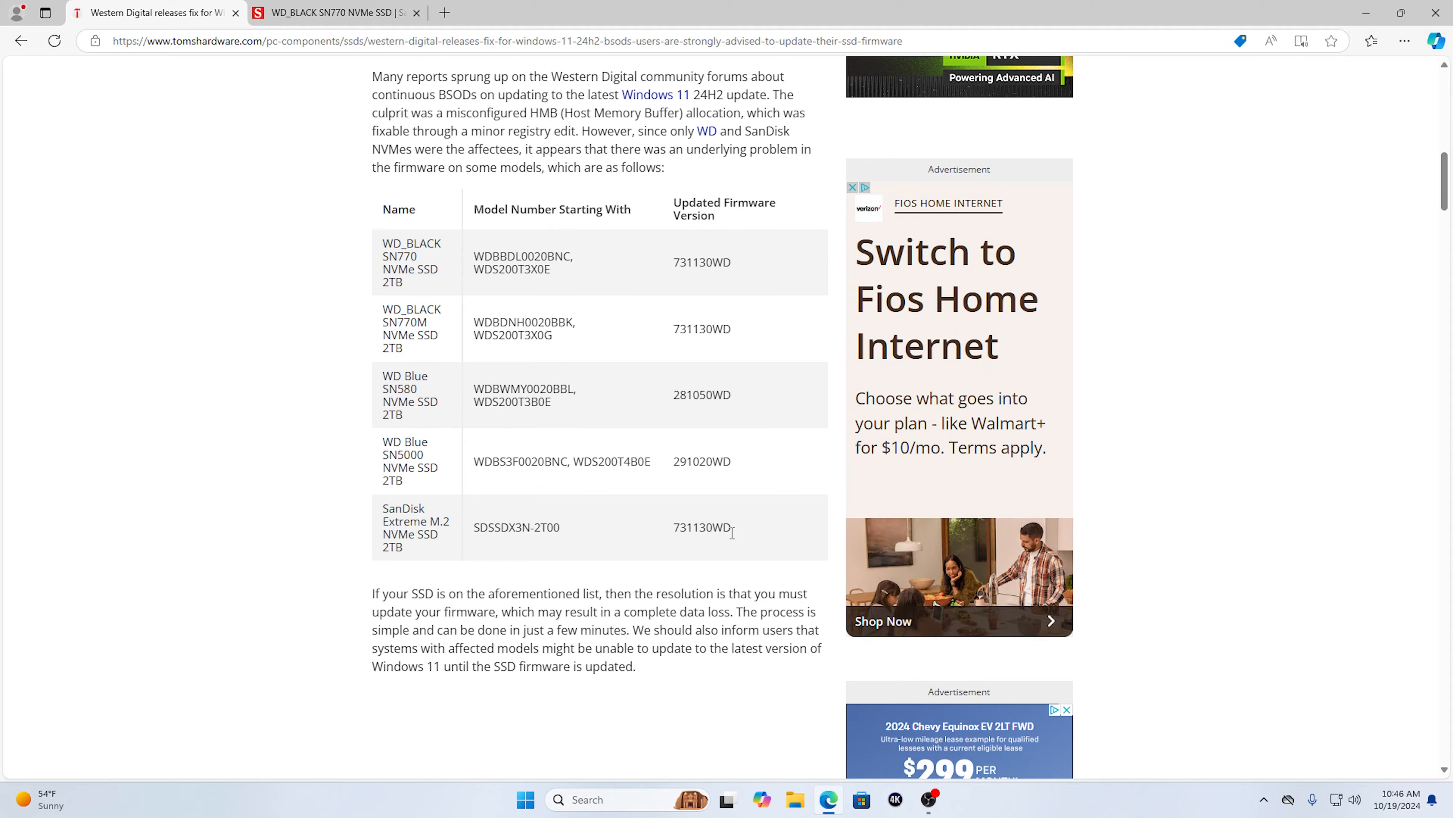
pyautogui.moveTo(744, 536)
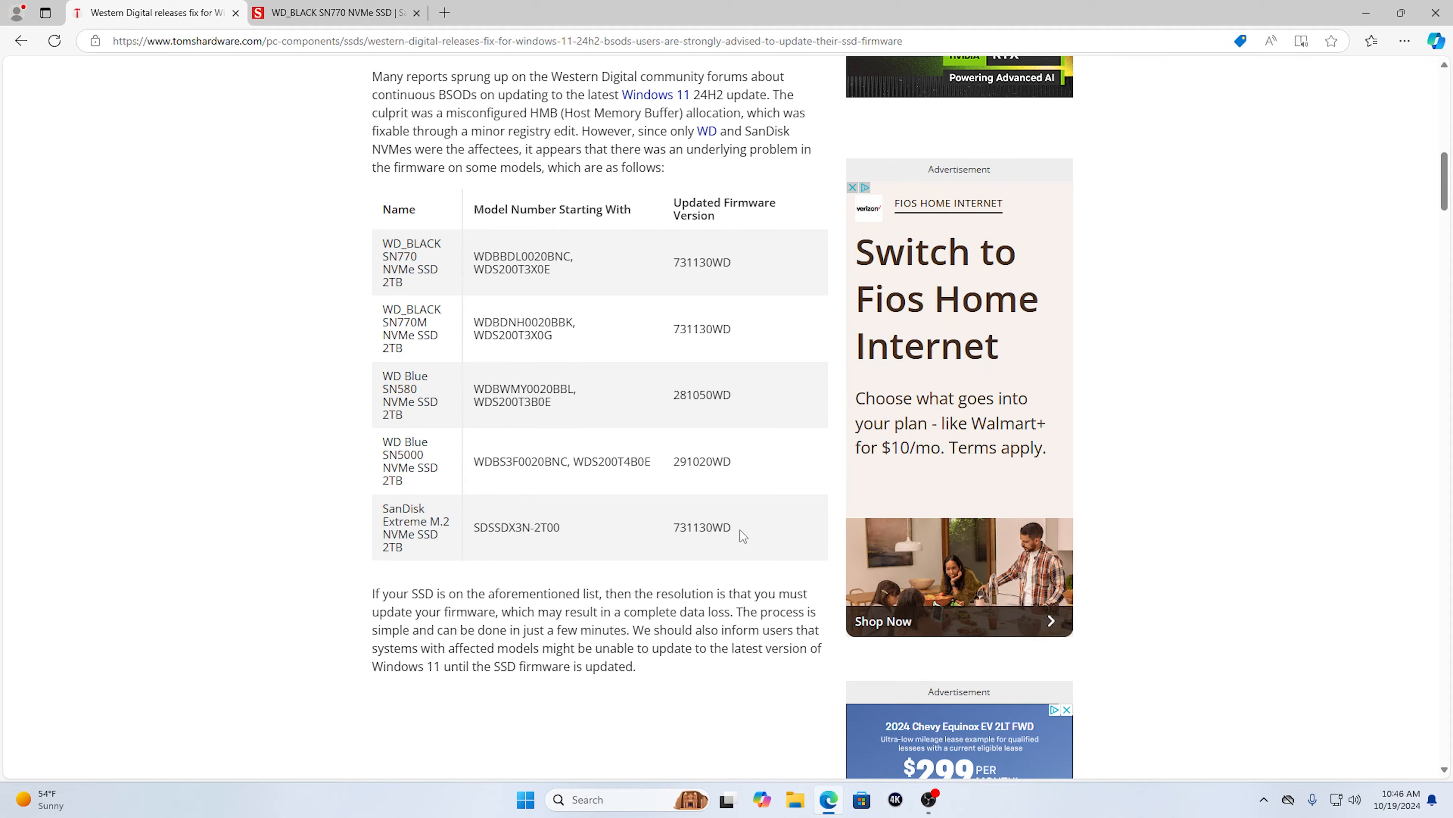
pyautogui.scroll(-3)
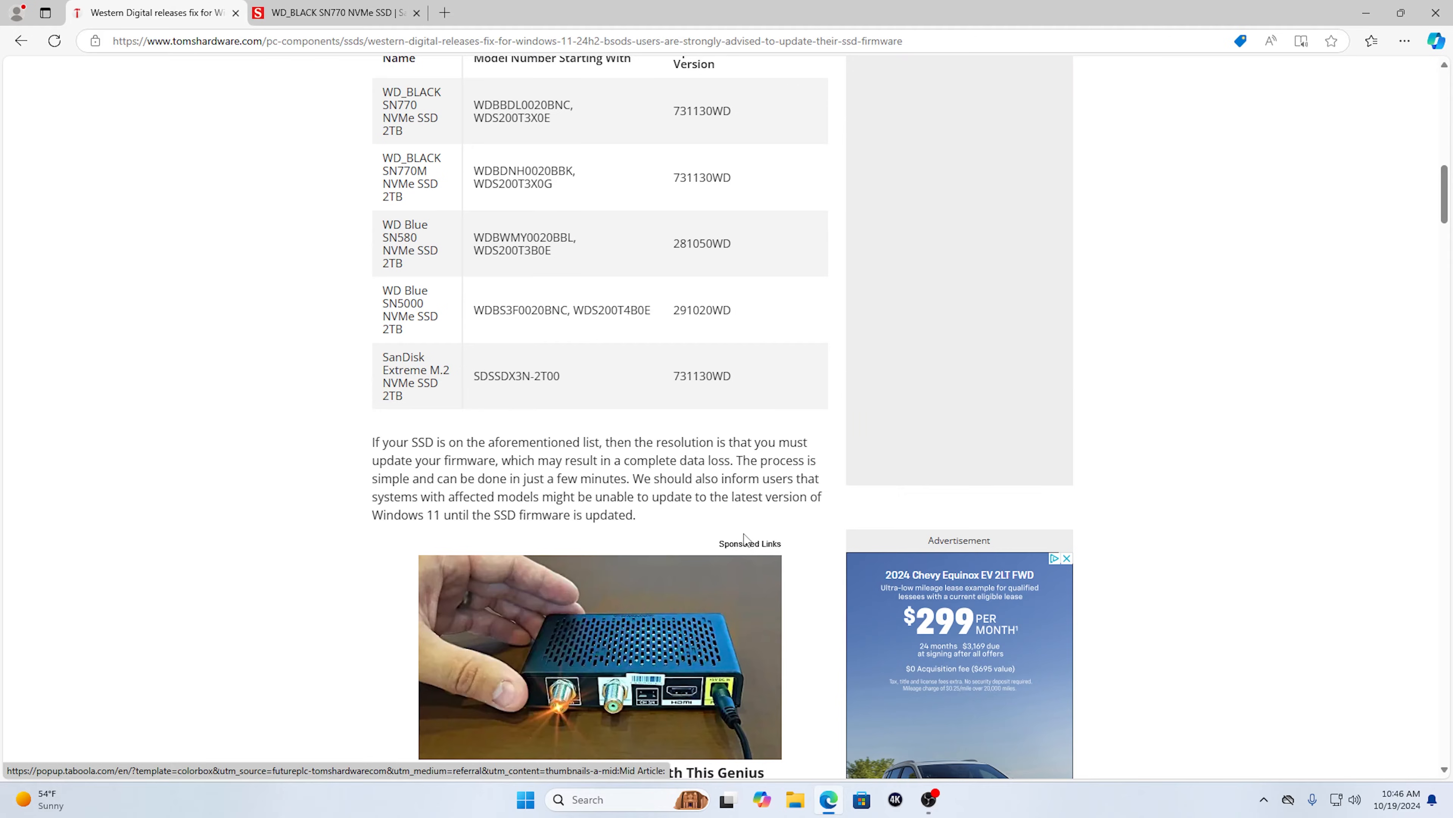
pyautogui.scroll(-3)
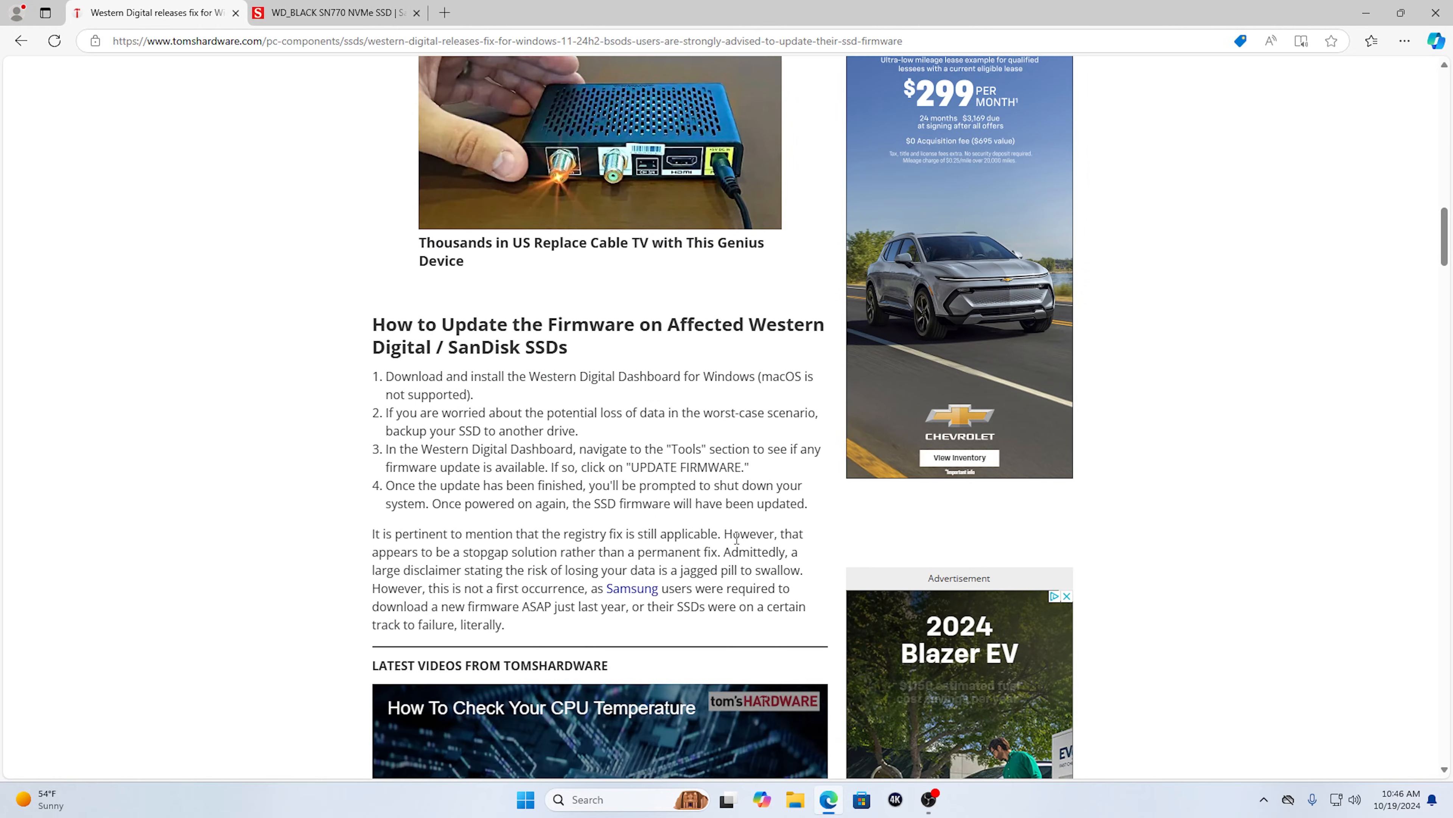
pyautogui.scroll(3)
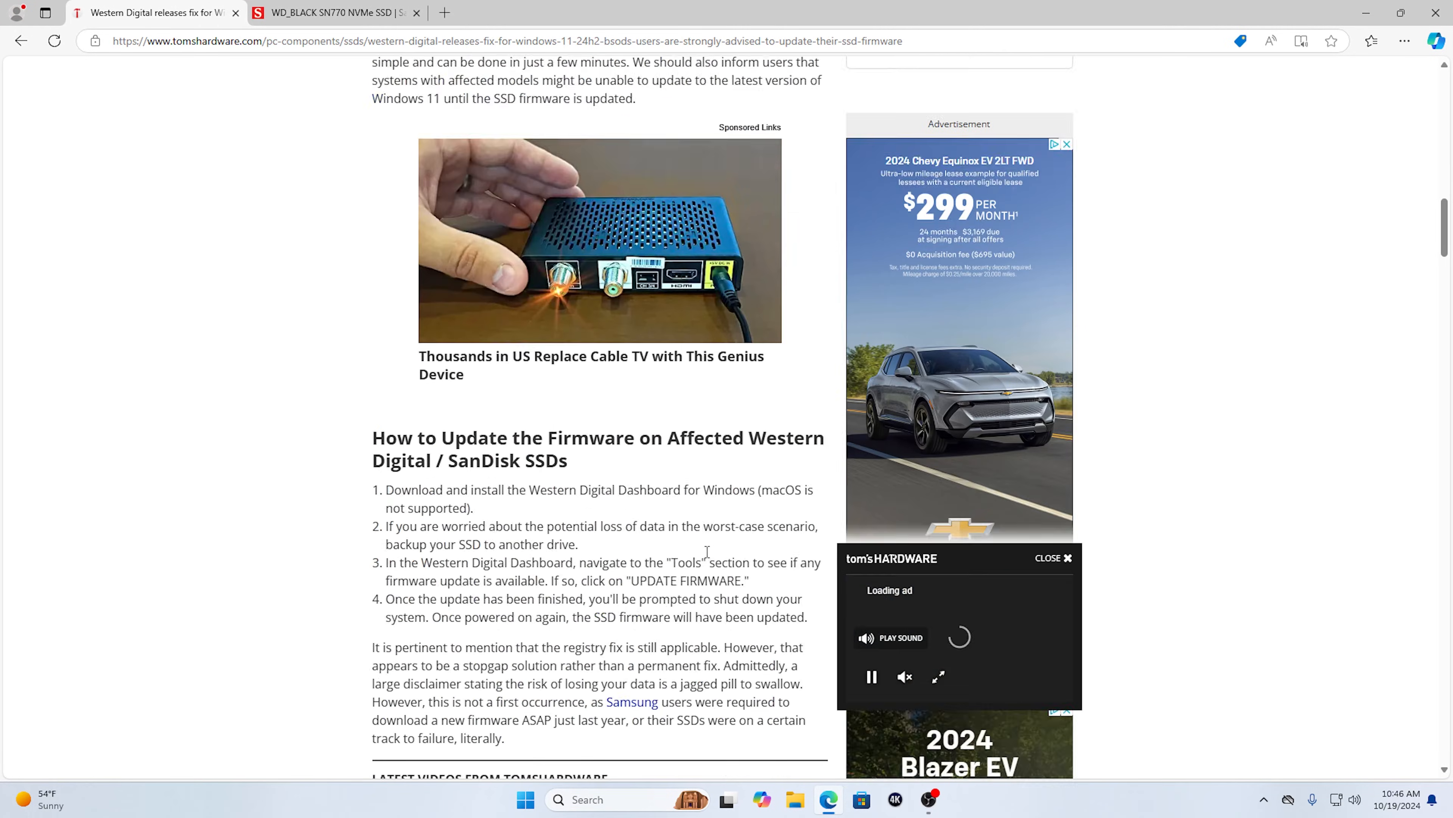
pyautogui.scroll(3)
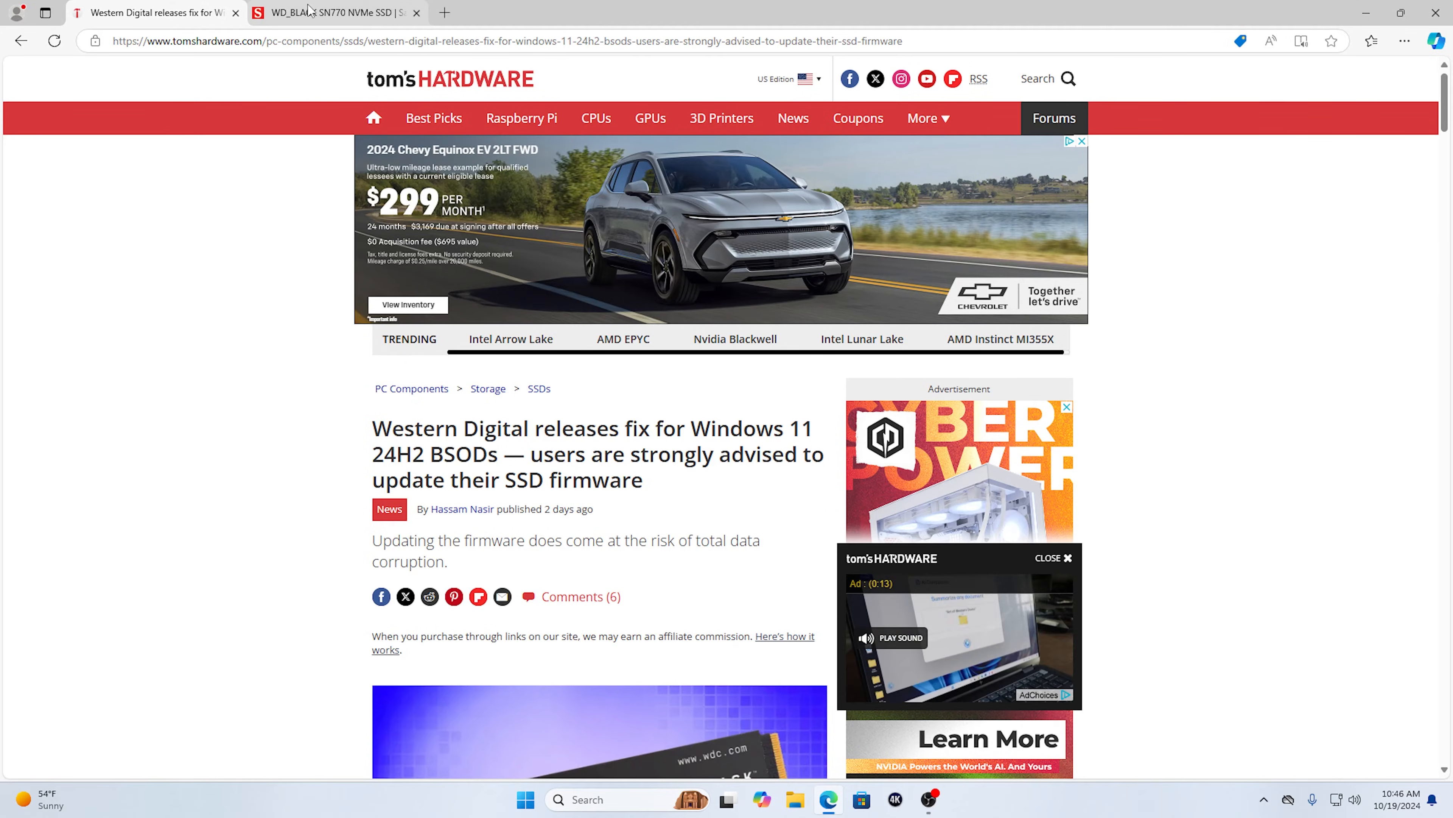
# Download the Western Digital Dashboard installer for Windows from the SN770 support page, then close Edge
pyautogui.click(334, 12)
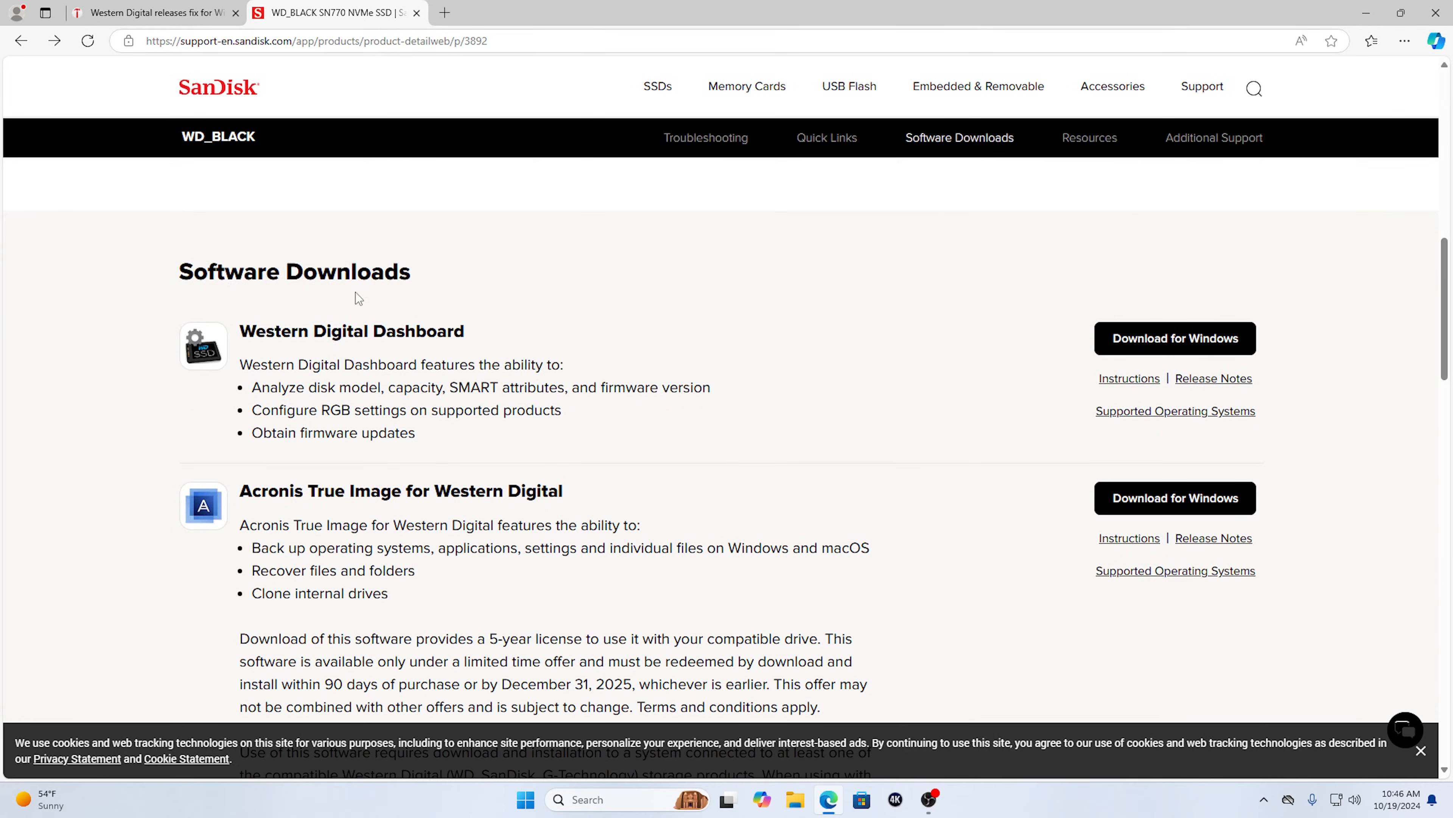
pyautogui.moveTo(463, 360)
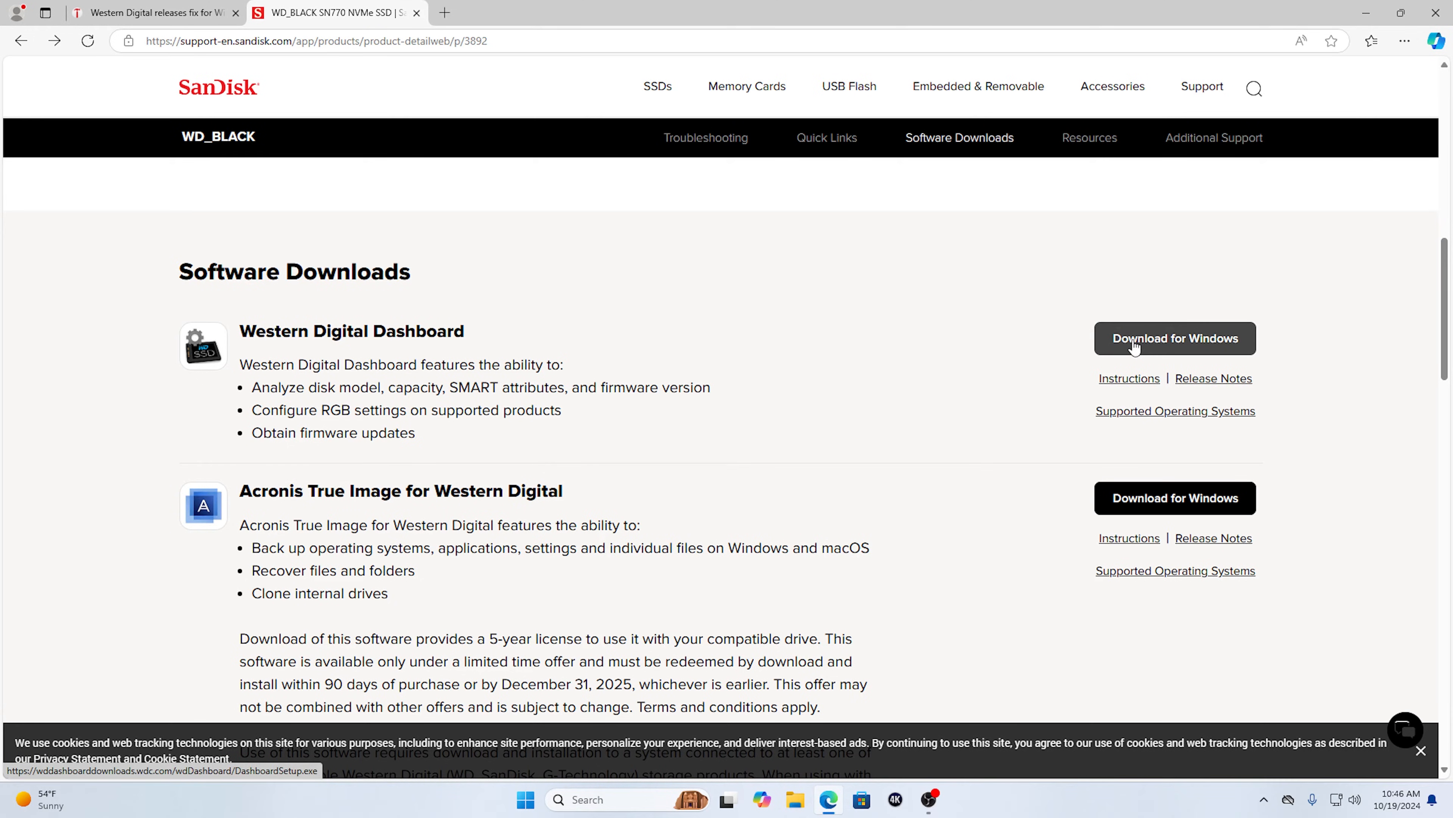
pyautogui.click(1174, 338)
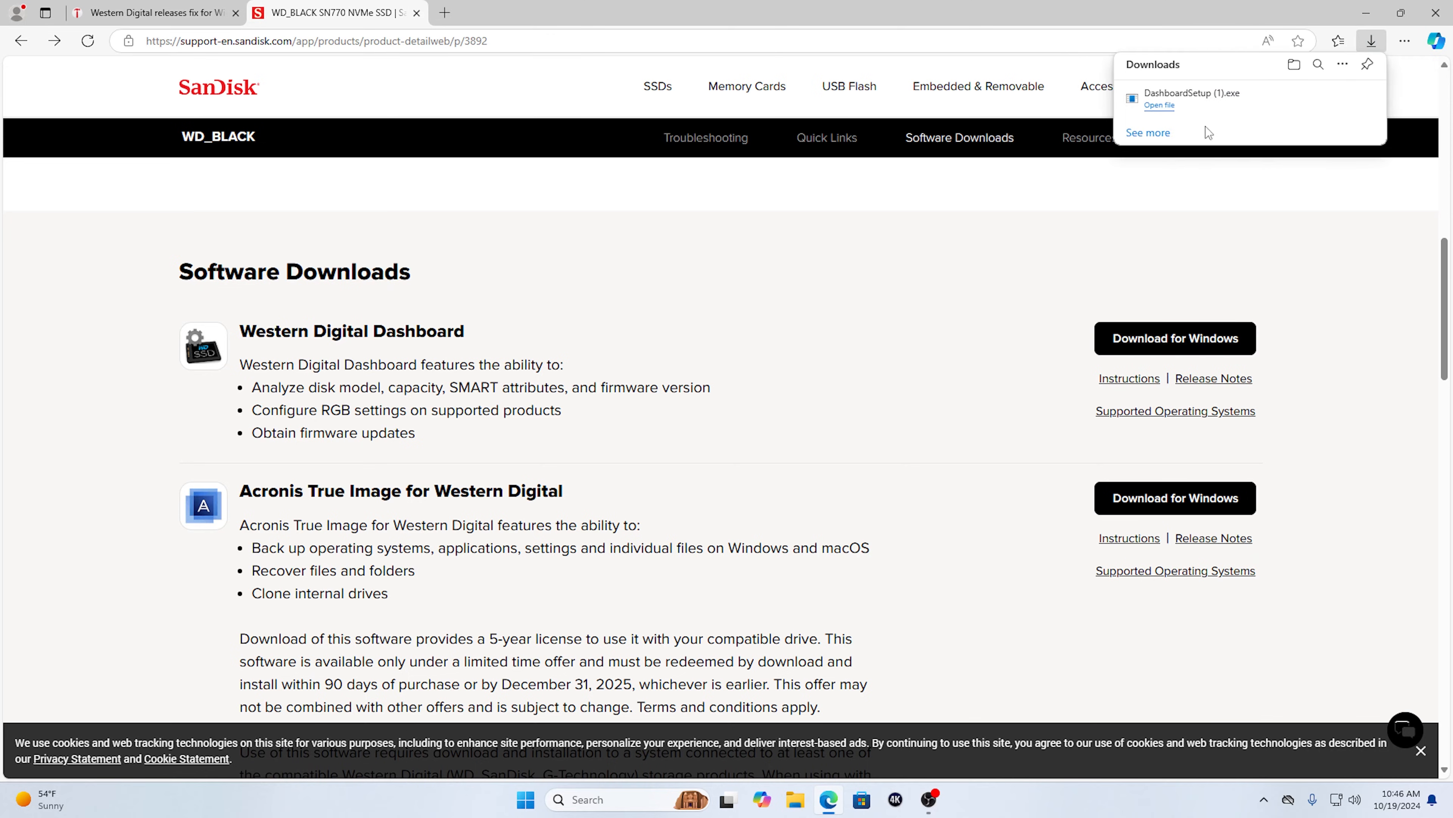
pyautogui.moveTo(1196, 133)
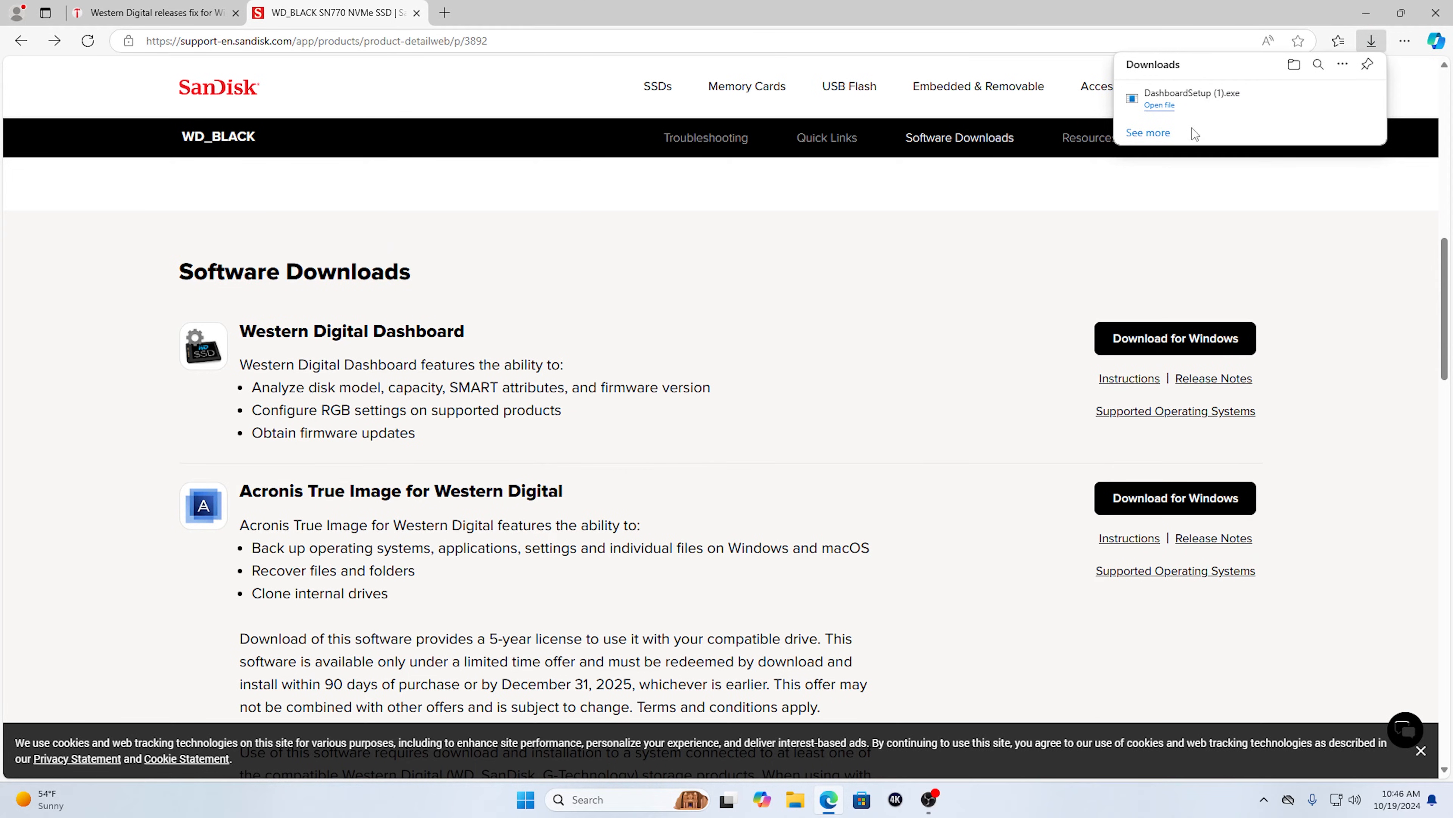
pyautogui.moveTo(1243, 102)
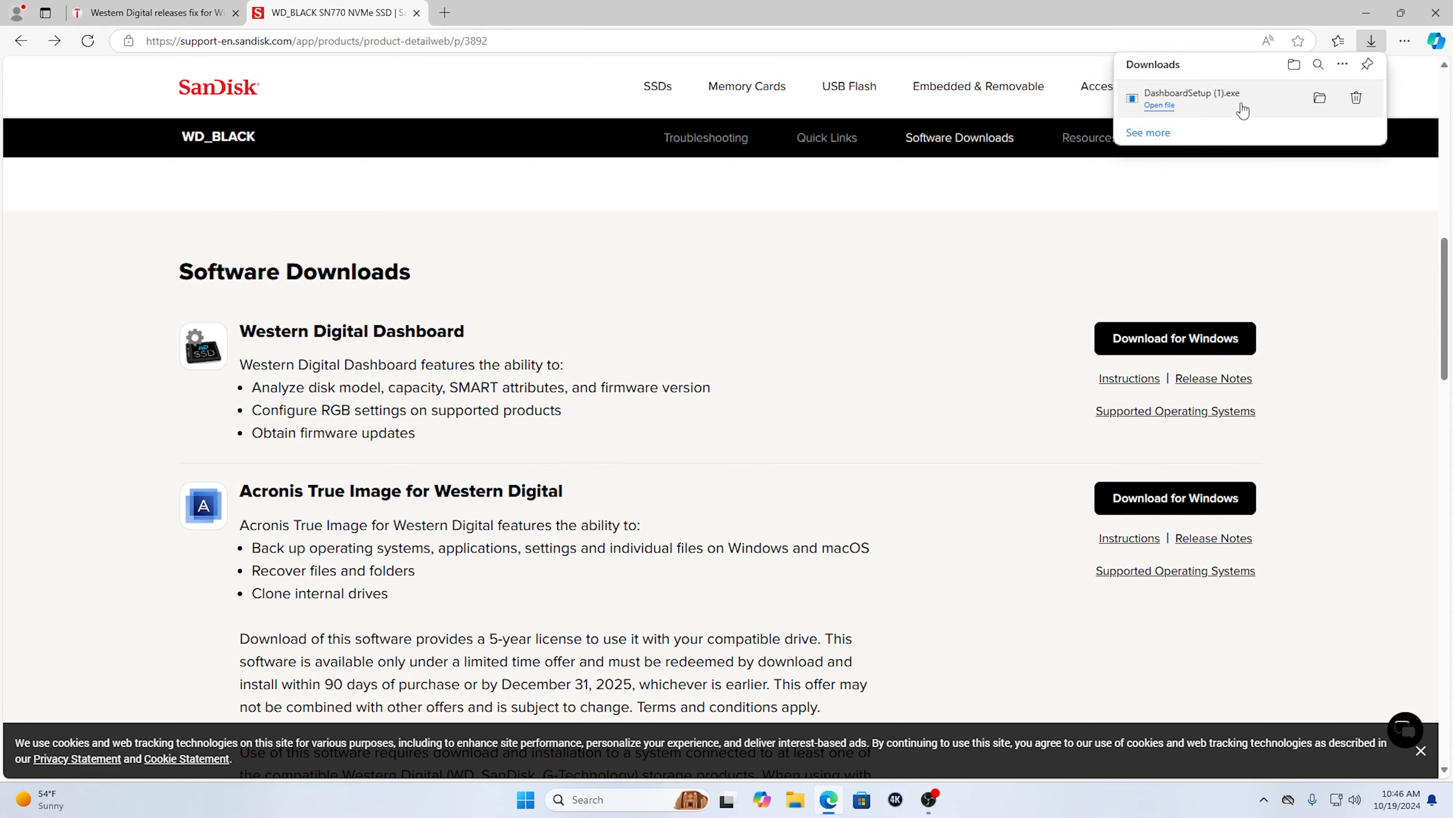
pyautogui.moveTo(1404, 54)
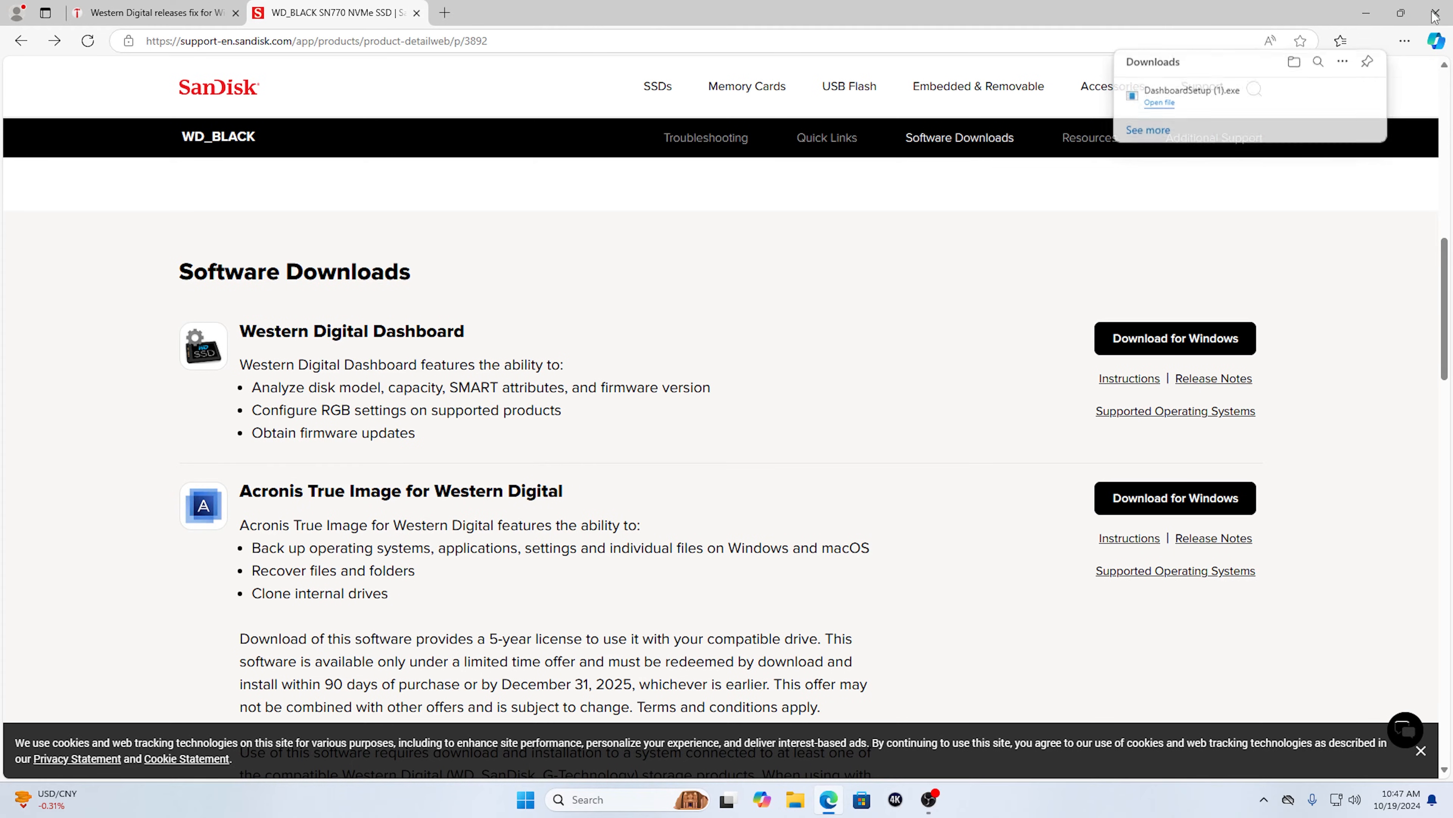
pyautogui.click(1433, 14)
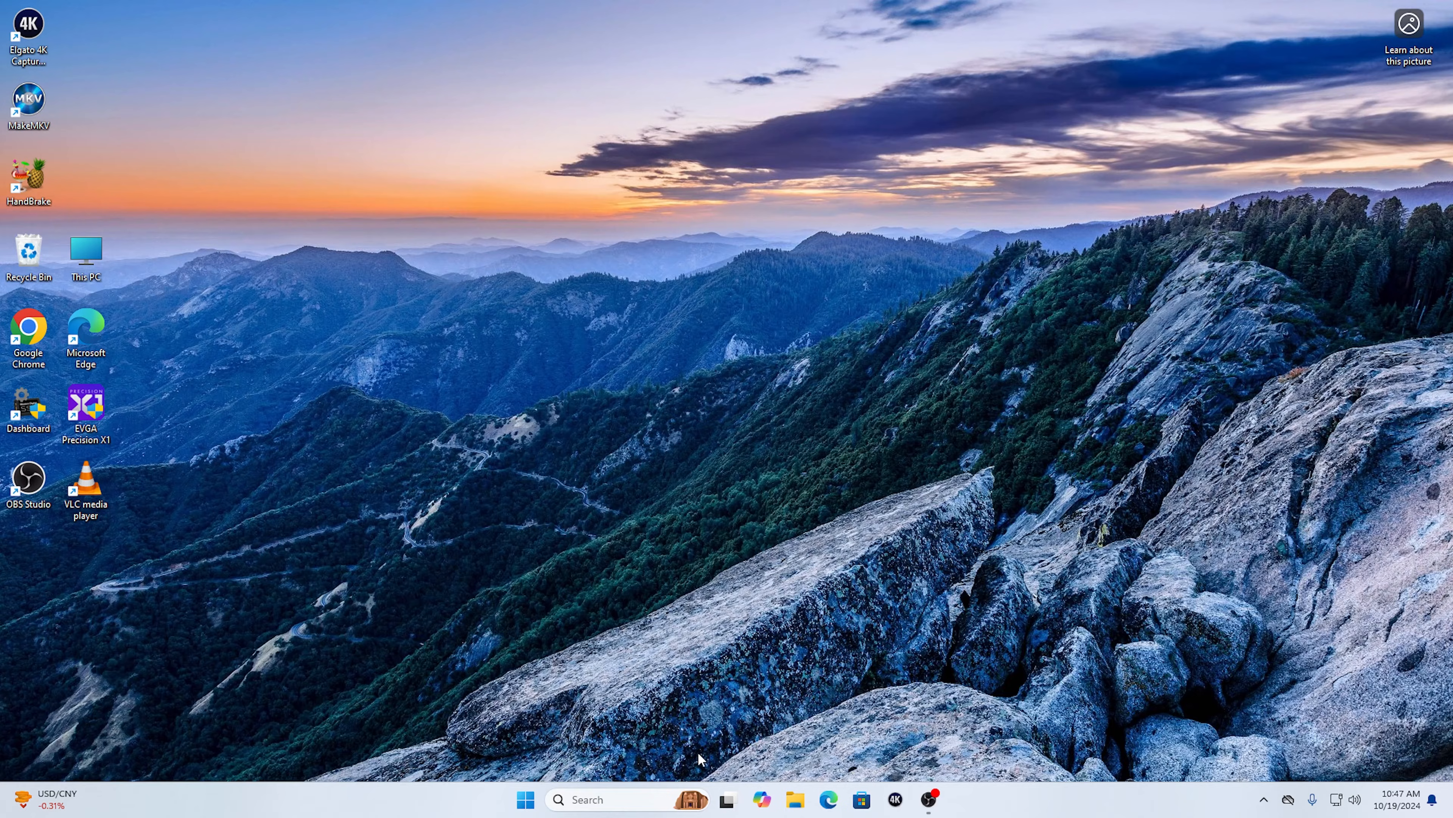
pyautogui.moveTo(794, 799)
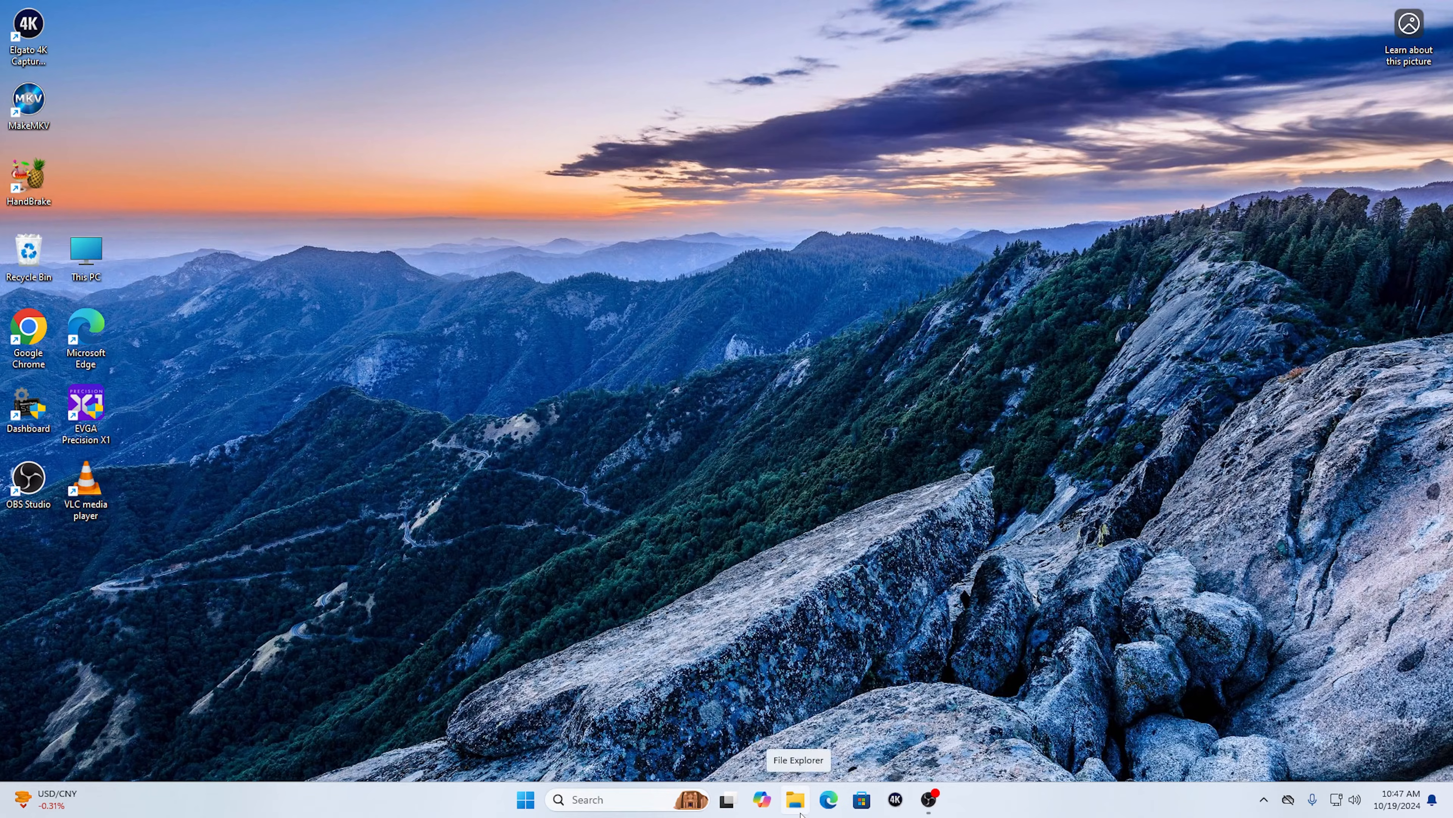
# Open a new File Explorer window from the taskbar, landing on Home
pyautogui.click(526, 799)
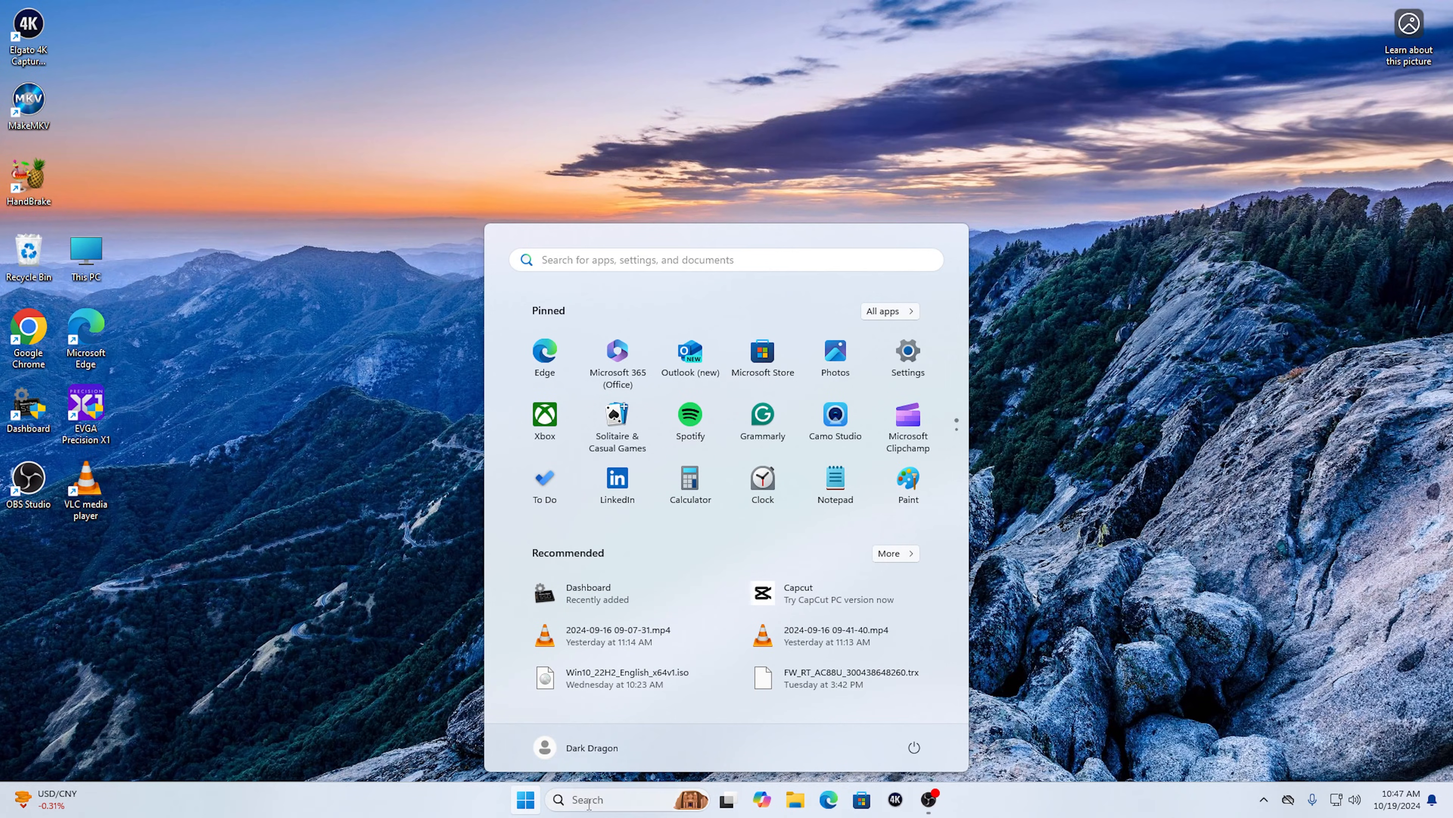
pyautogui.click(793, 799)
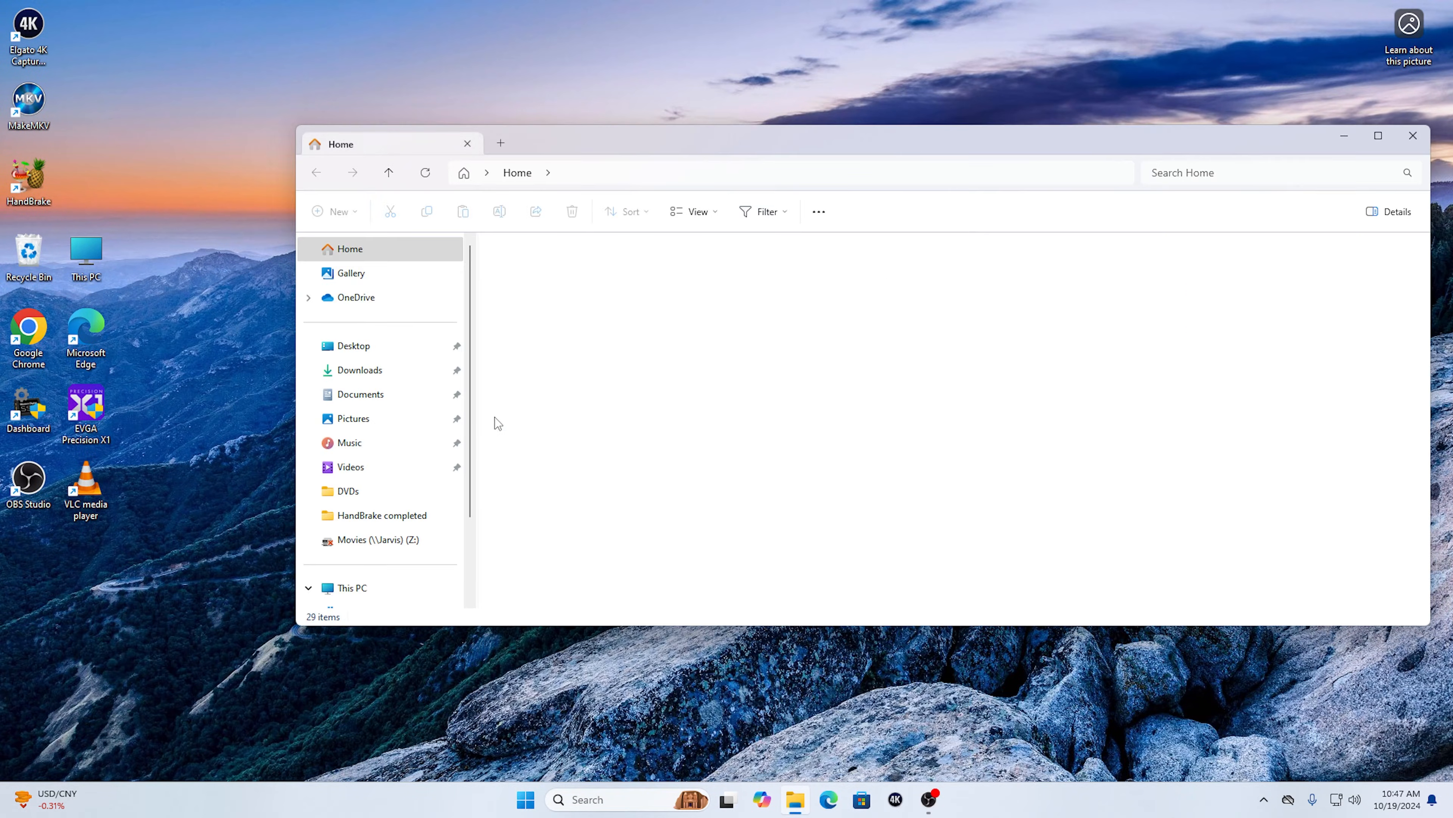
# Delete Win10_22H2_English_x64v1.iso and rufus-4.5.exe from Downloads, leaving the two DashboardSetup files, and close Explorer
pyautogui.click(358, 369)
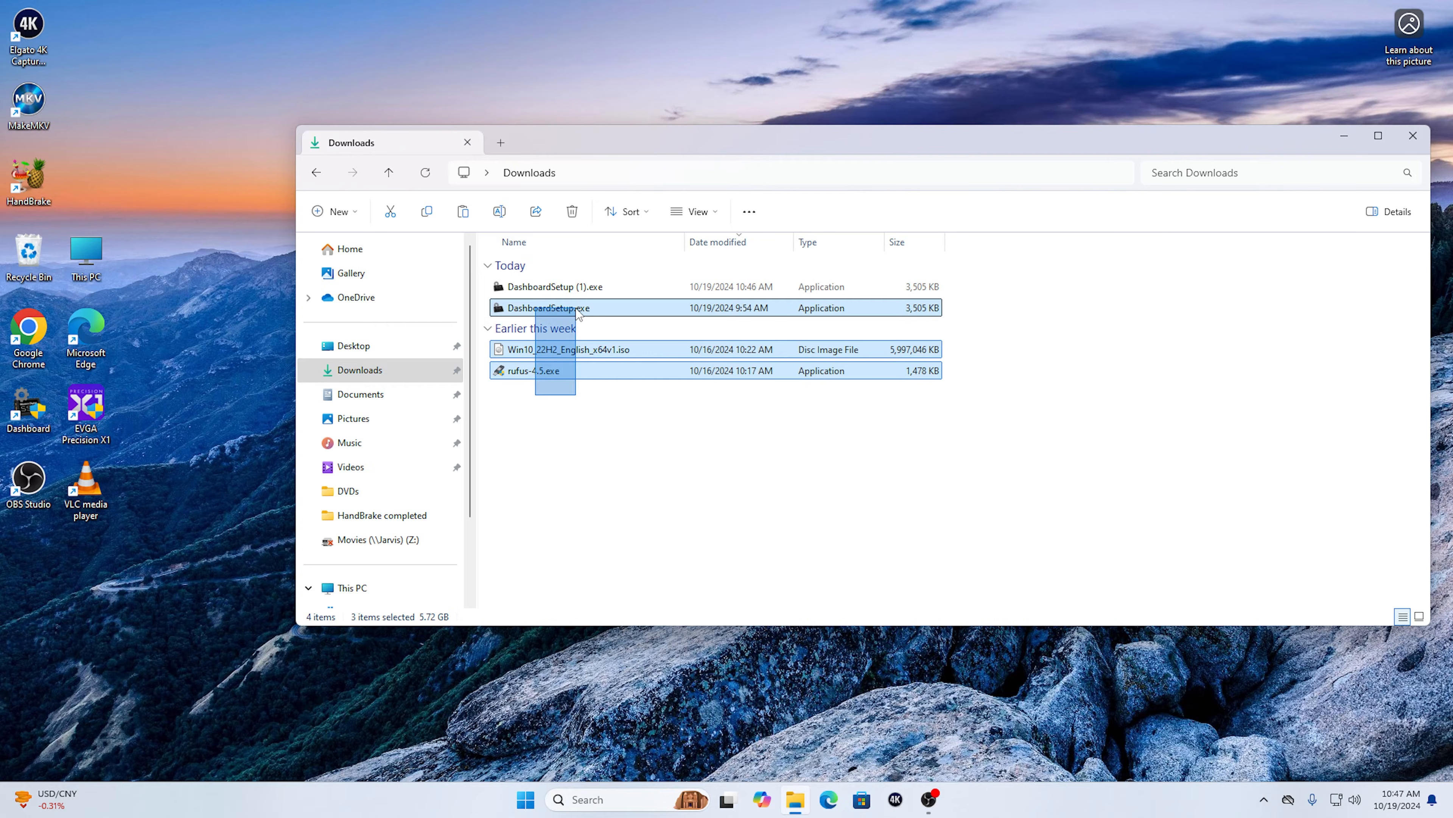
pyautogui.click(547, 306)
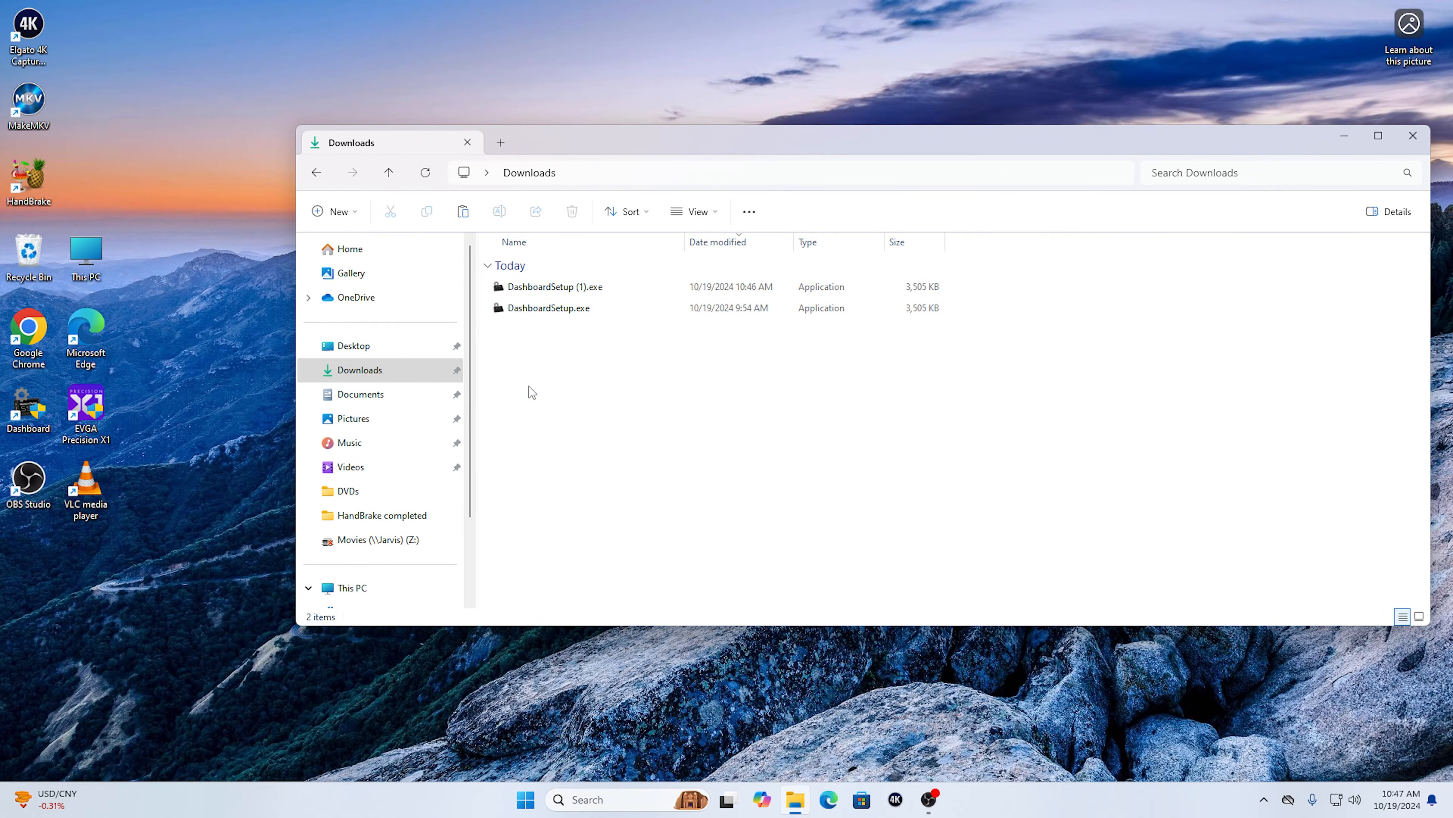
pyautogui.rightClick(552, 297)
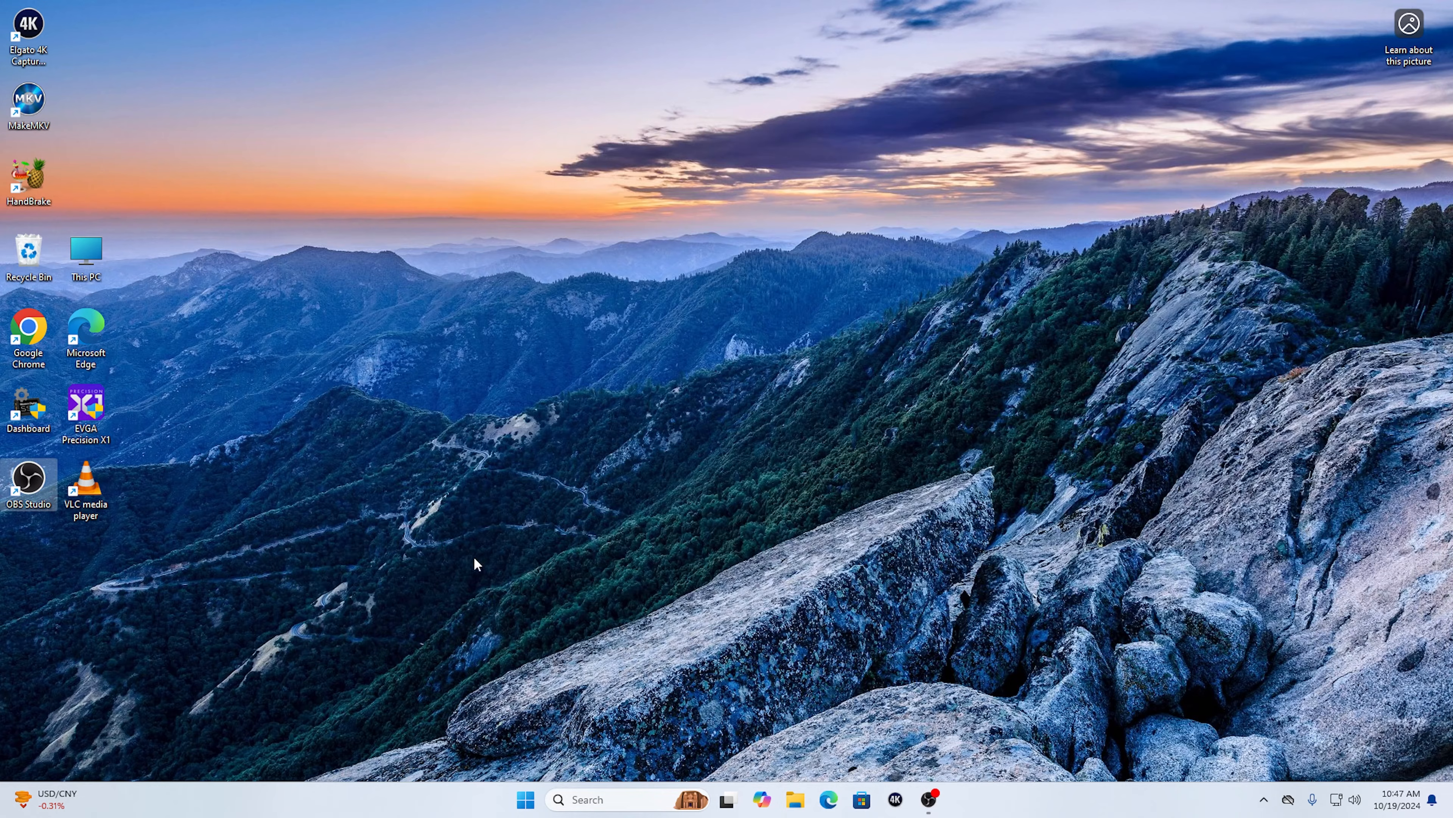
pyautogui.moveTo(707, 796)
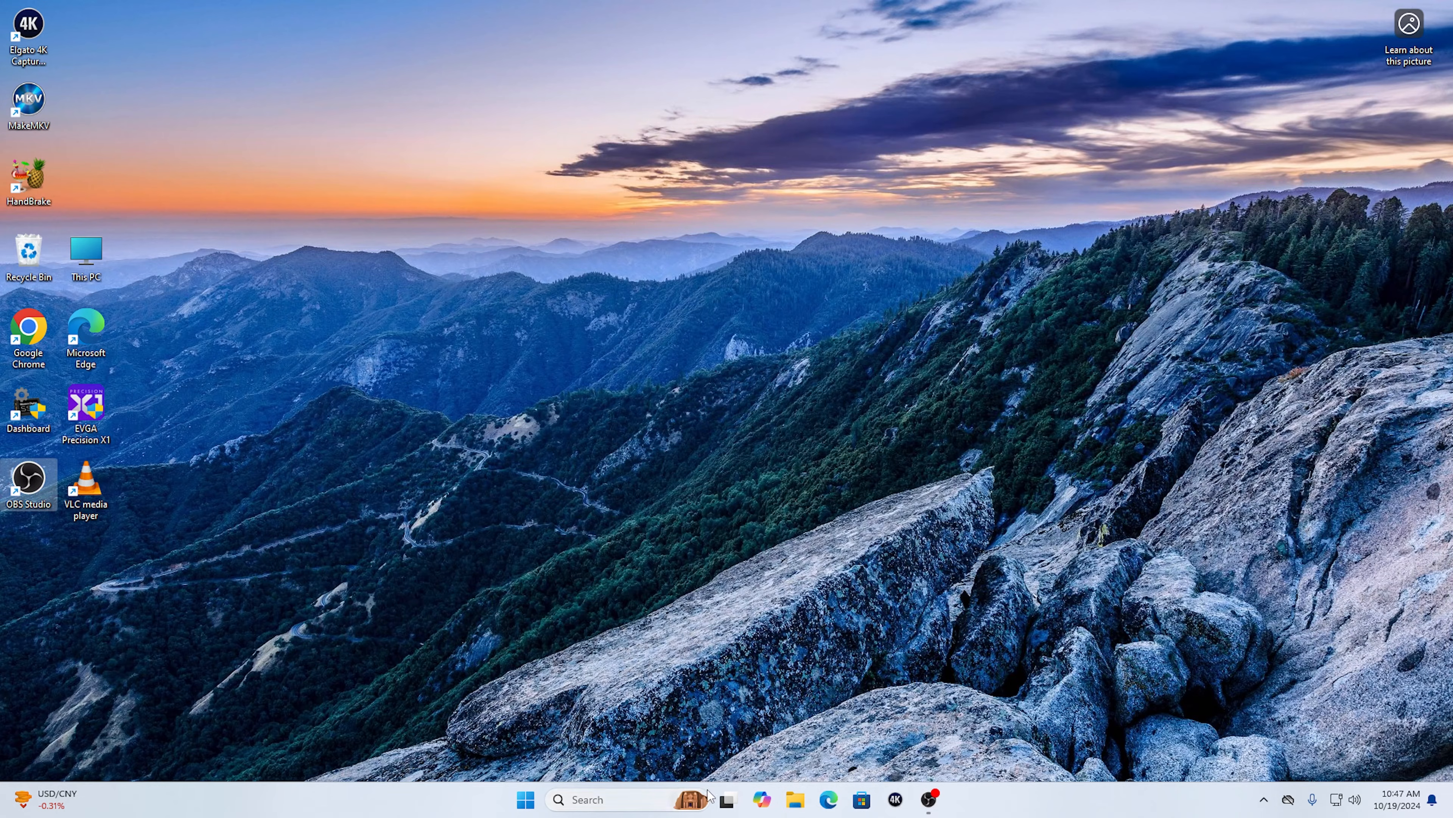
pyautogui.click(525, 799)
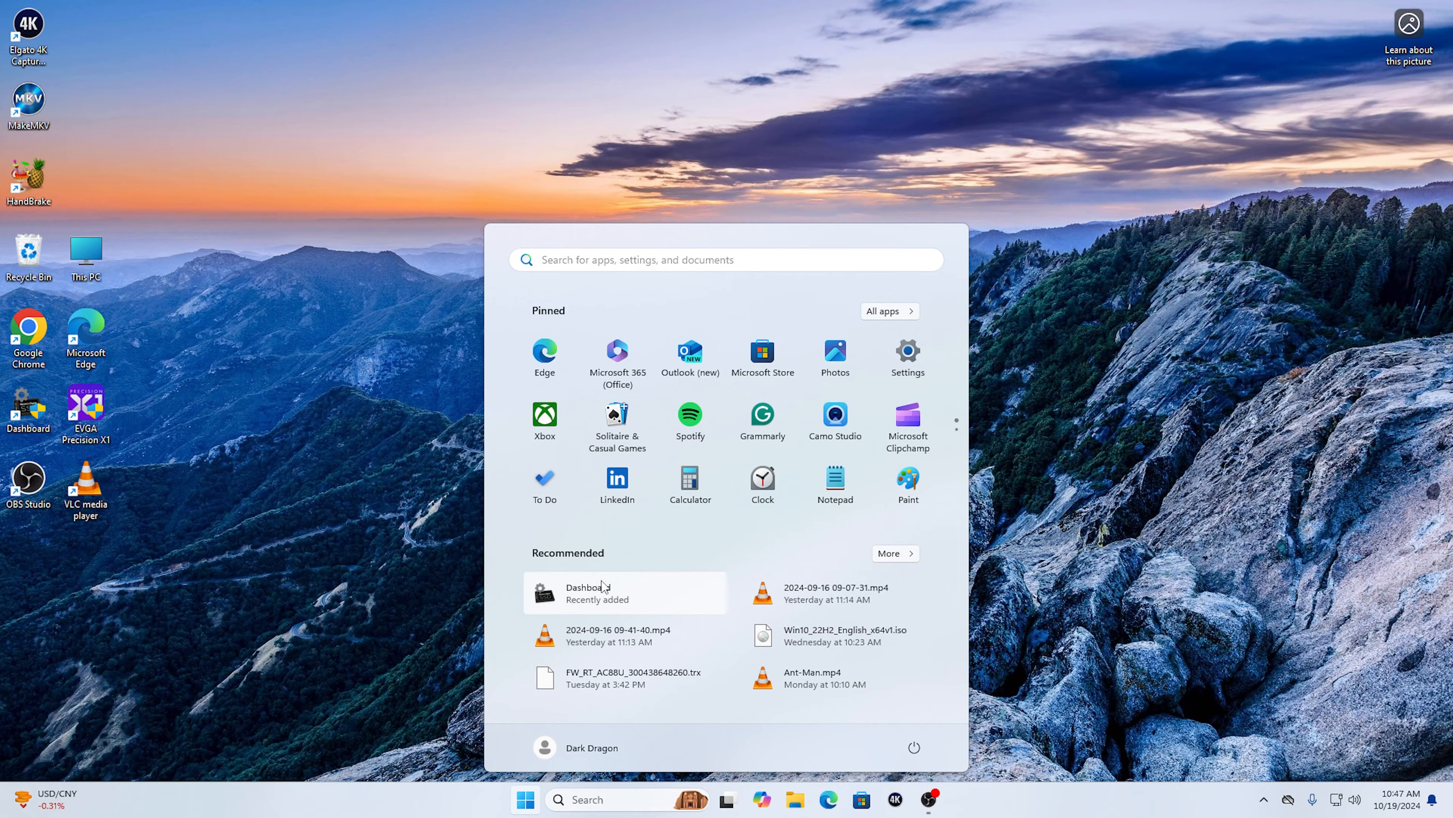
# Pin the recently added Dashboard app to Start and close the Start menu
pyautogui.rightClick(589, 592)
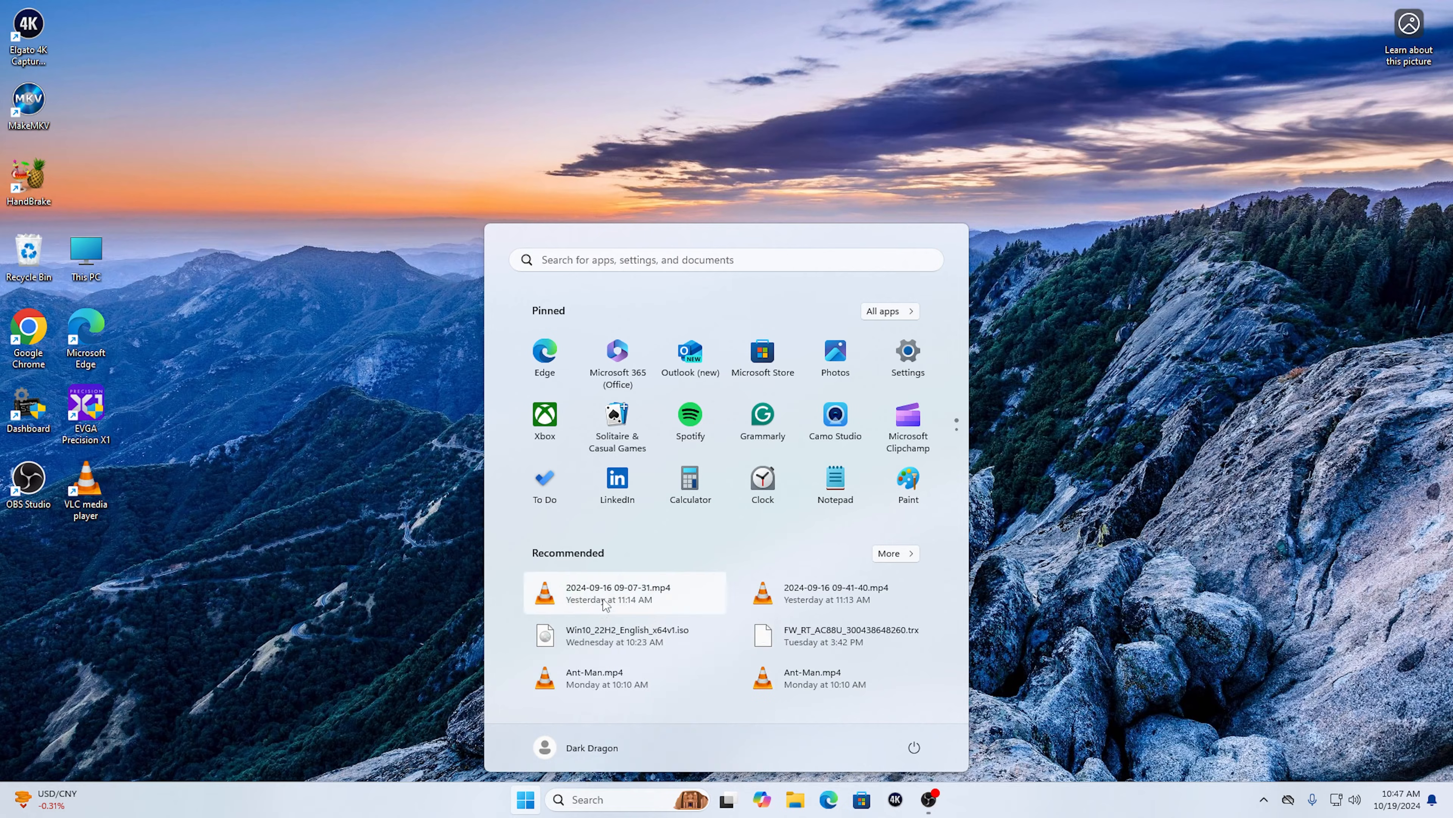
pyautogui.moveTo(930, 800)
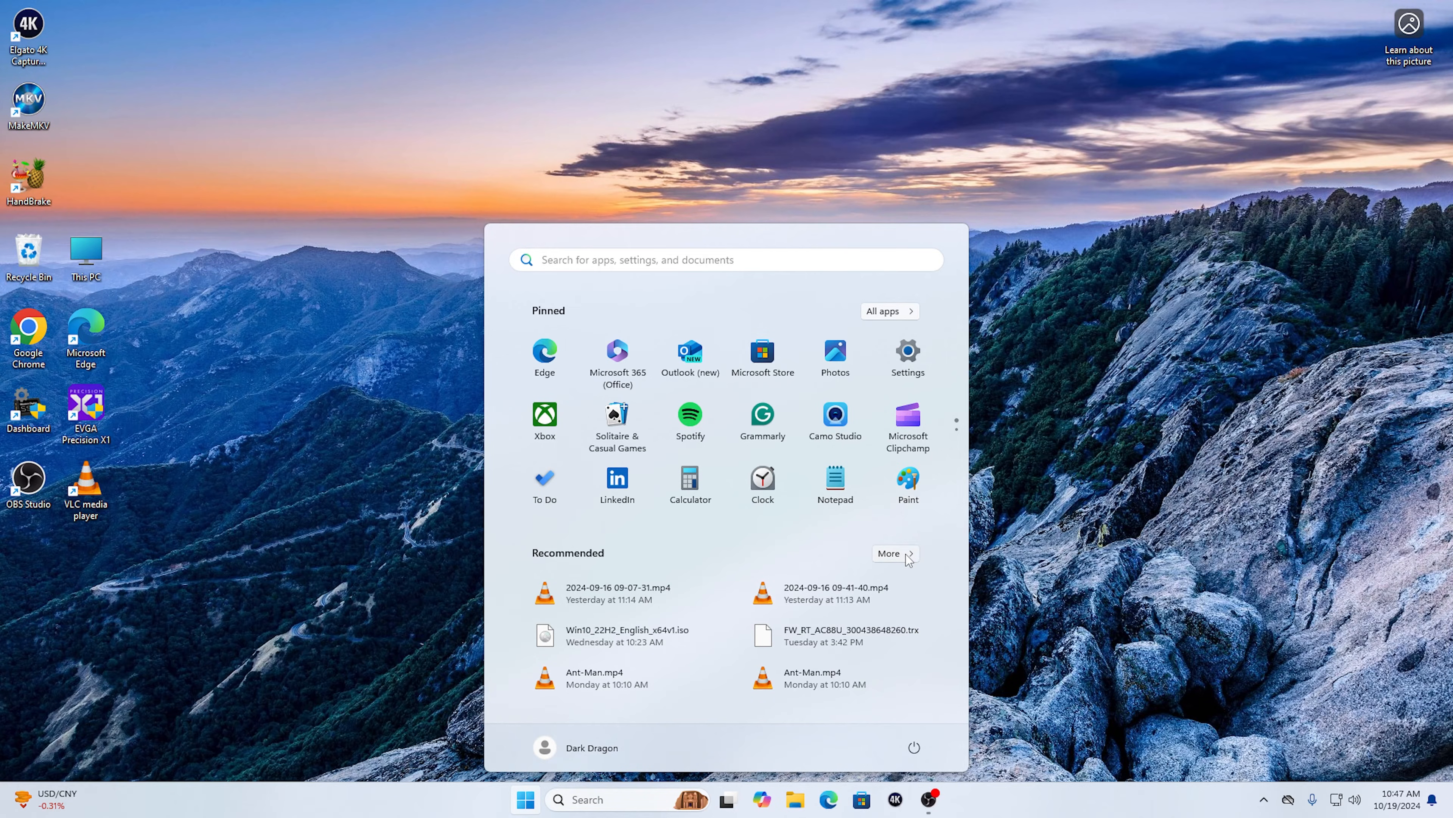
pyautogui.click(888, 554)
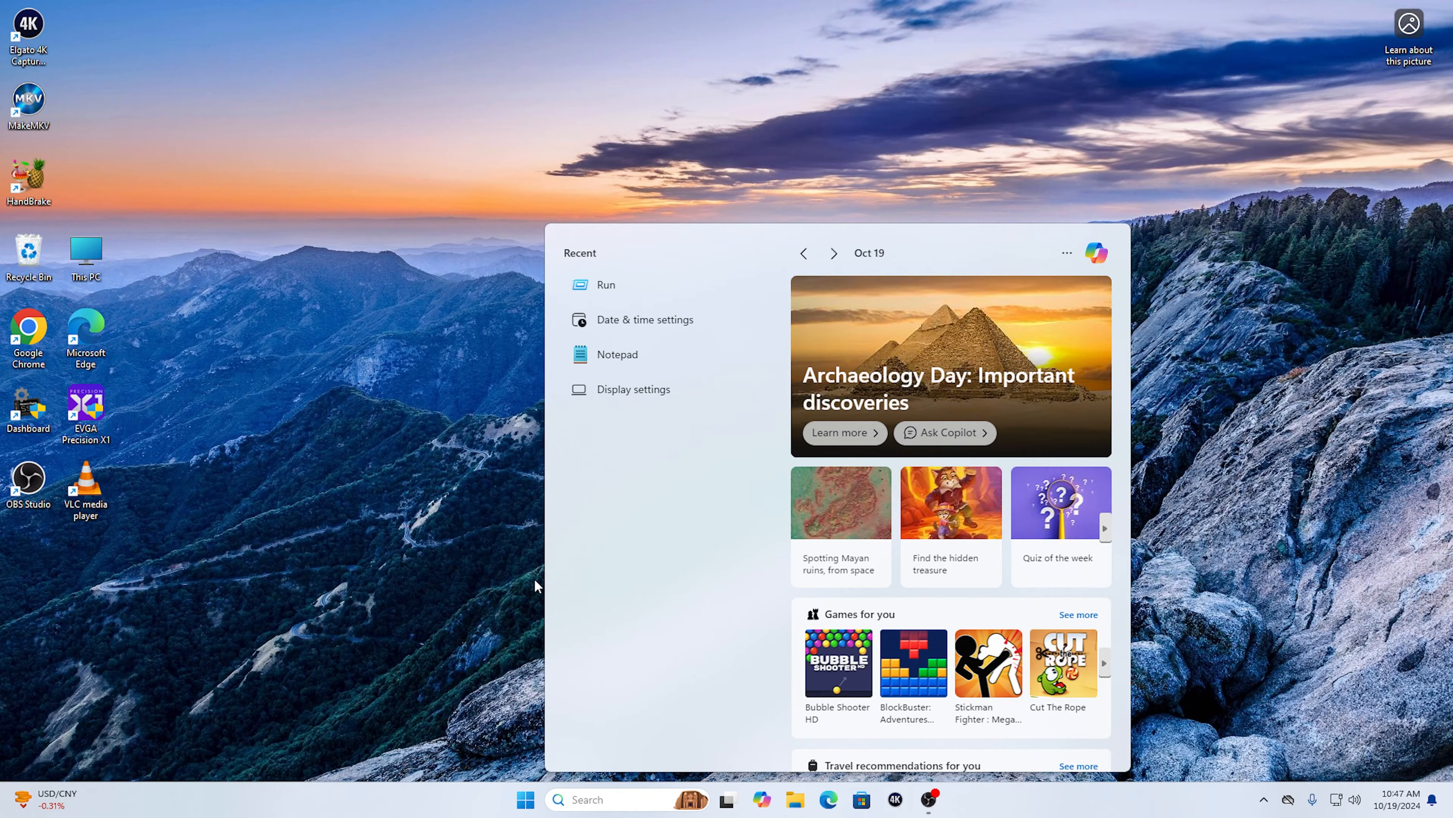
pyautogui.click(525, 799)
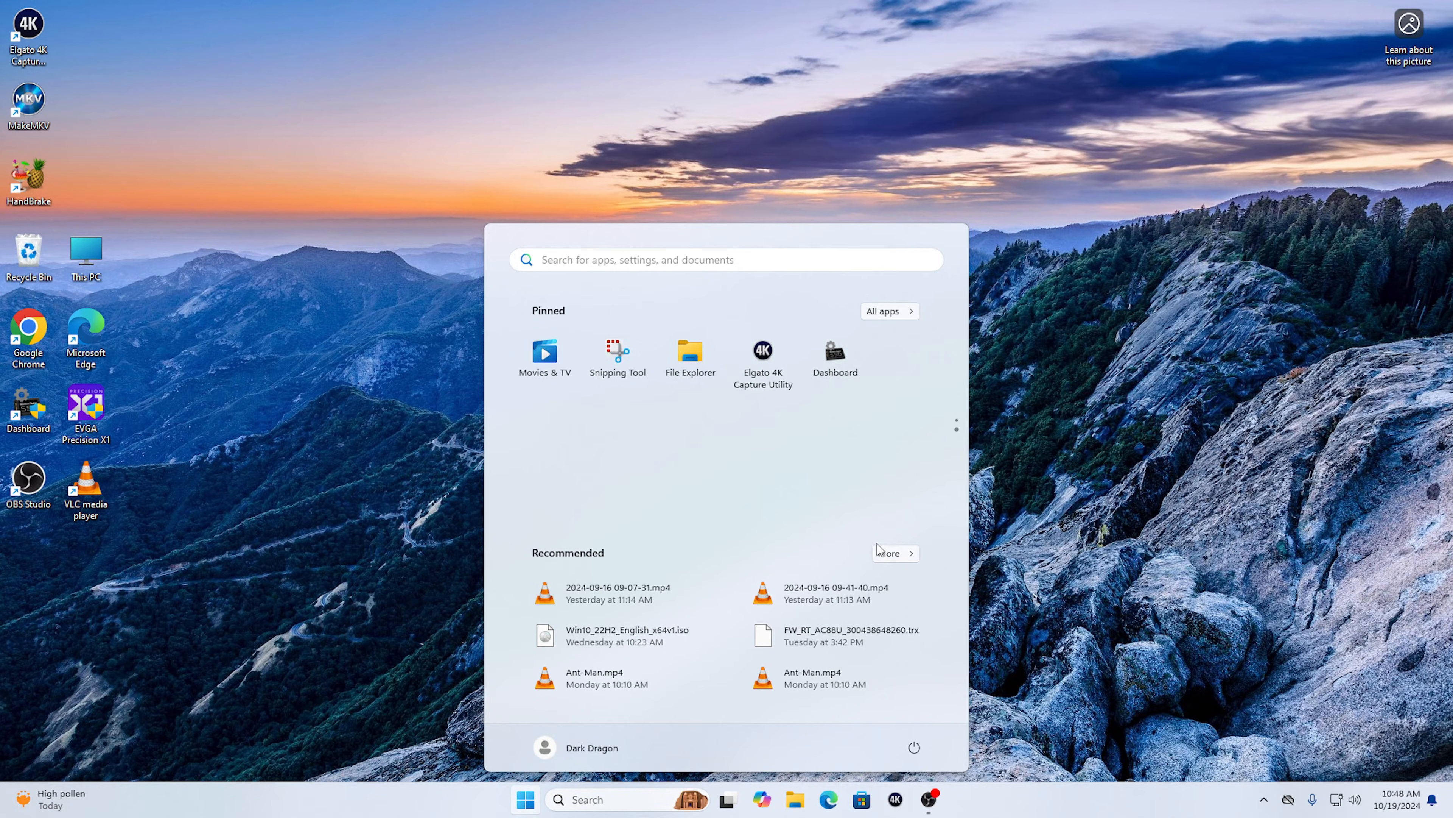
pyautogui.moveTo(916, 447)
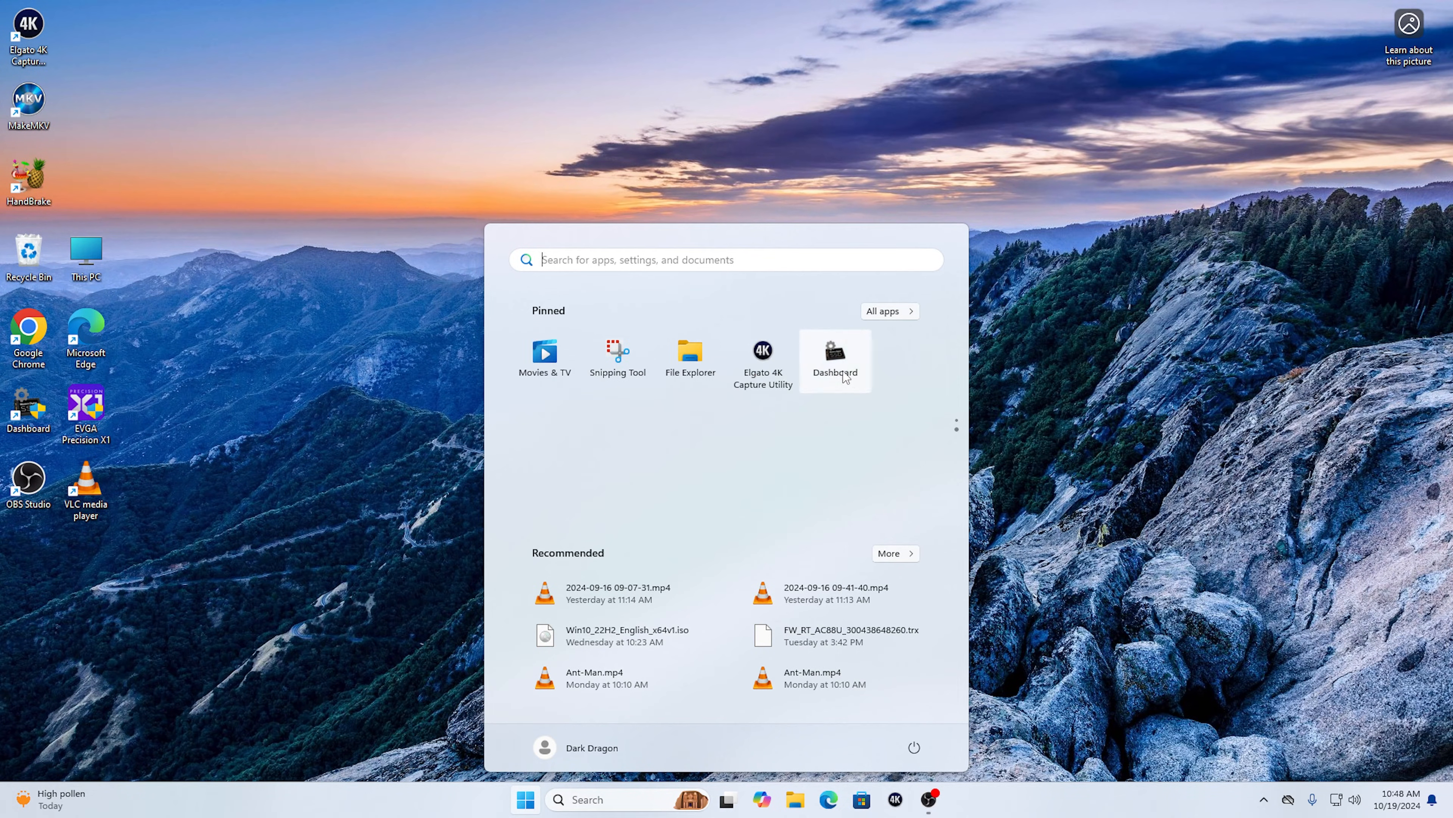
pyautogui.moveTo(319, 504)
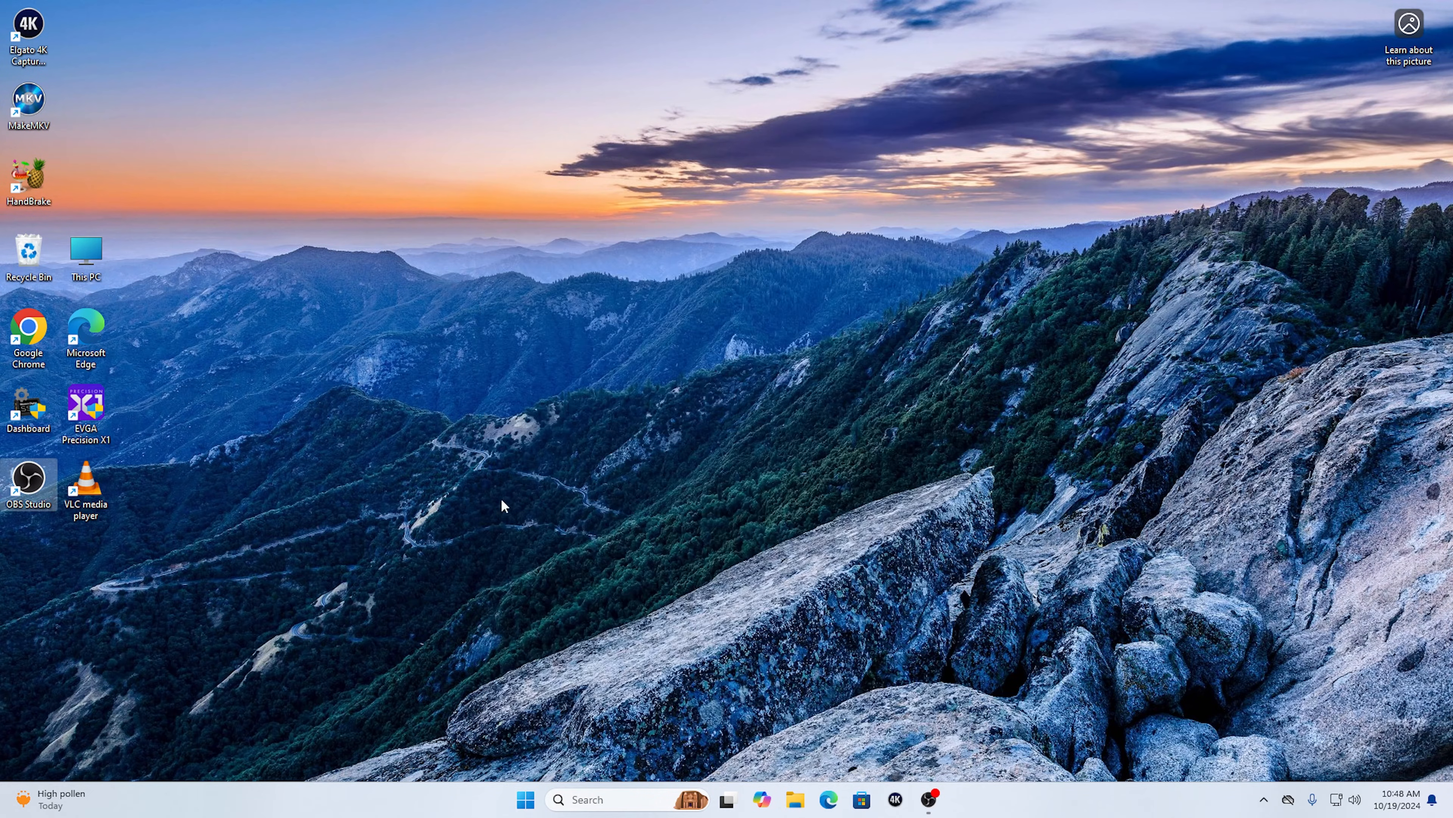
pyautogui.moveTo(44, 404)
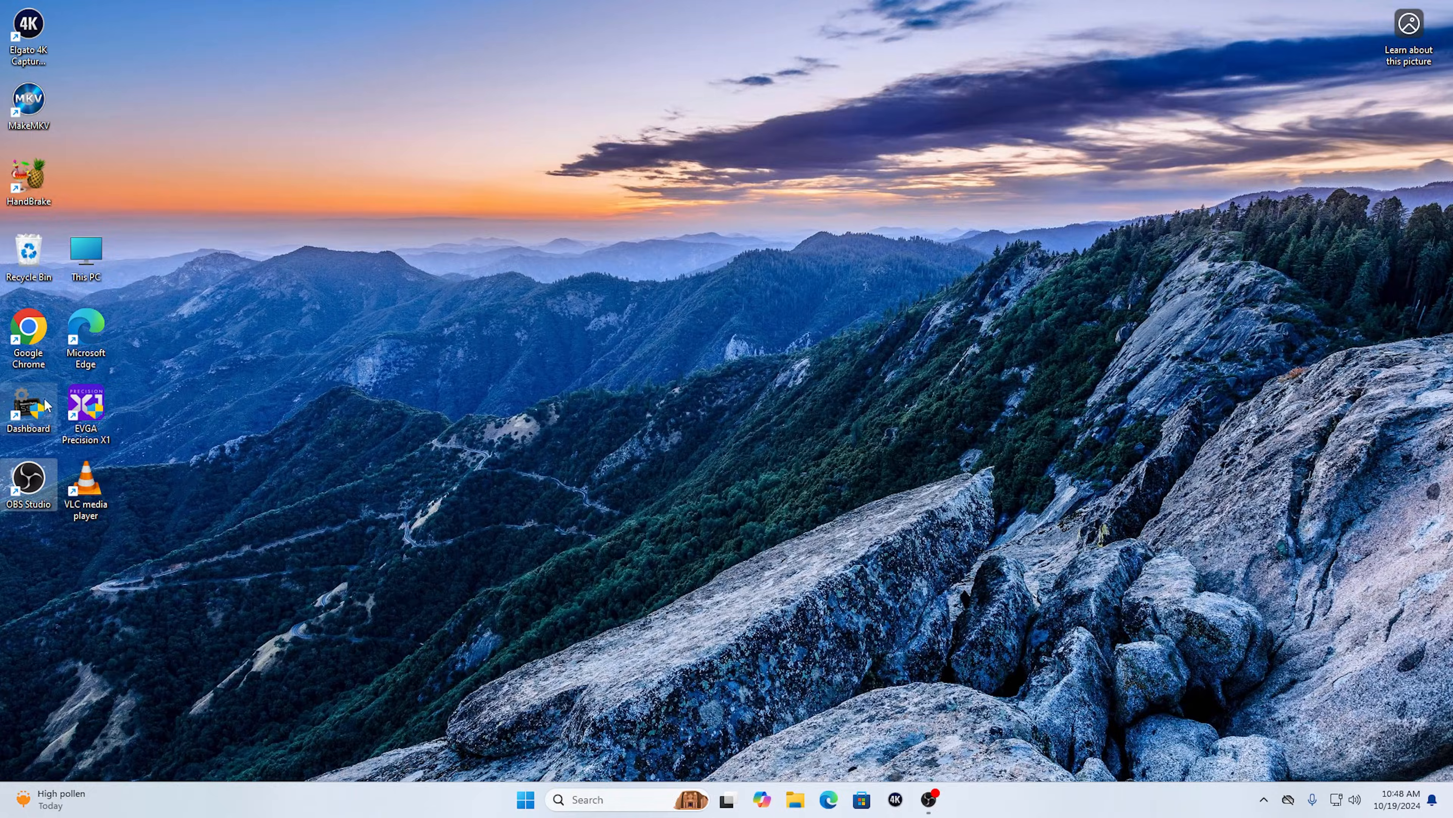
pyautogui.moveTo(28, 412)
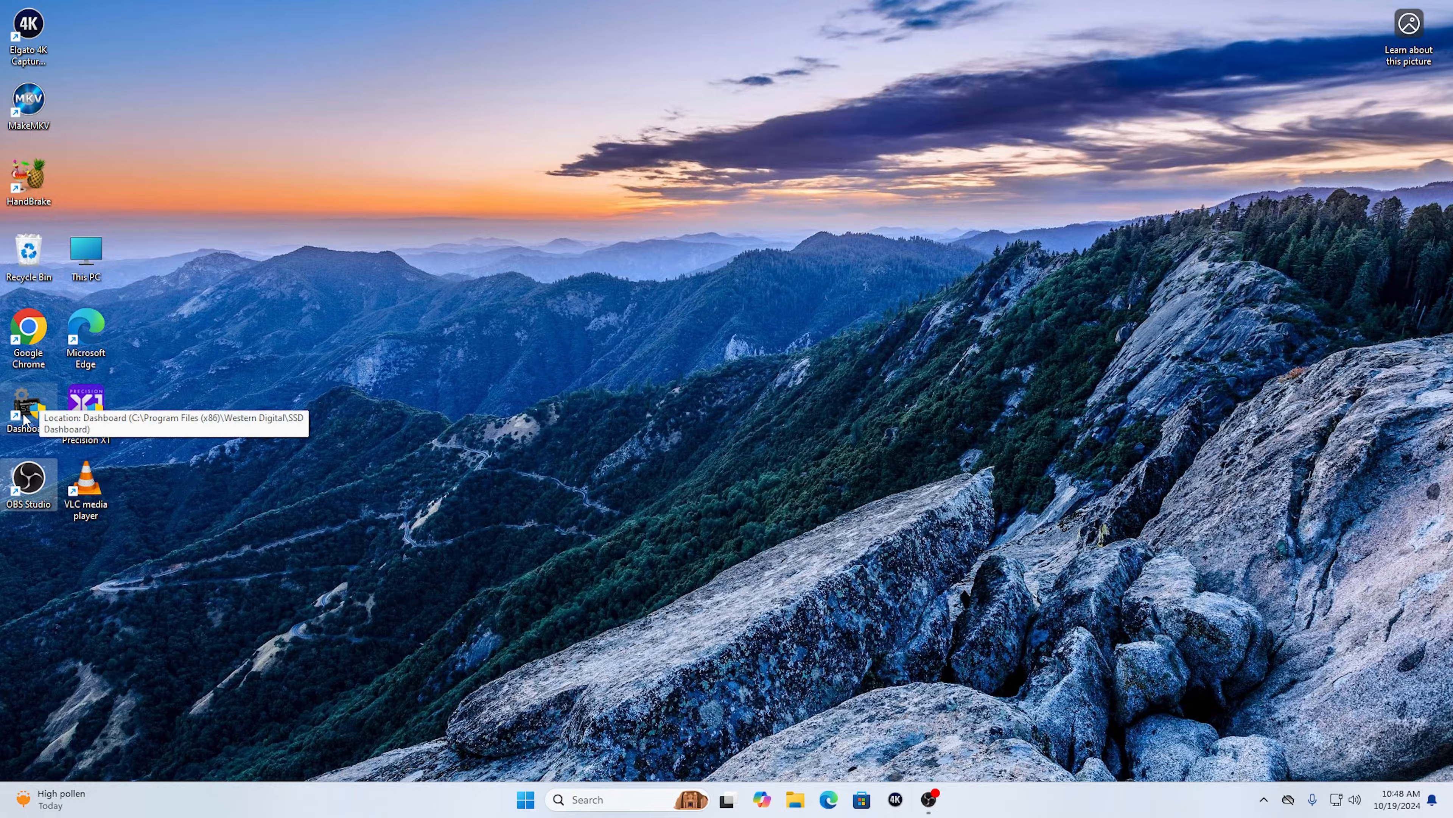
pyautogui.moveTo(583, 541)
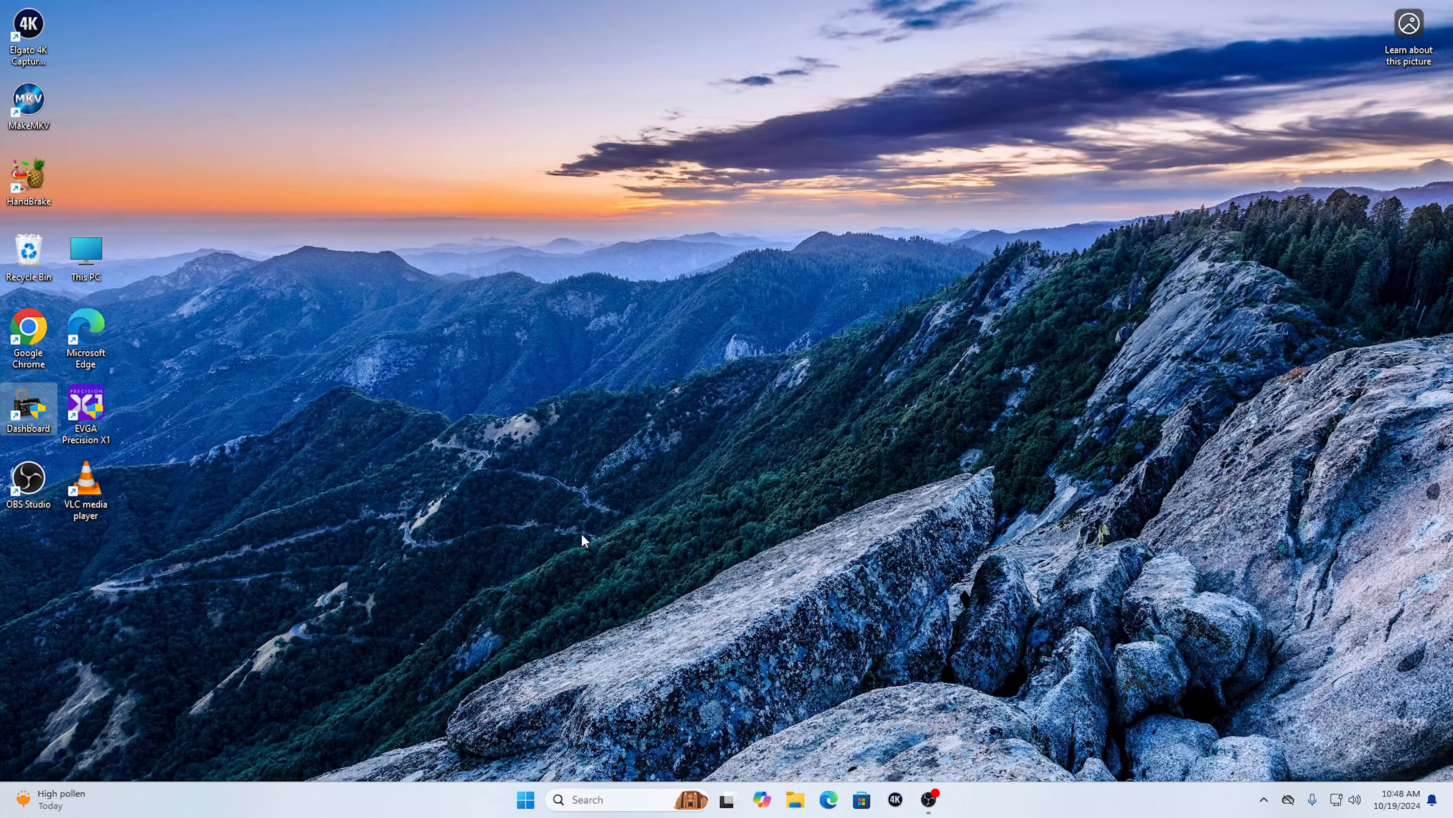
# Launch WD Dashboard and view the Tools page's Firmware Update card offering 731120WD over 731100WD
pyautogui.click(944, 799)
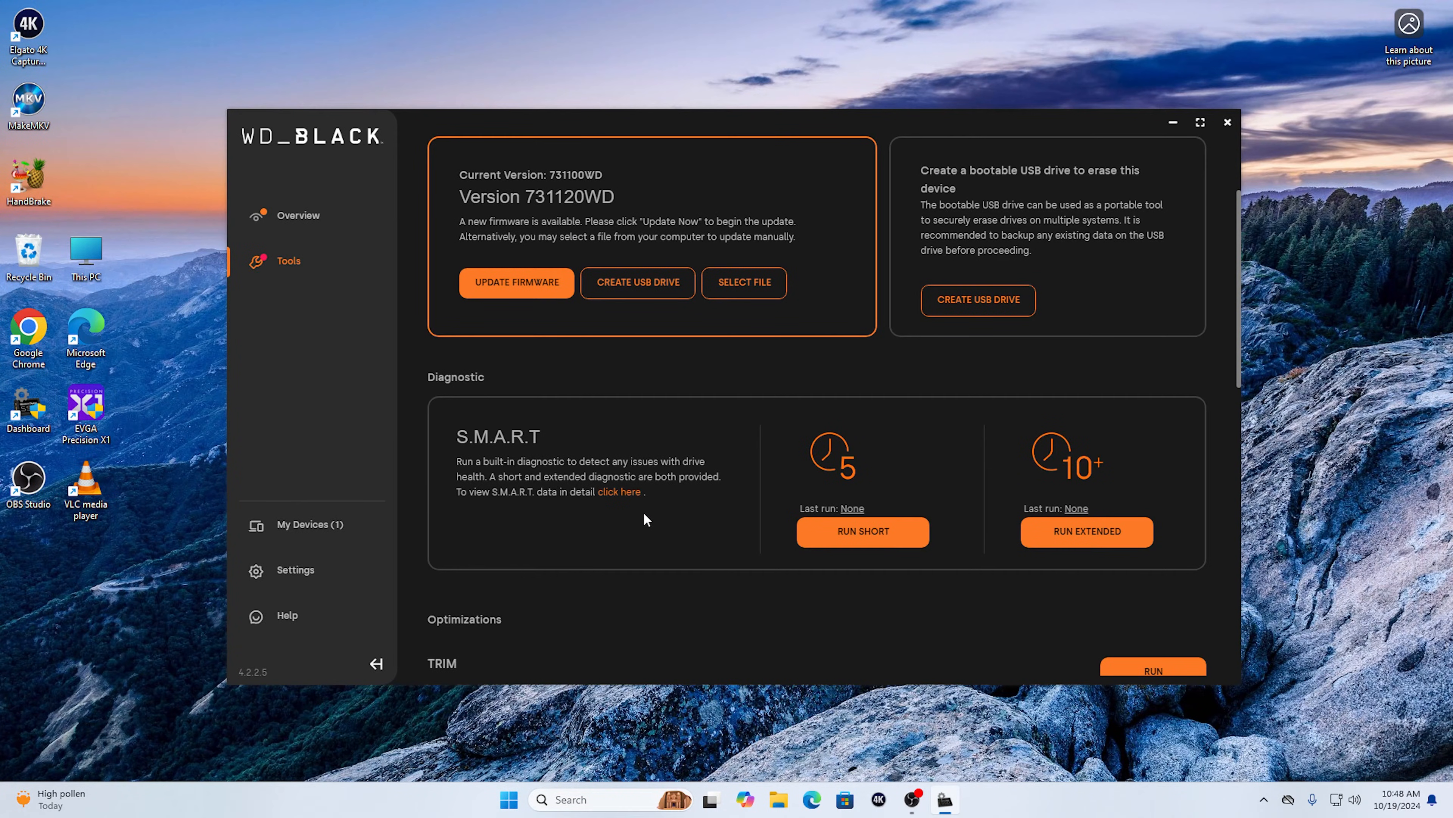
pyautogui.moveTo(572, 189)
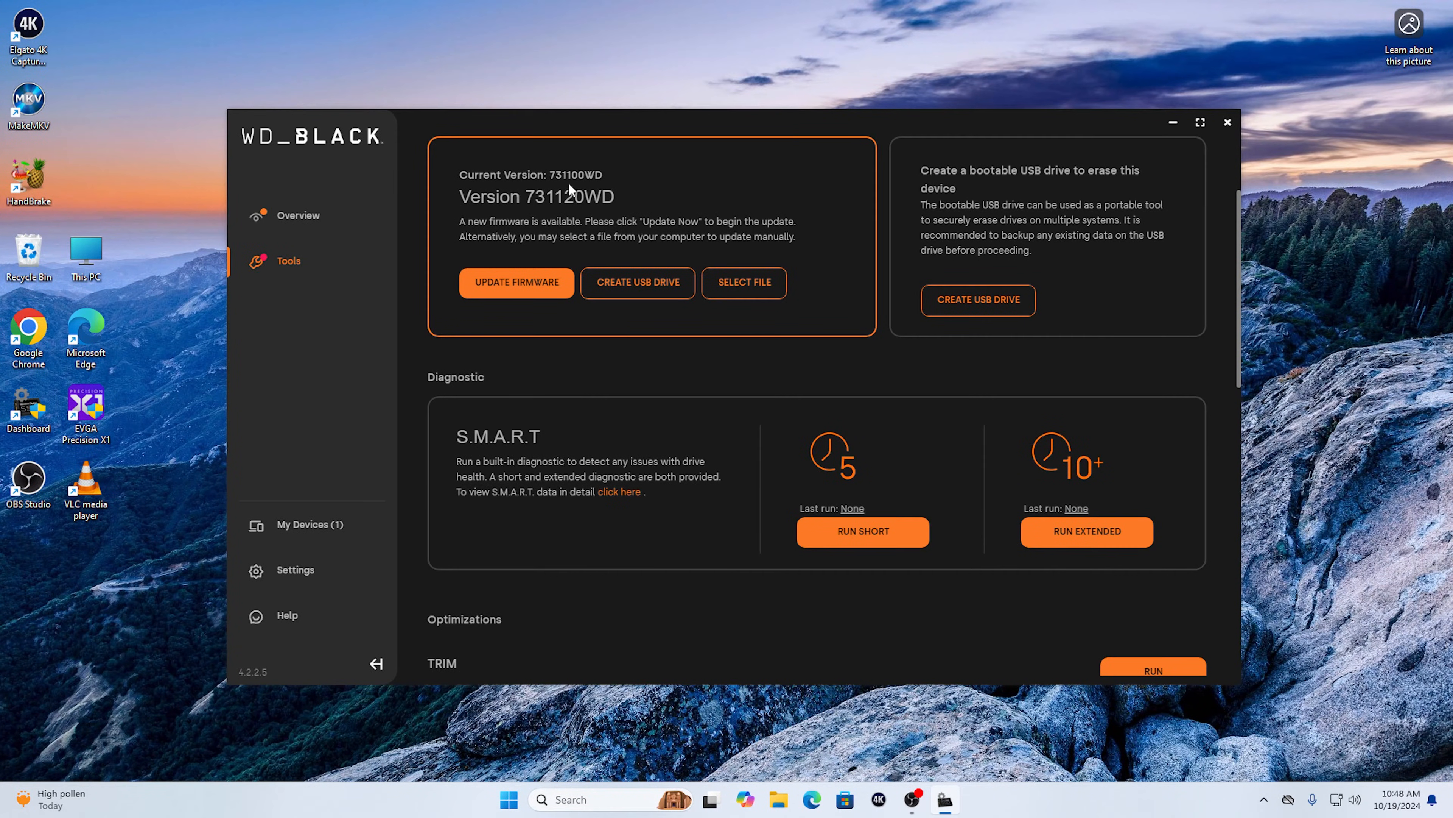
pyautogui.moveTo(458, 402)
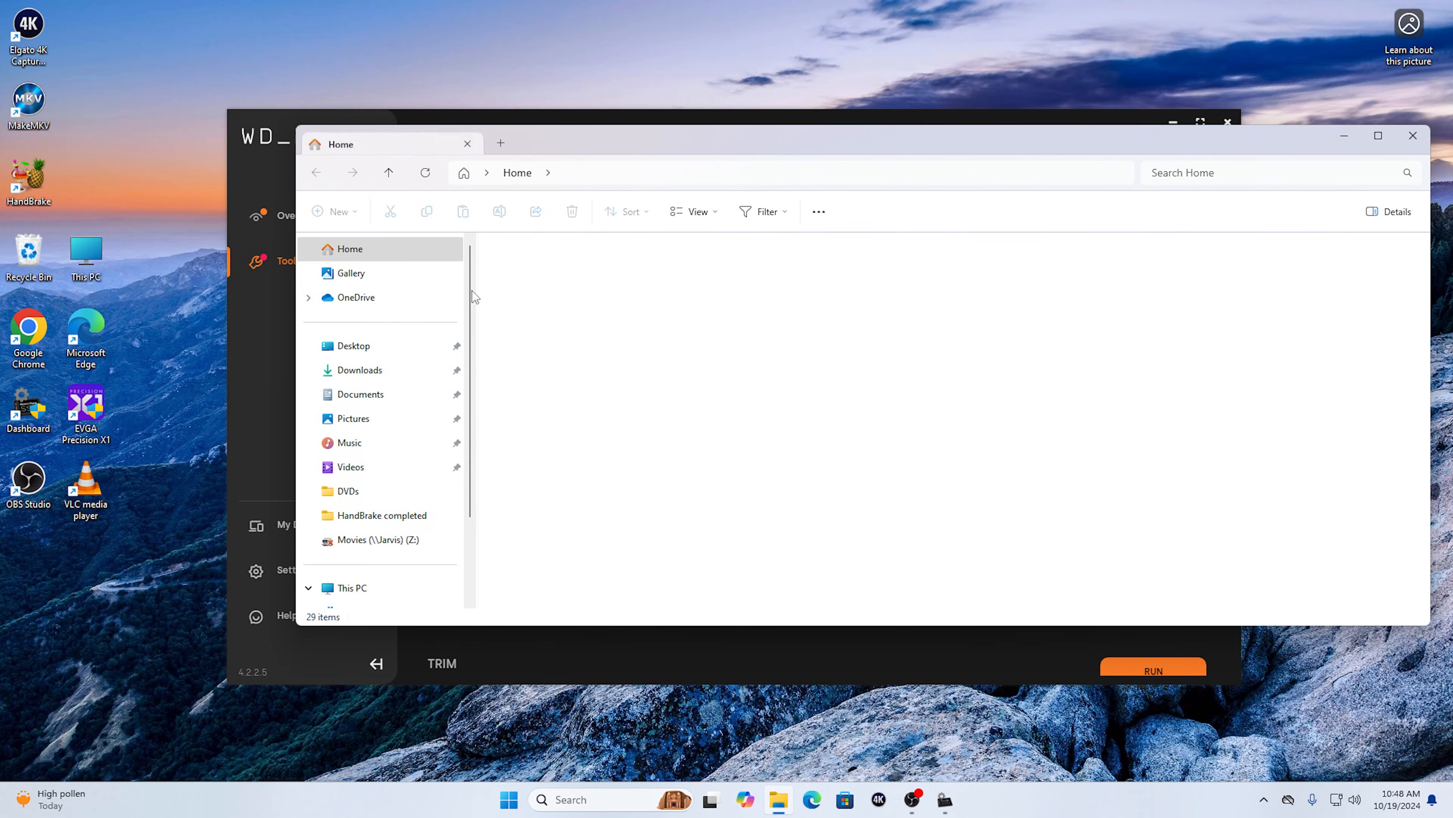
pyautogui.click(350, 248)
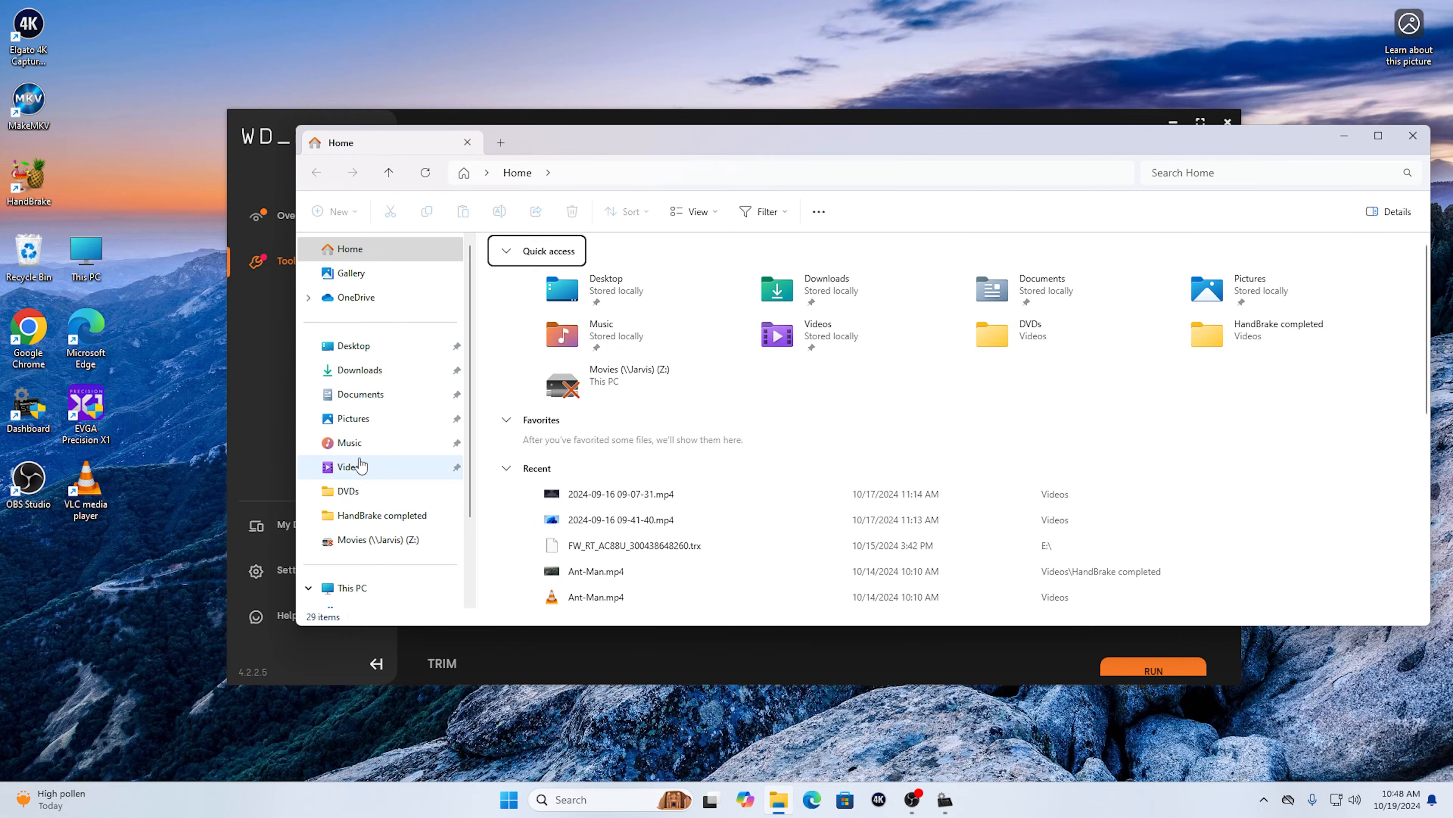
pyautogui.scroll(-3)
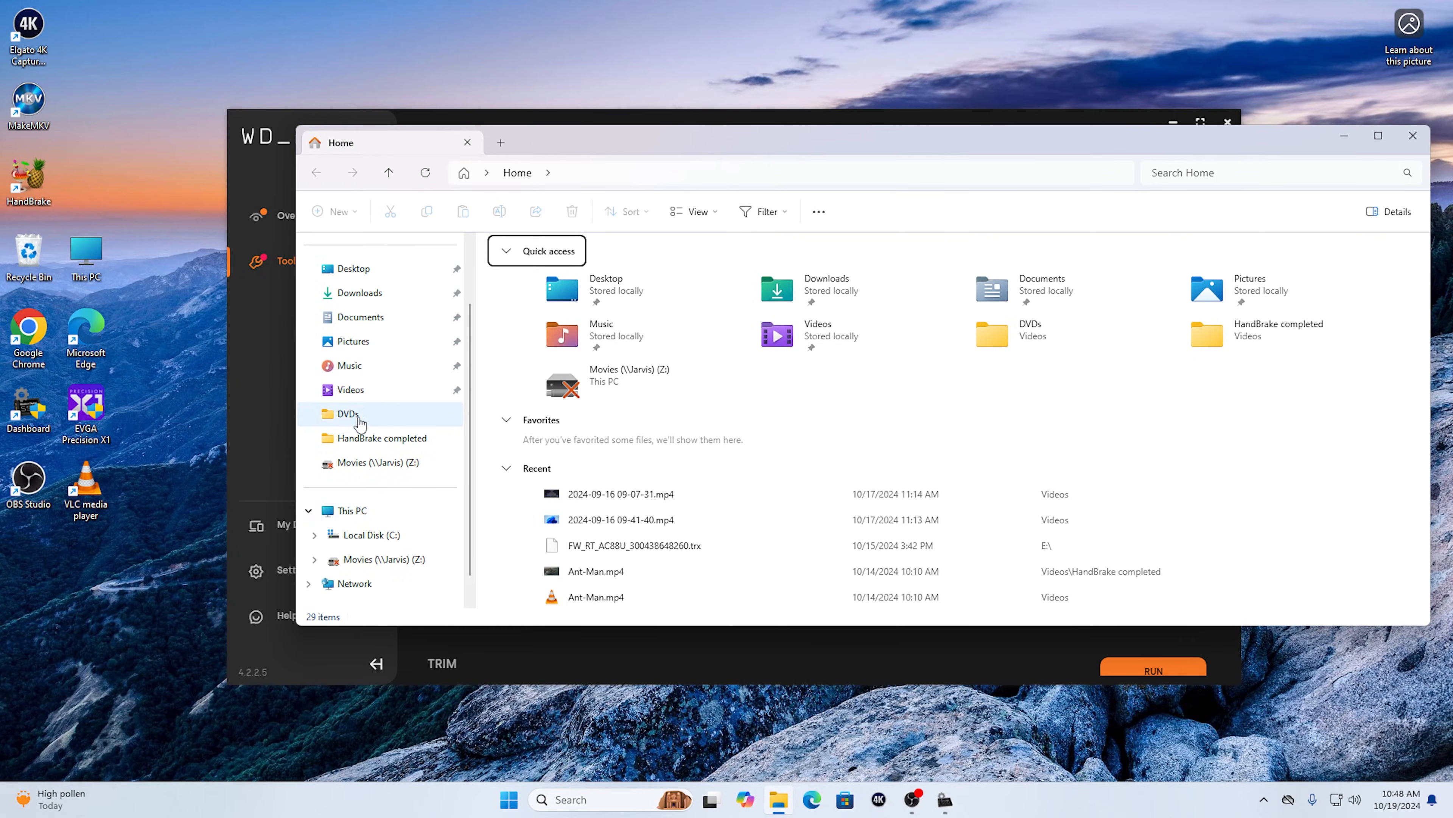
pyautogui.click(350, 509)
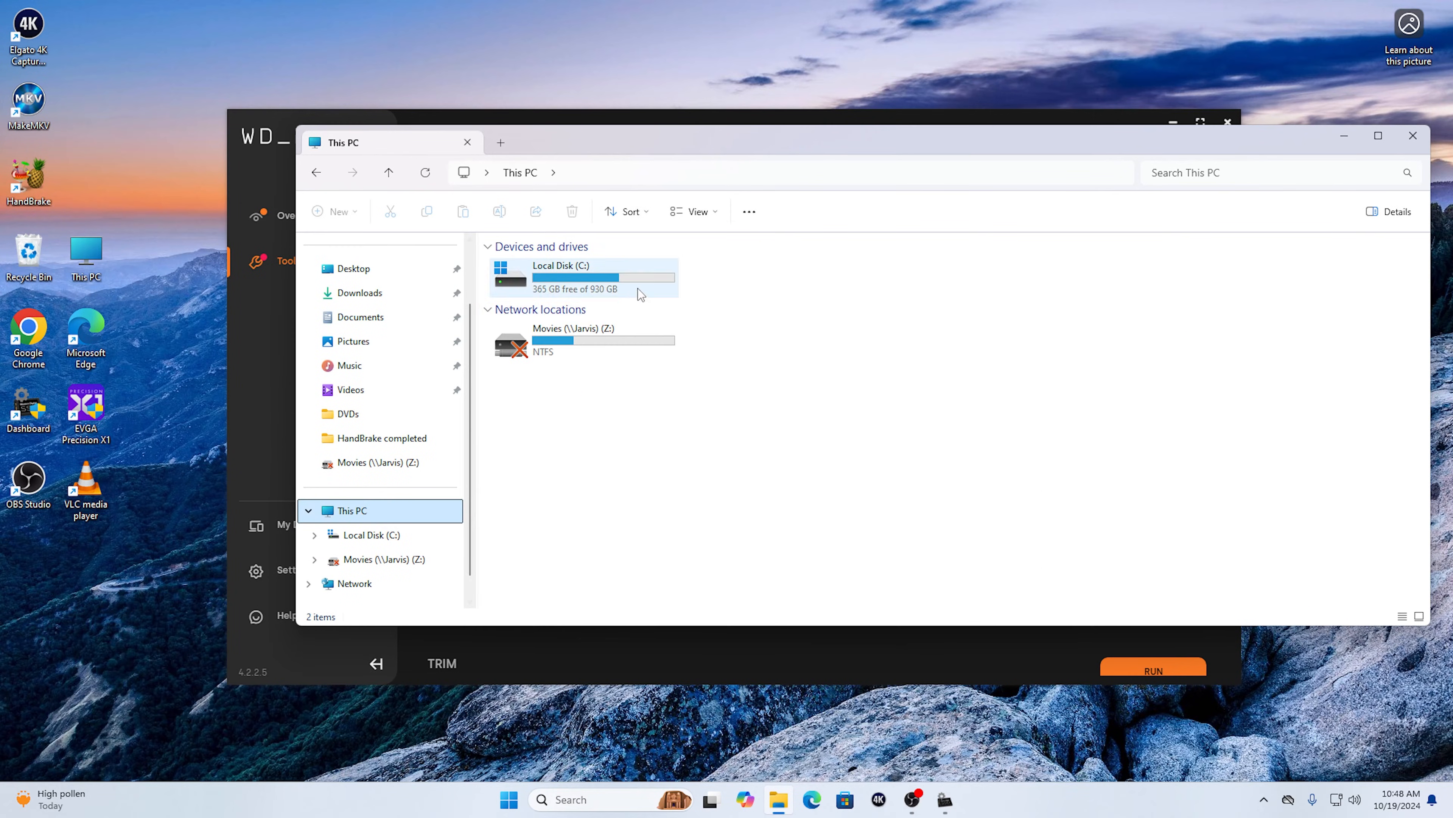
pyautogui.moveTo(598, 312)
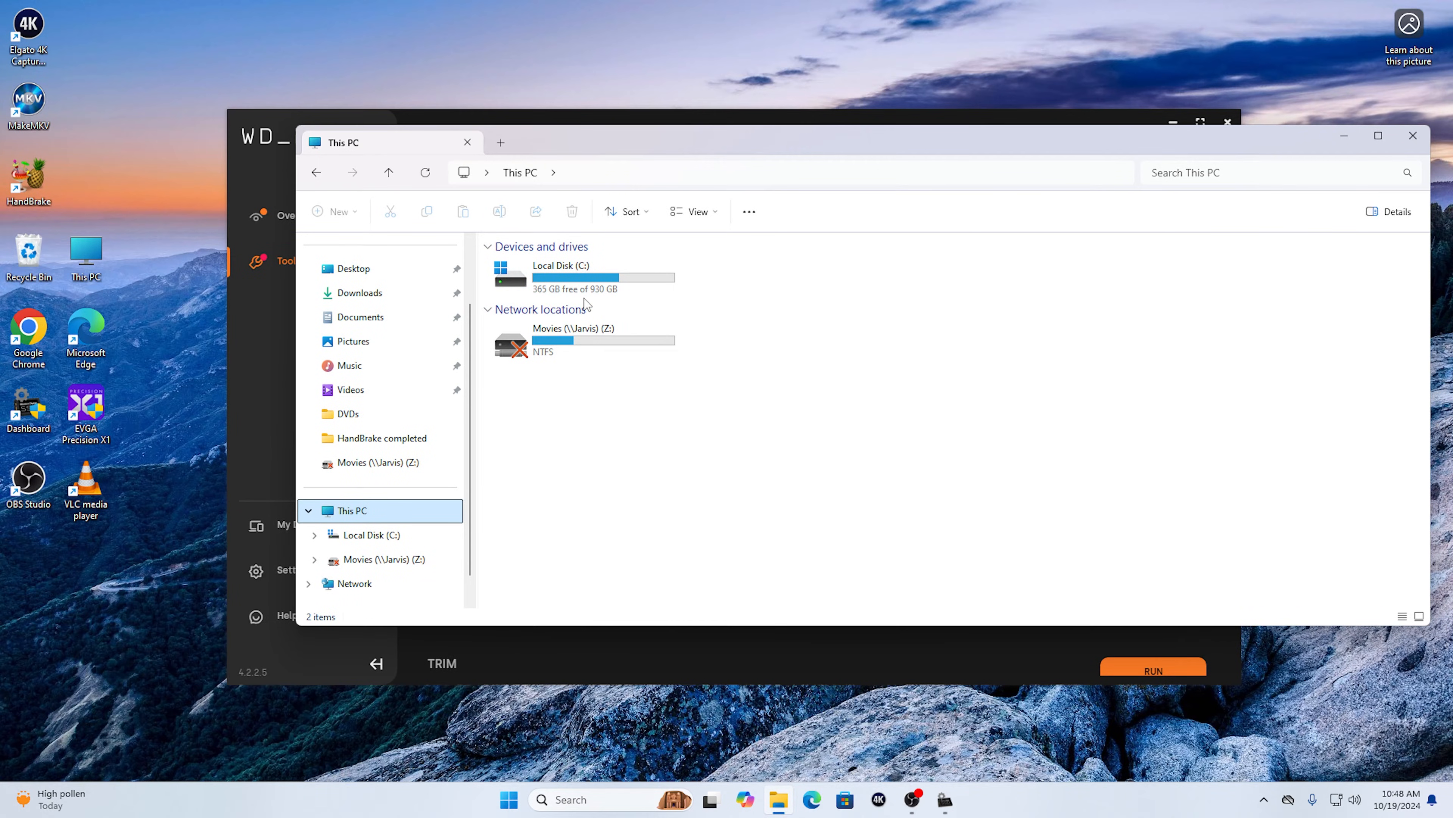
pyautogui.moveTo(1169, 203)
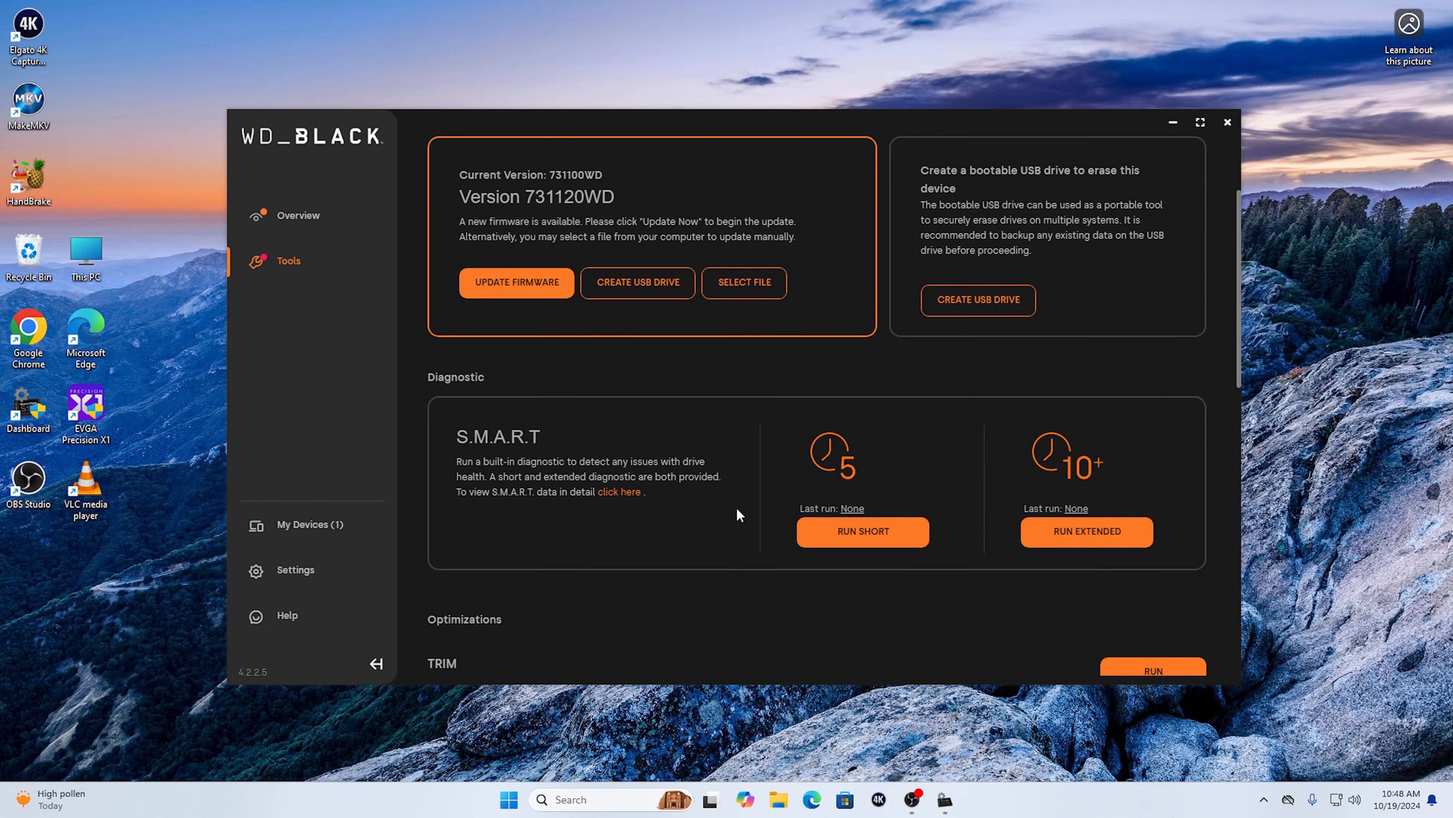
# Open Device Manager from the Start quick menu and expand Disk drives to show the WD_BLACK SN770 1TB
pyautogui.rightClick(509, 799)
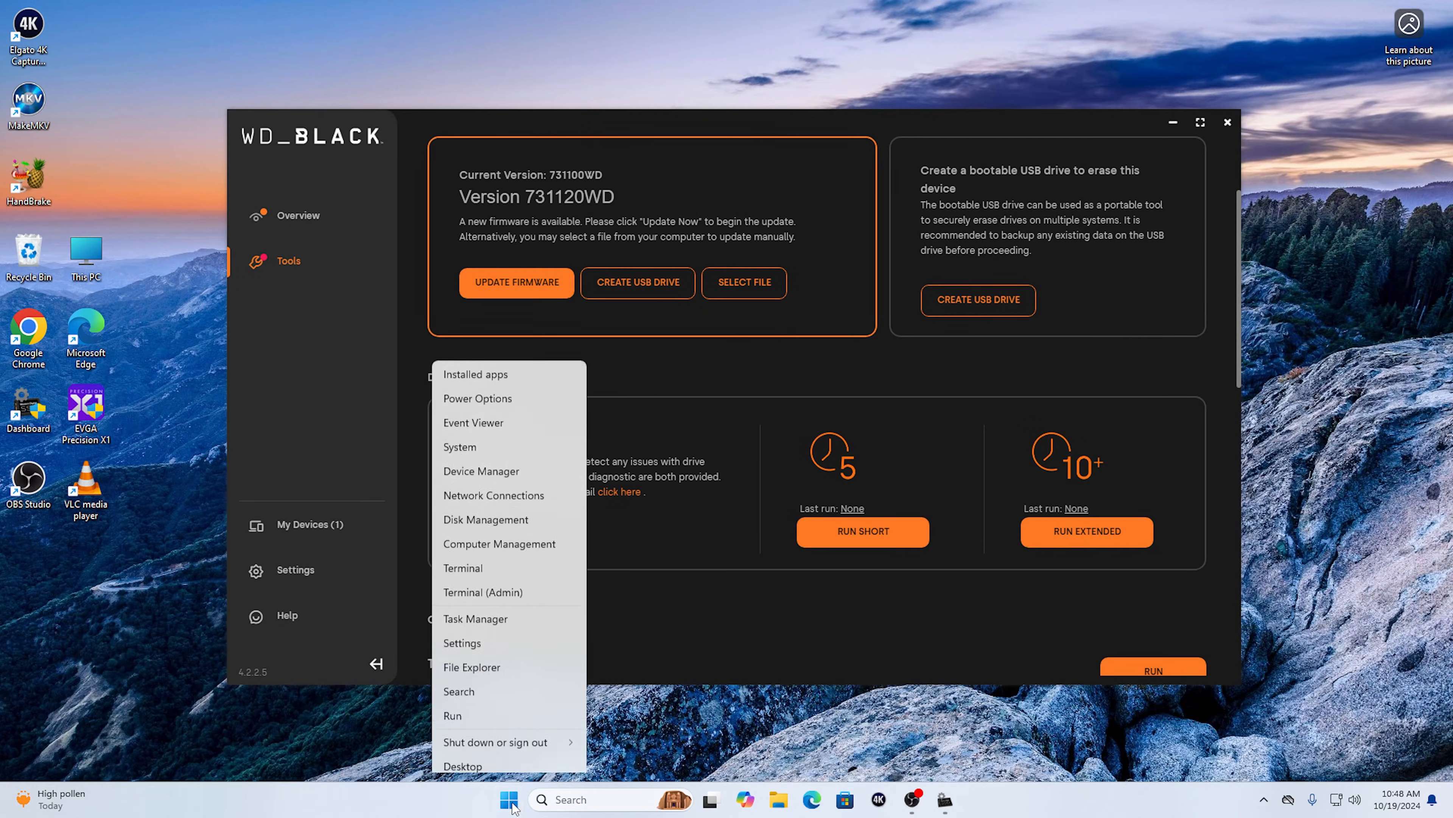
pyautogui.click(482, 470)
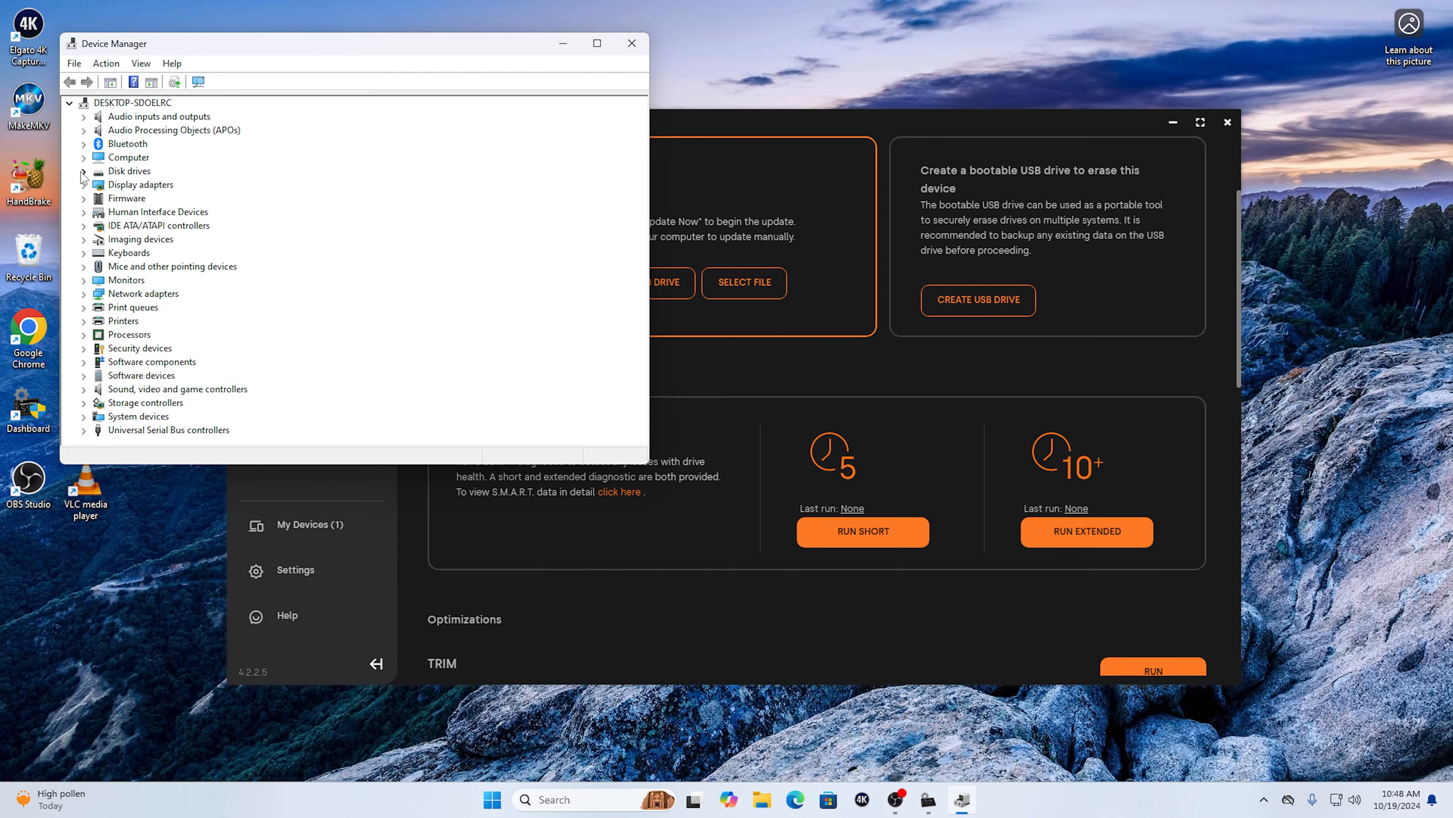
pyautogui.click(84, 170)
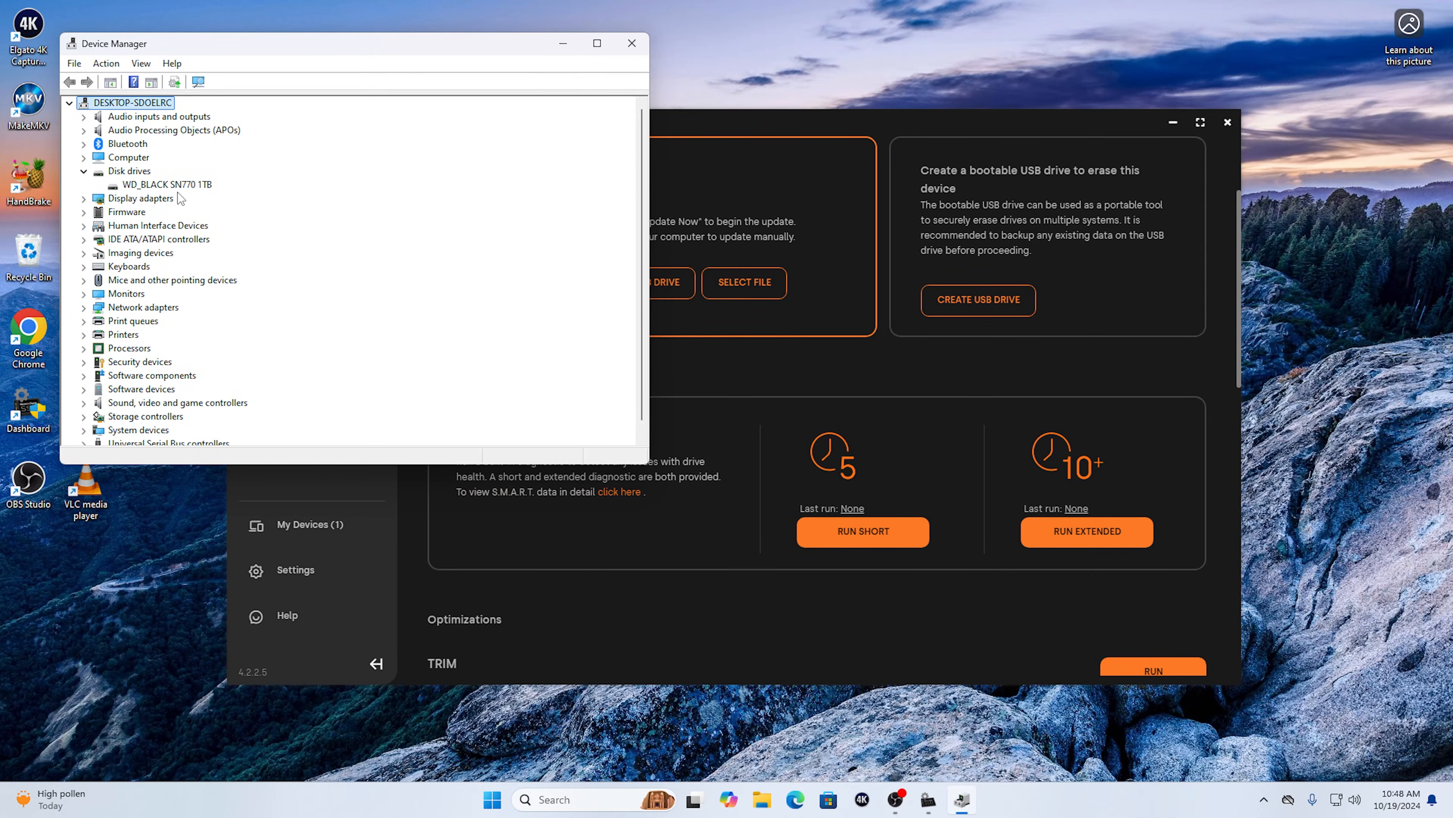
pyautogui.moveTo(202, 197)
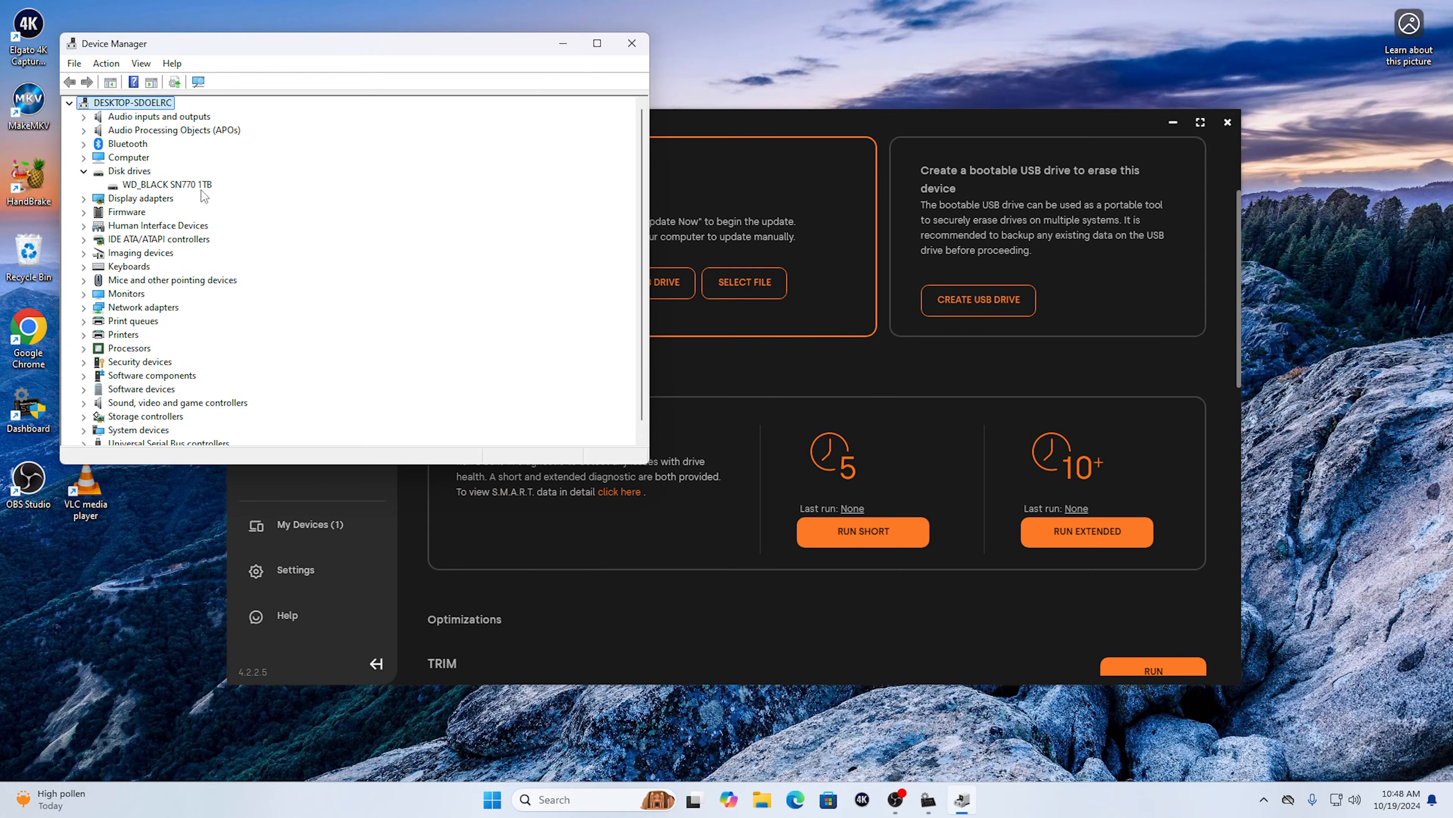
pyautogui.moveTo(621, 58)
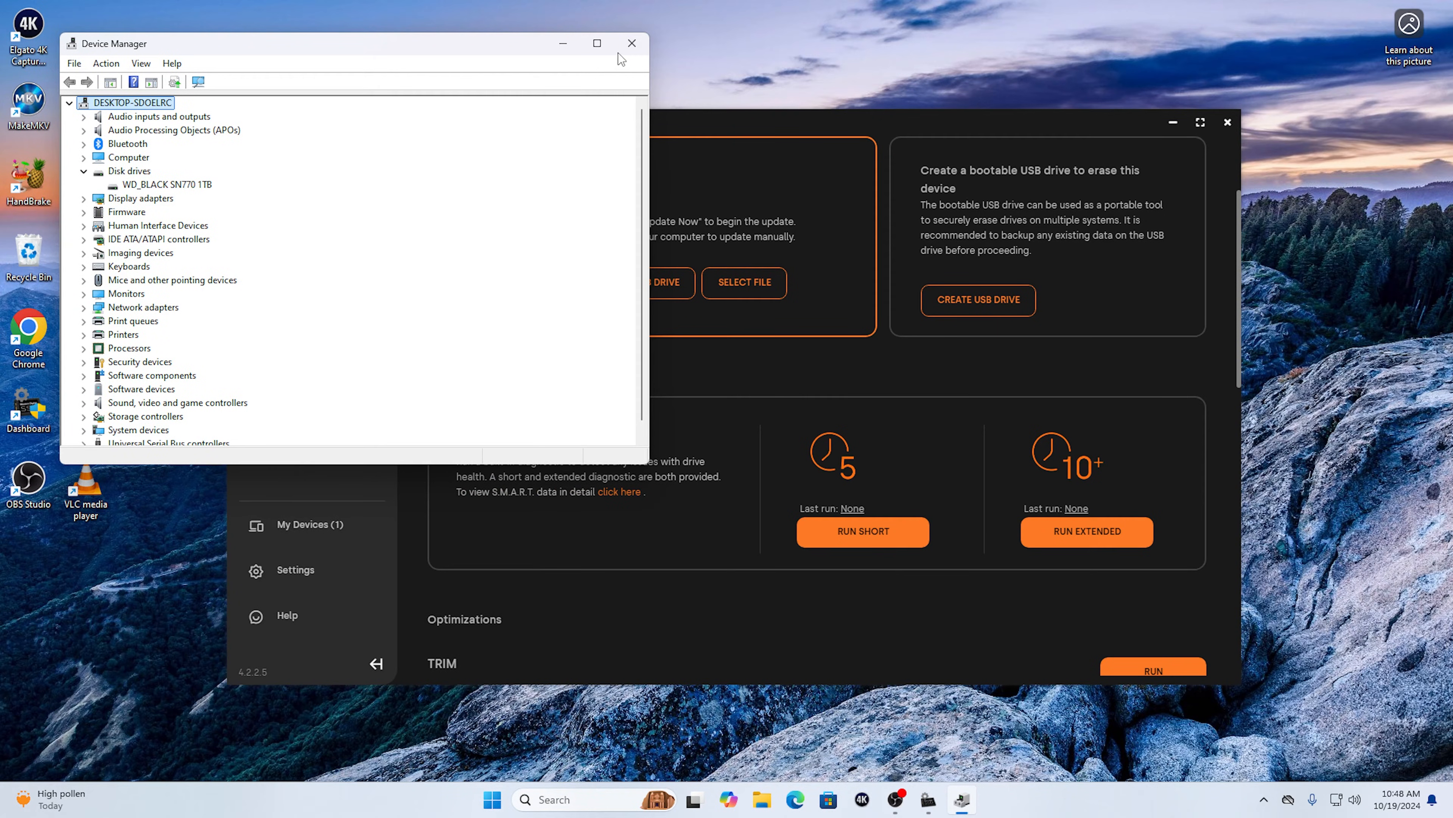
# Close Device Manager and follow the Update Available badge from Overview back to the Tools firmware card
pyautogui.click(631, 44)
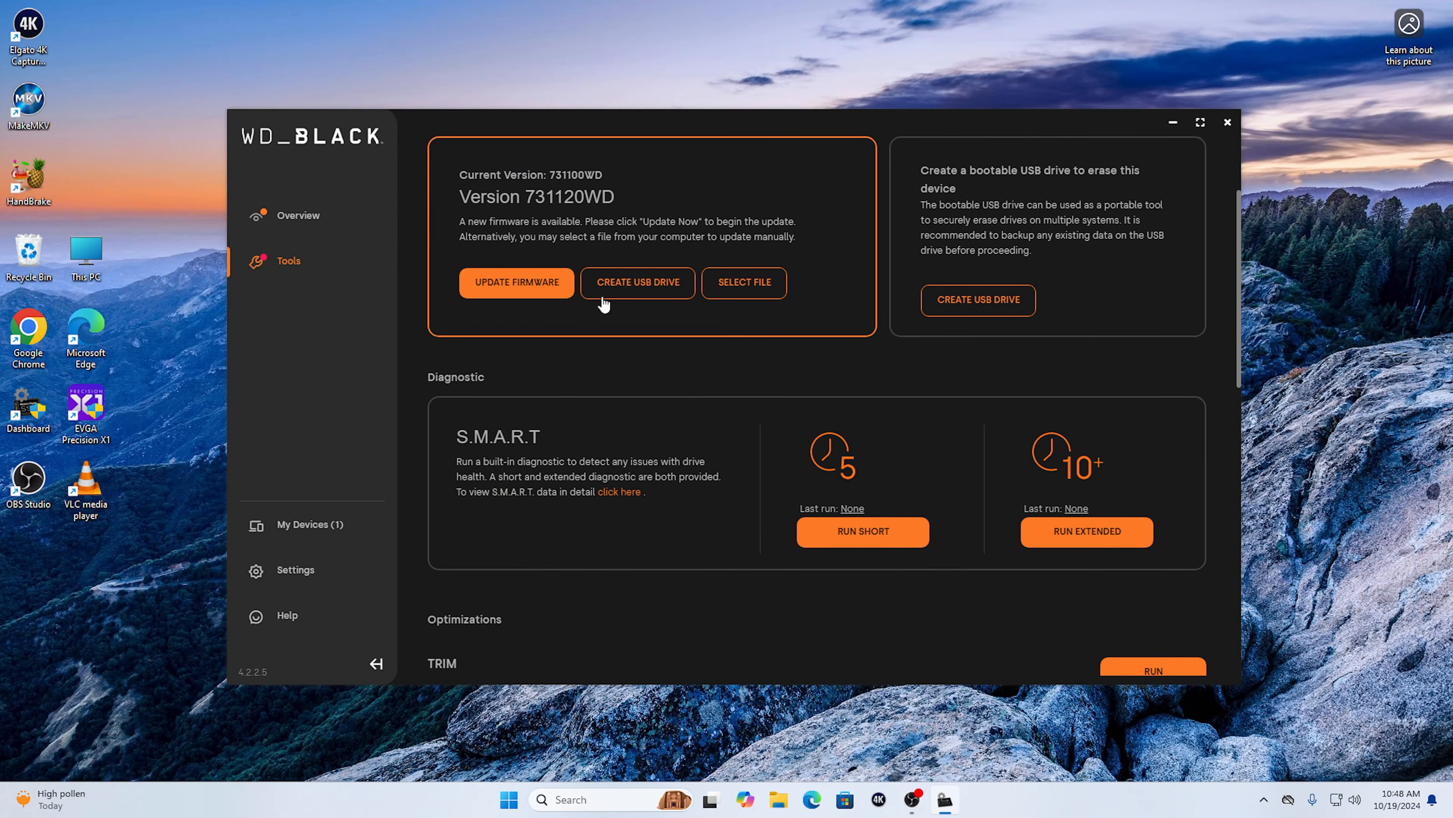
pyautogui.moveTo(475, 338)
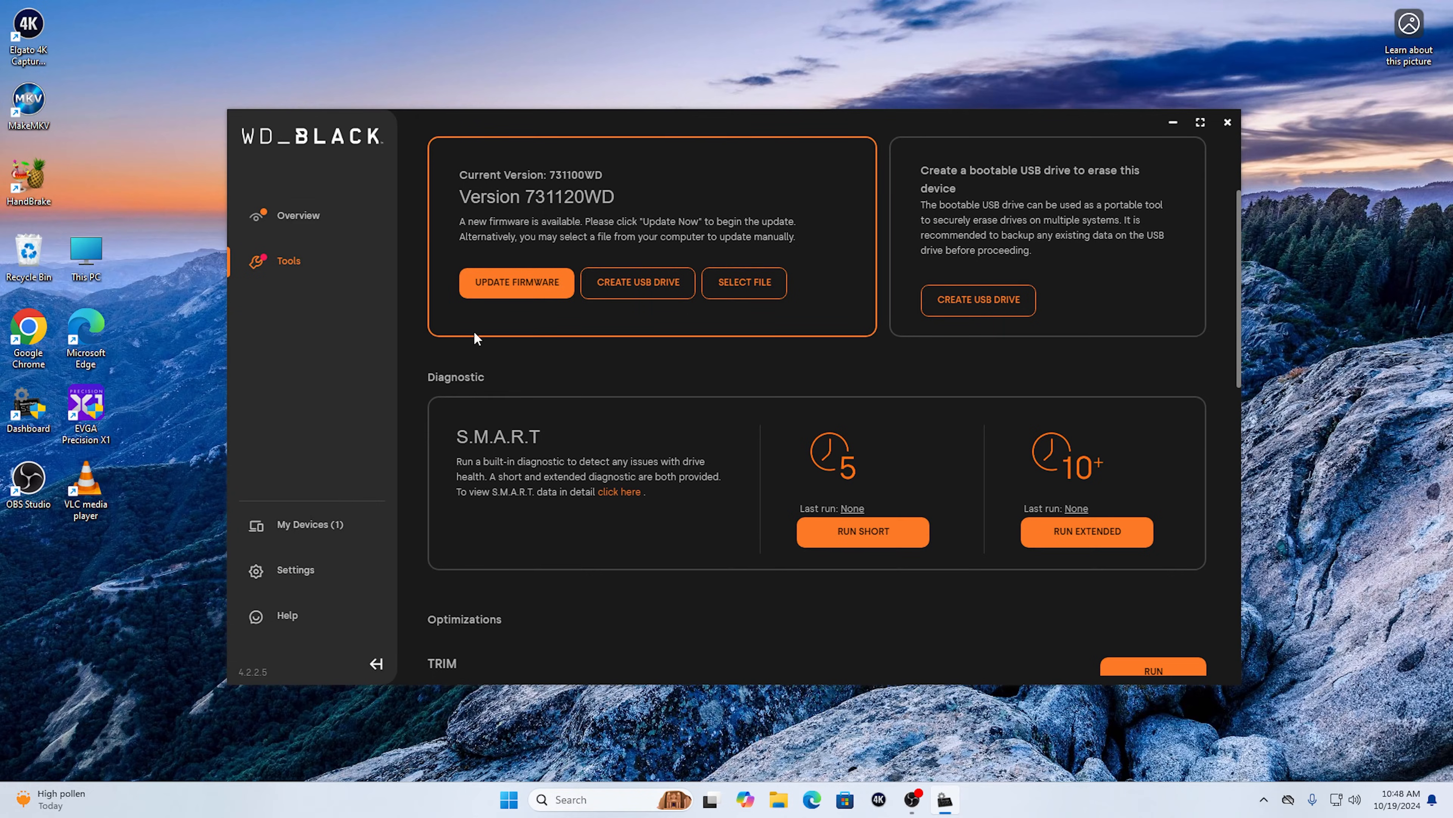
pyautogui.click(298, 215)
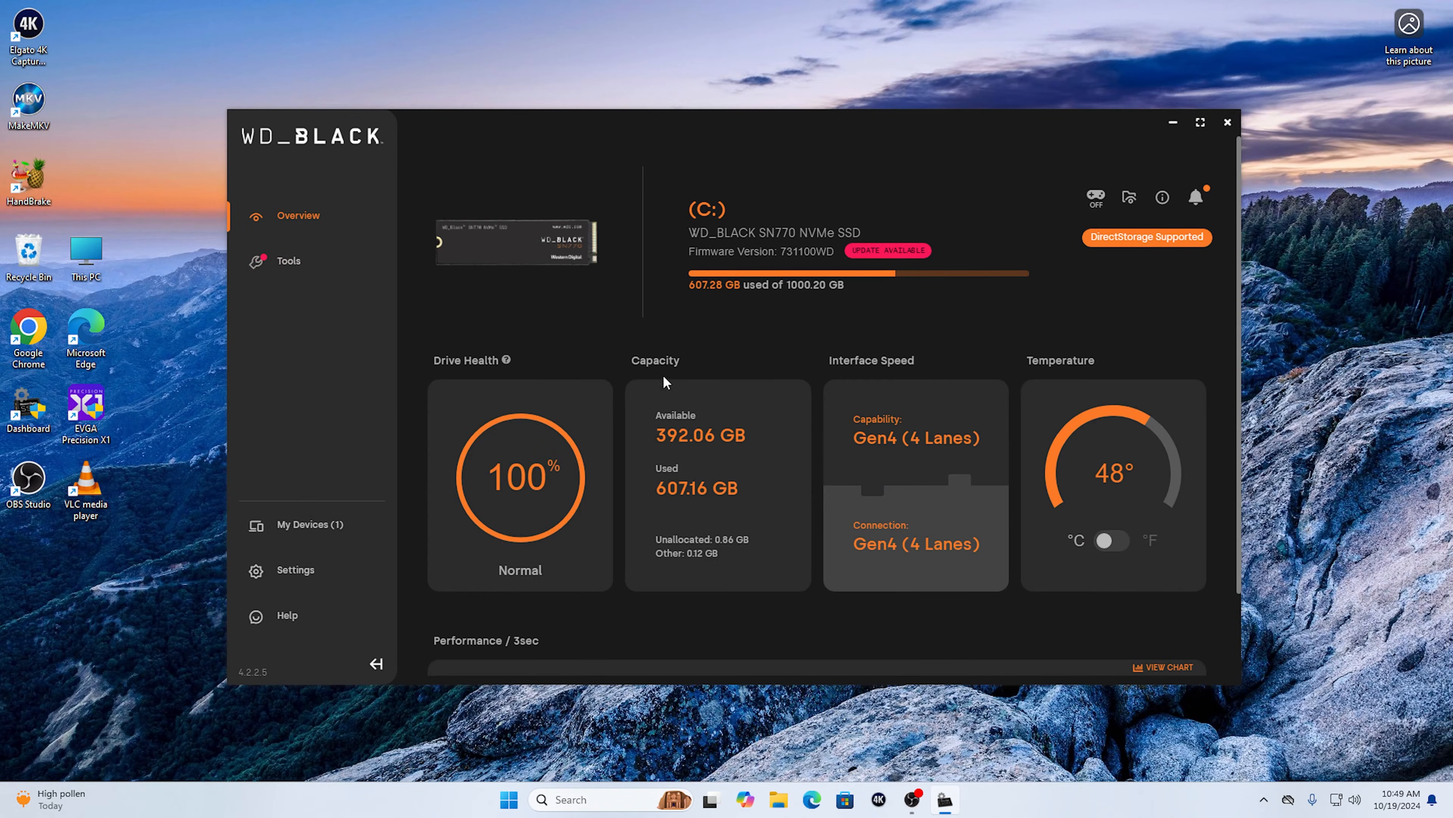
pyautogui.moveTo(790, 325)
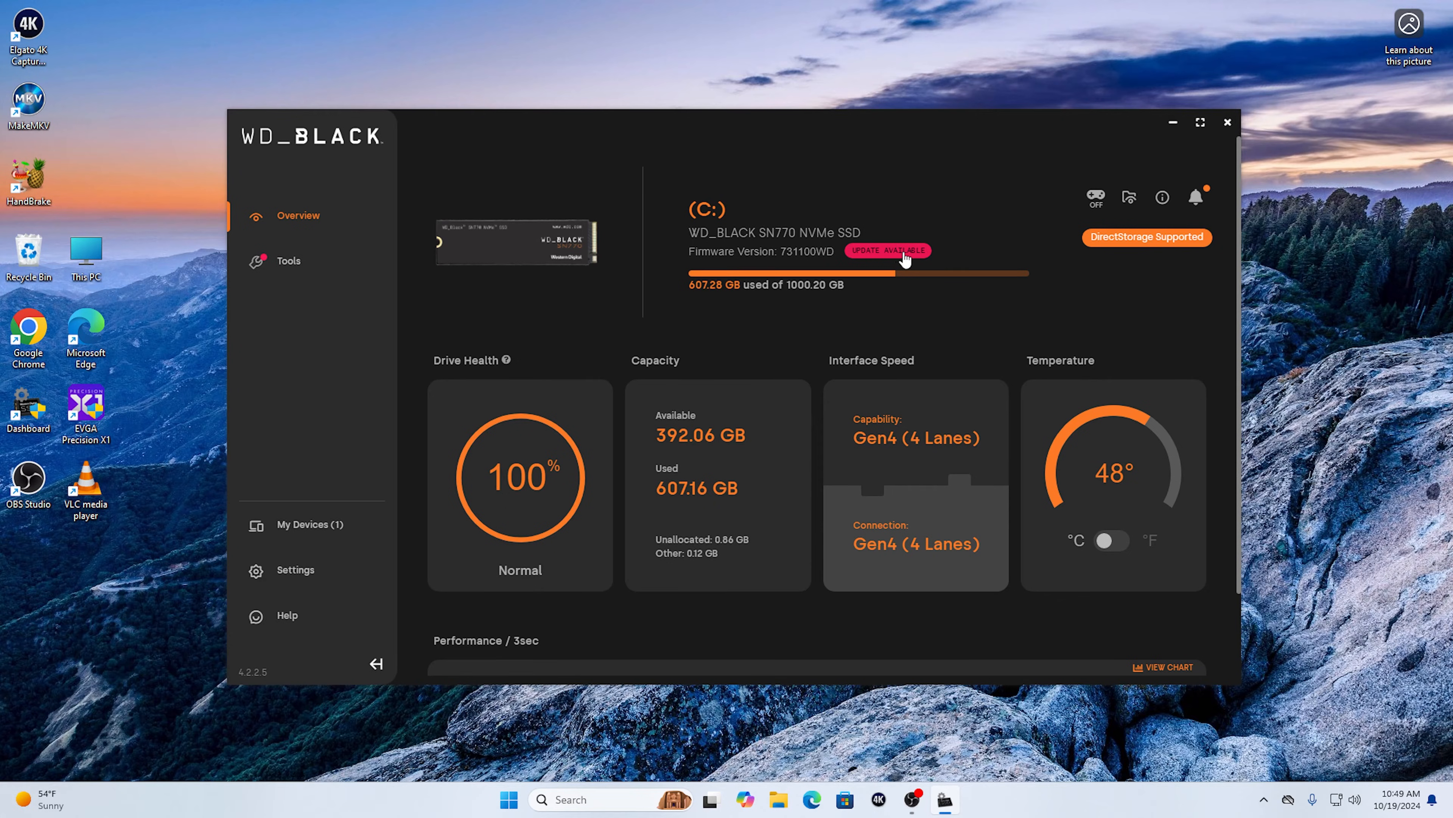
pyautogui.click(289, 261)
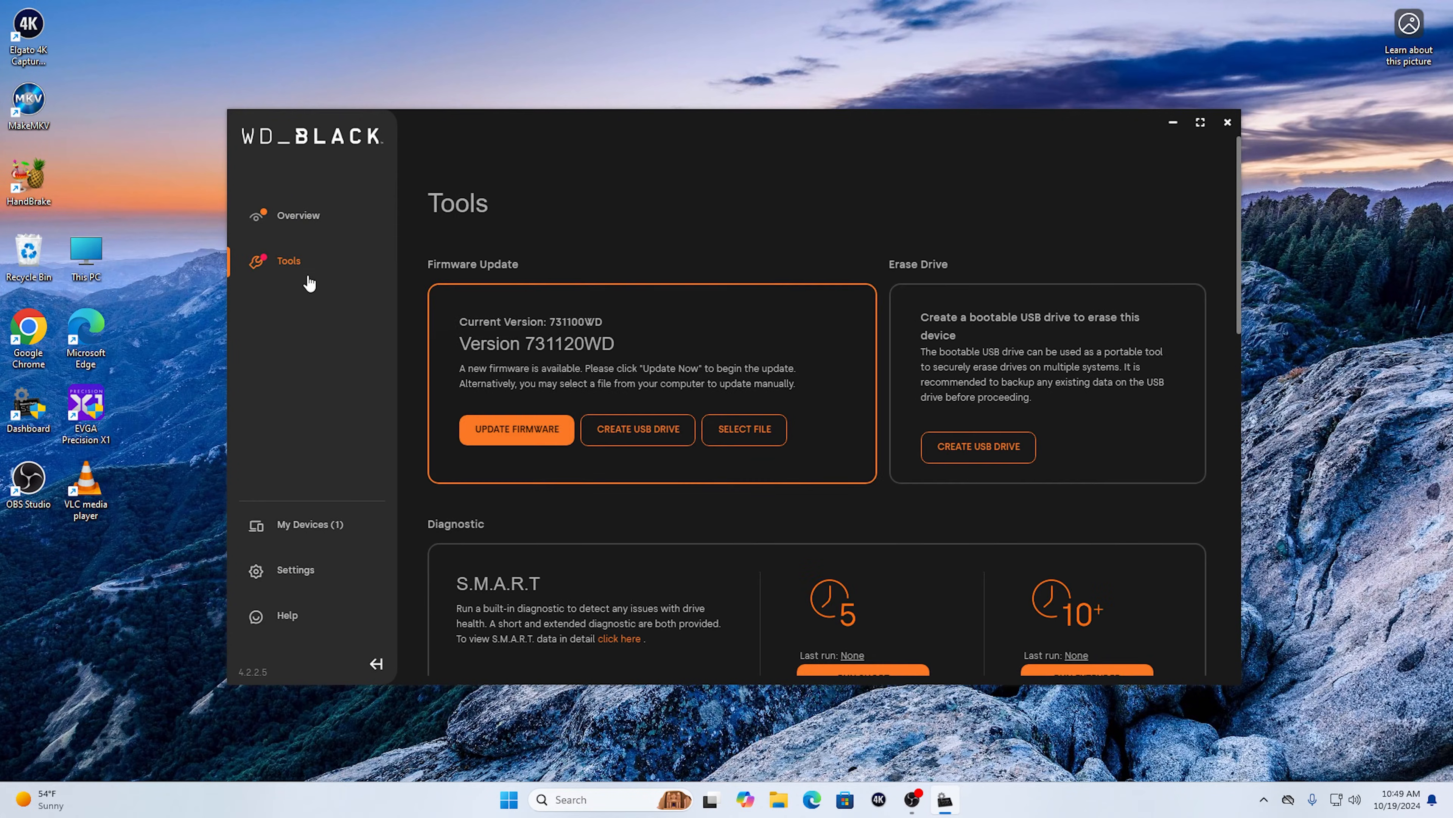
pyautogui.click(297, 215)
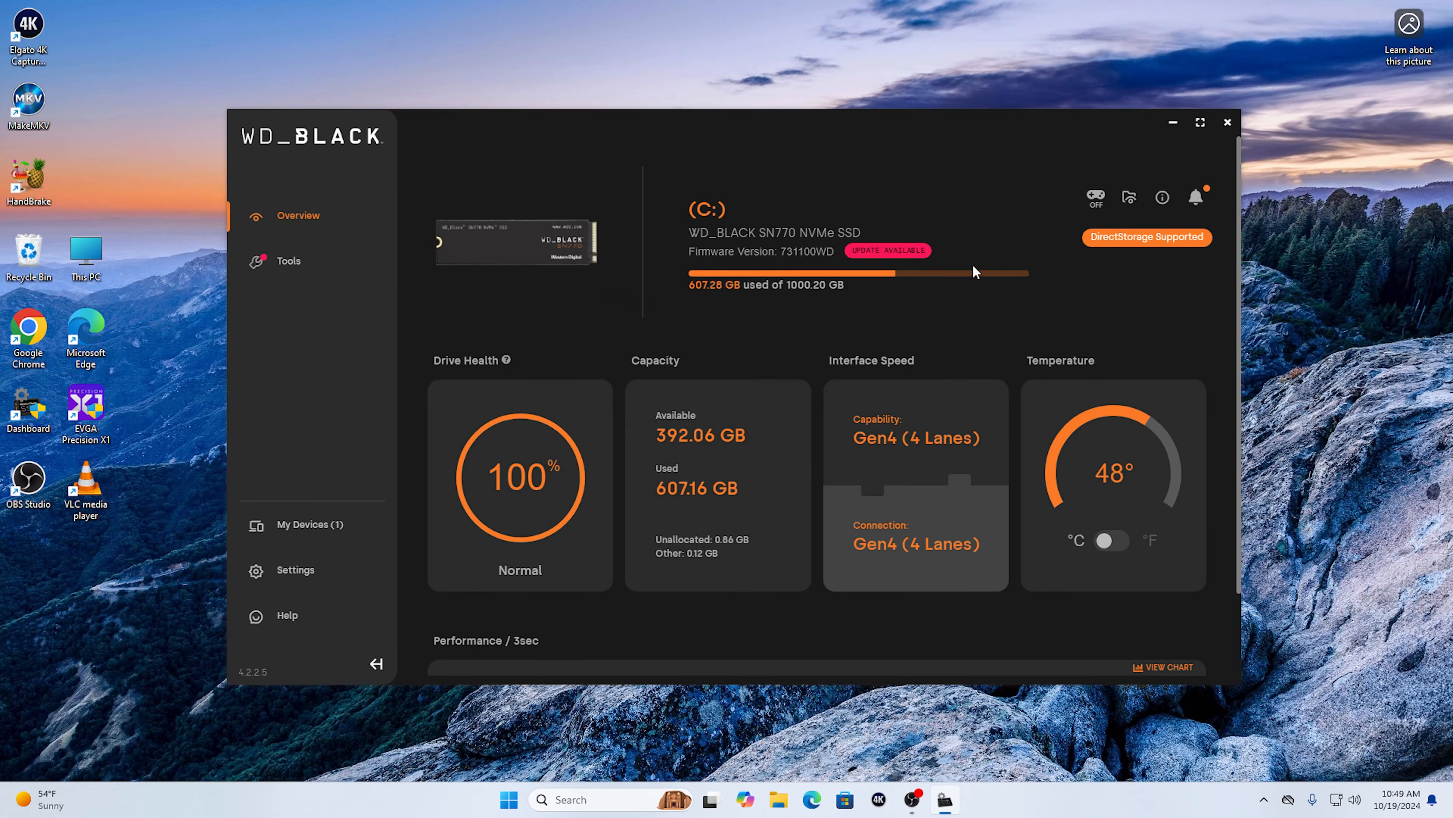
pyautogui.click(289, 260)
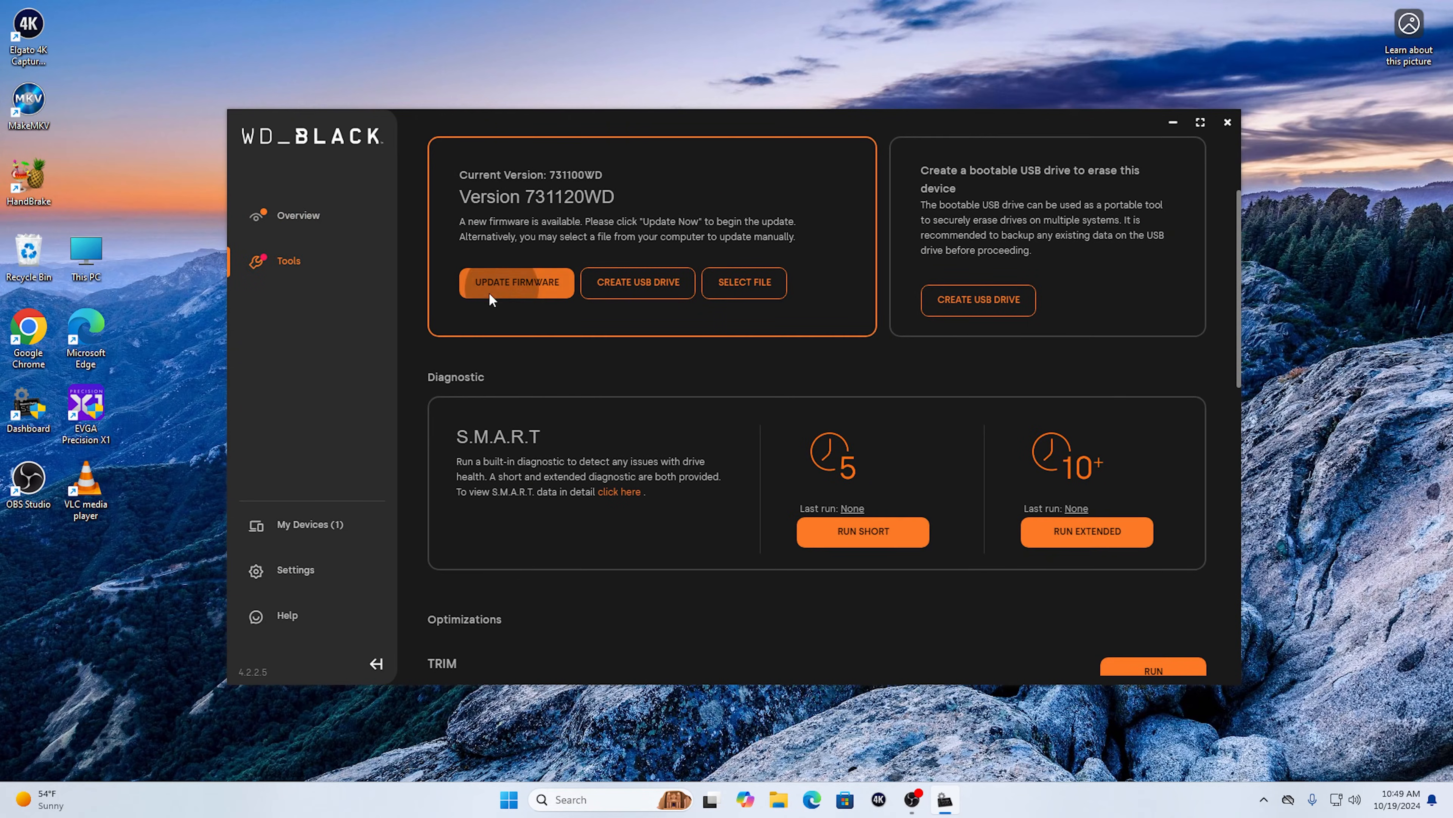
# Run the firmware update, accept the data-loss disclaimer, and rescan to confirm Version 731120WD is current
pyautogui.click(517, 283)
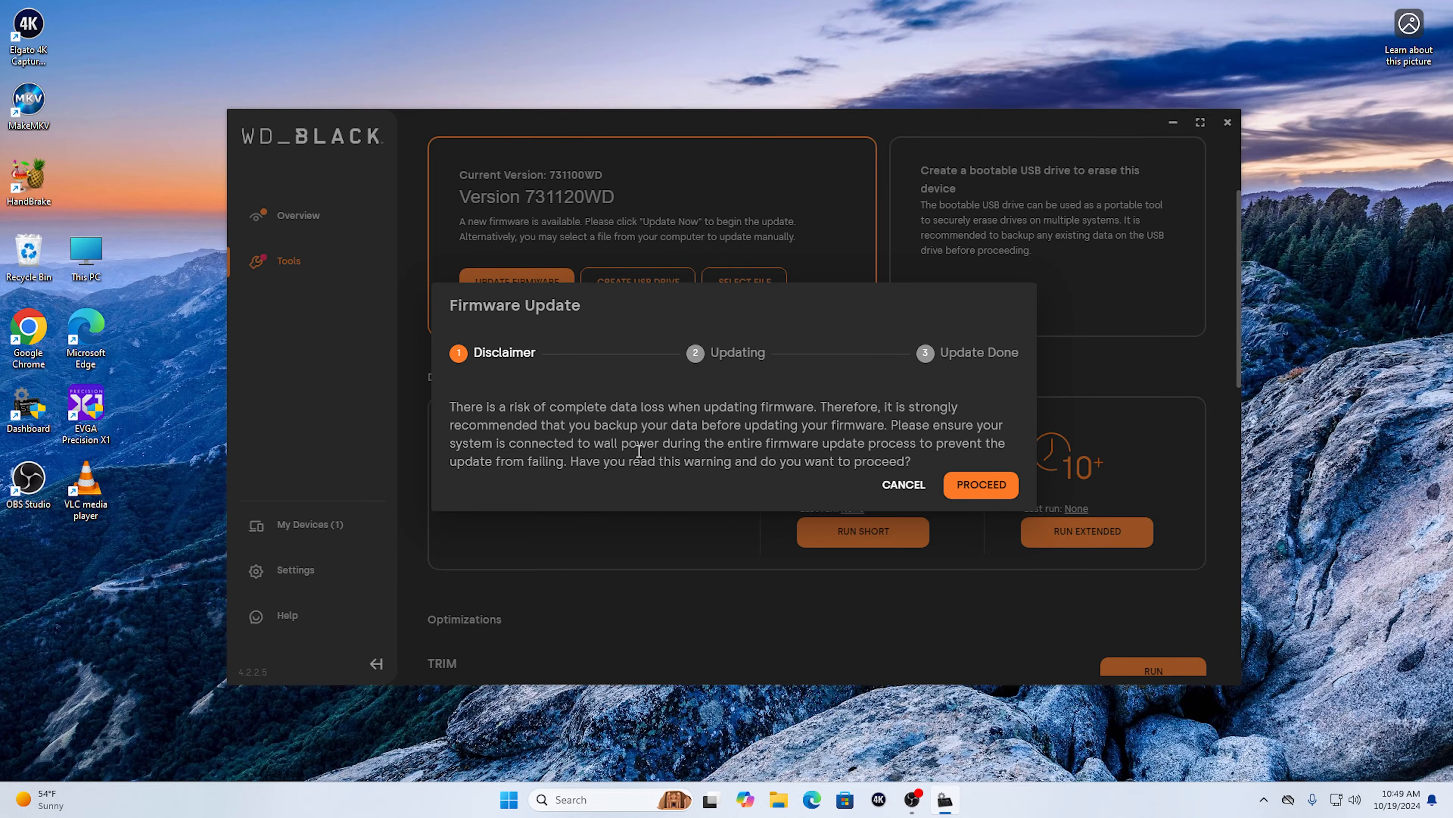
pyautogui.moveTo(959, 509)
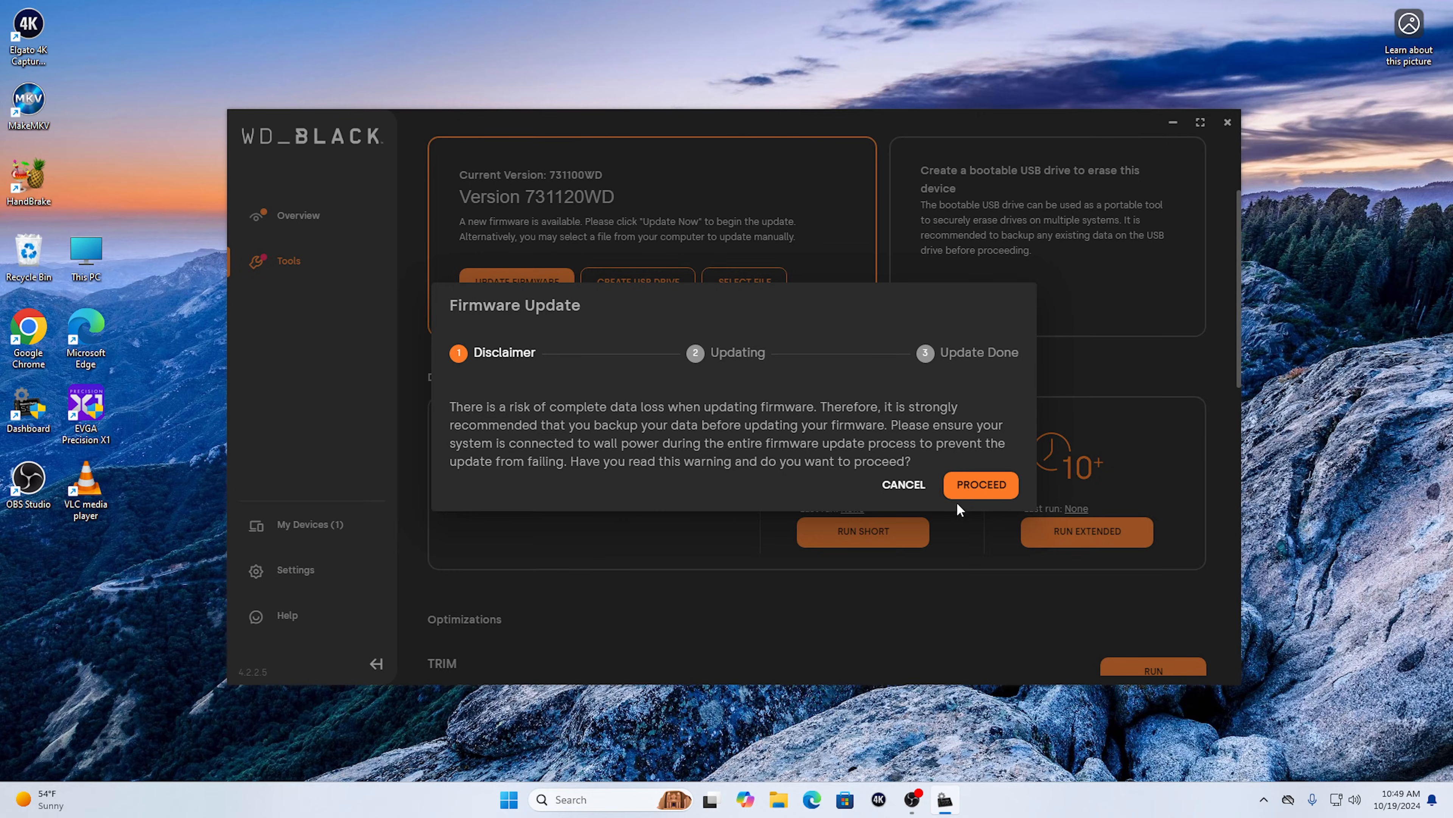
pyautogui.click(980, 484)
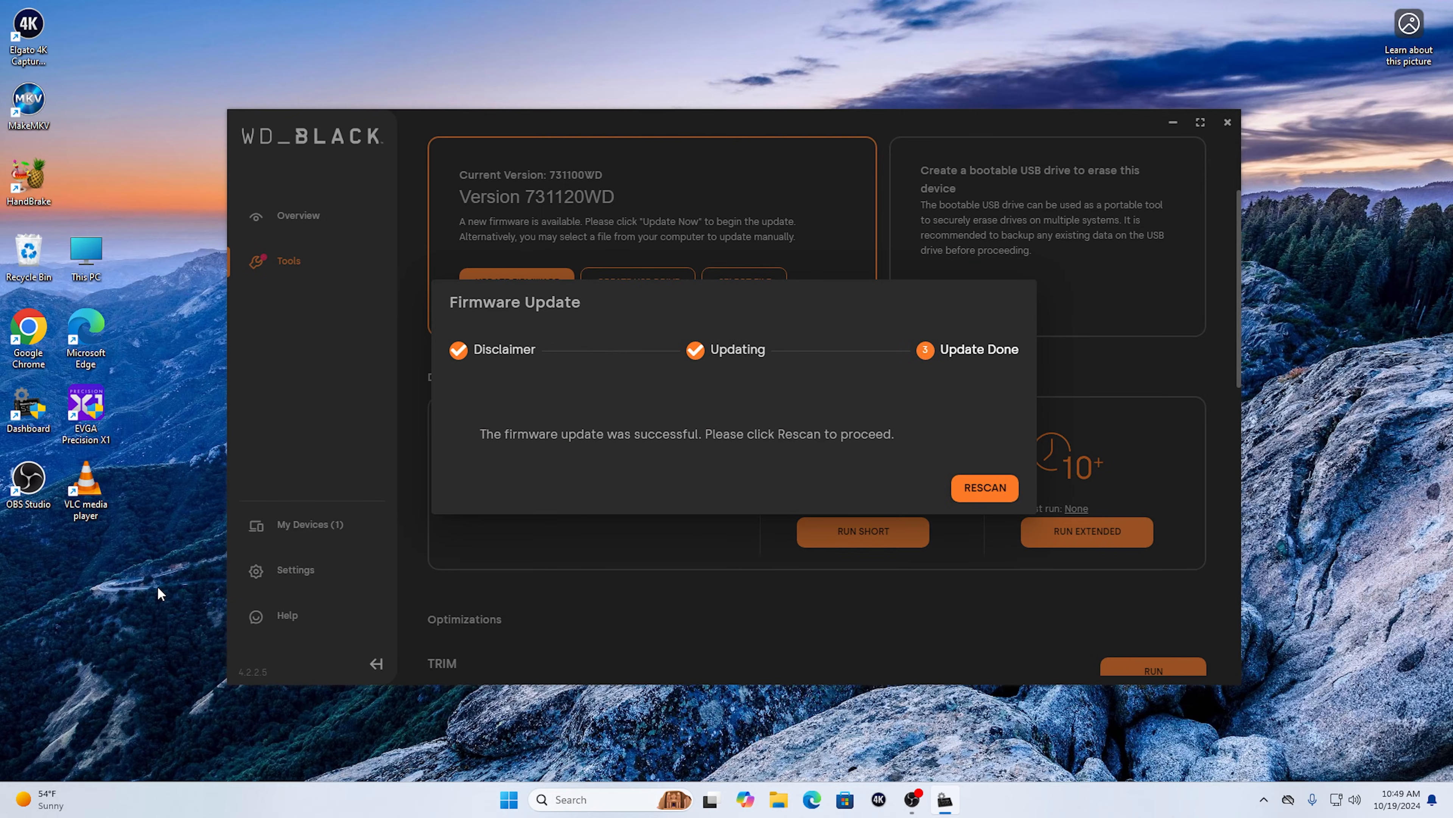
pyautogui.moveTo(388, 550)
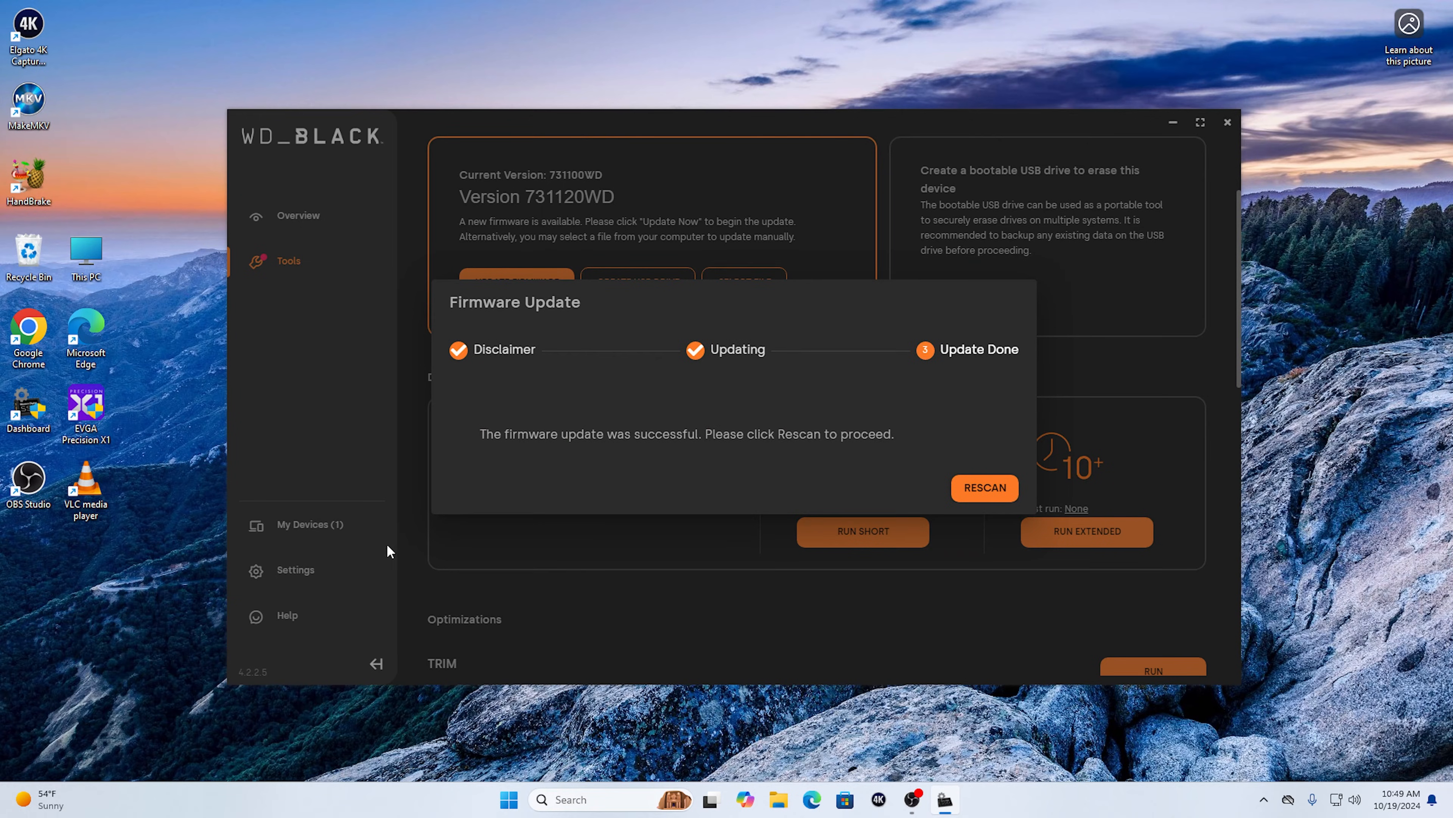
pyautogui.moveTo(736, 574)
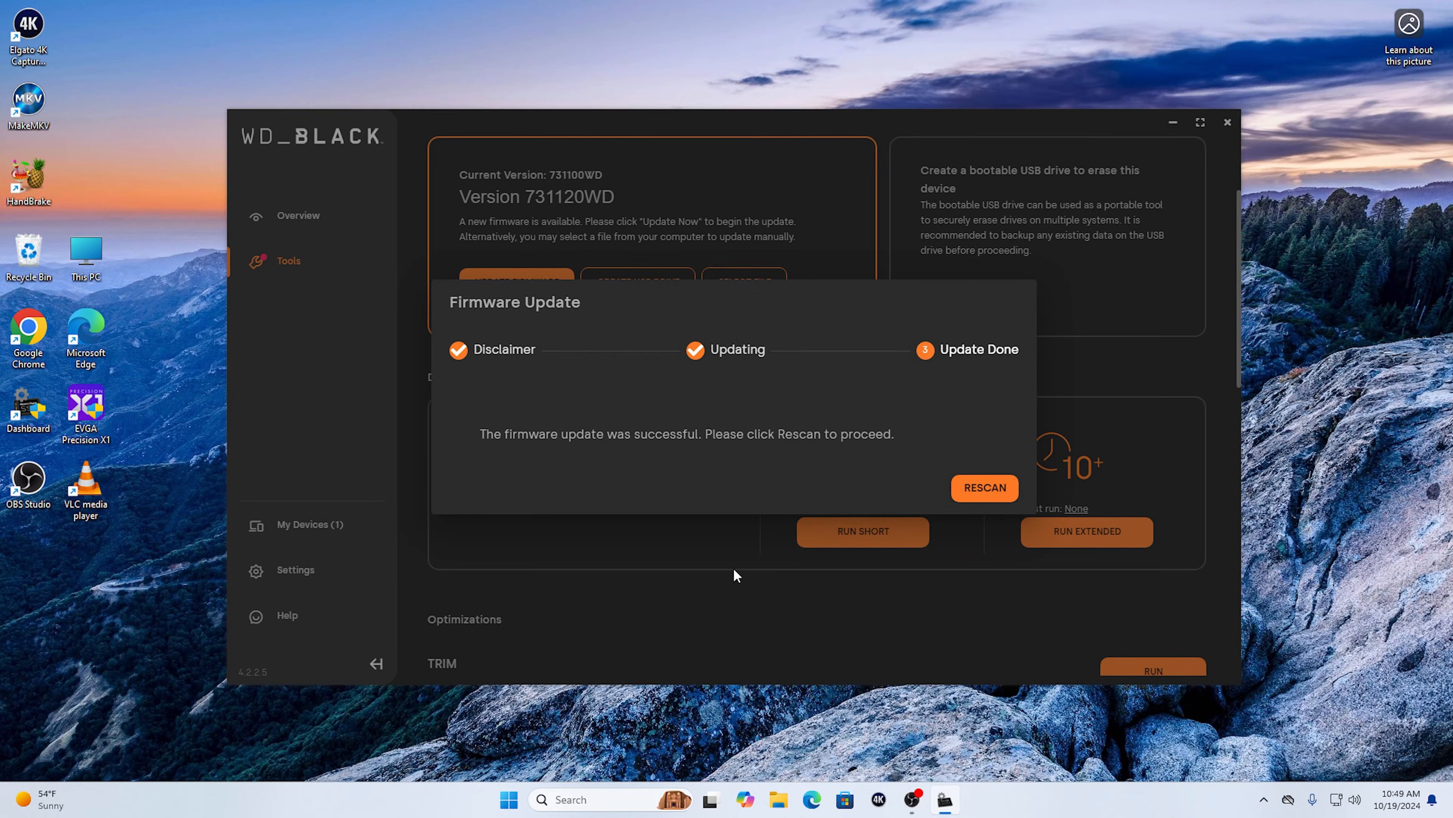
pyautogui.moveTo(506, 467)
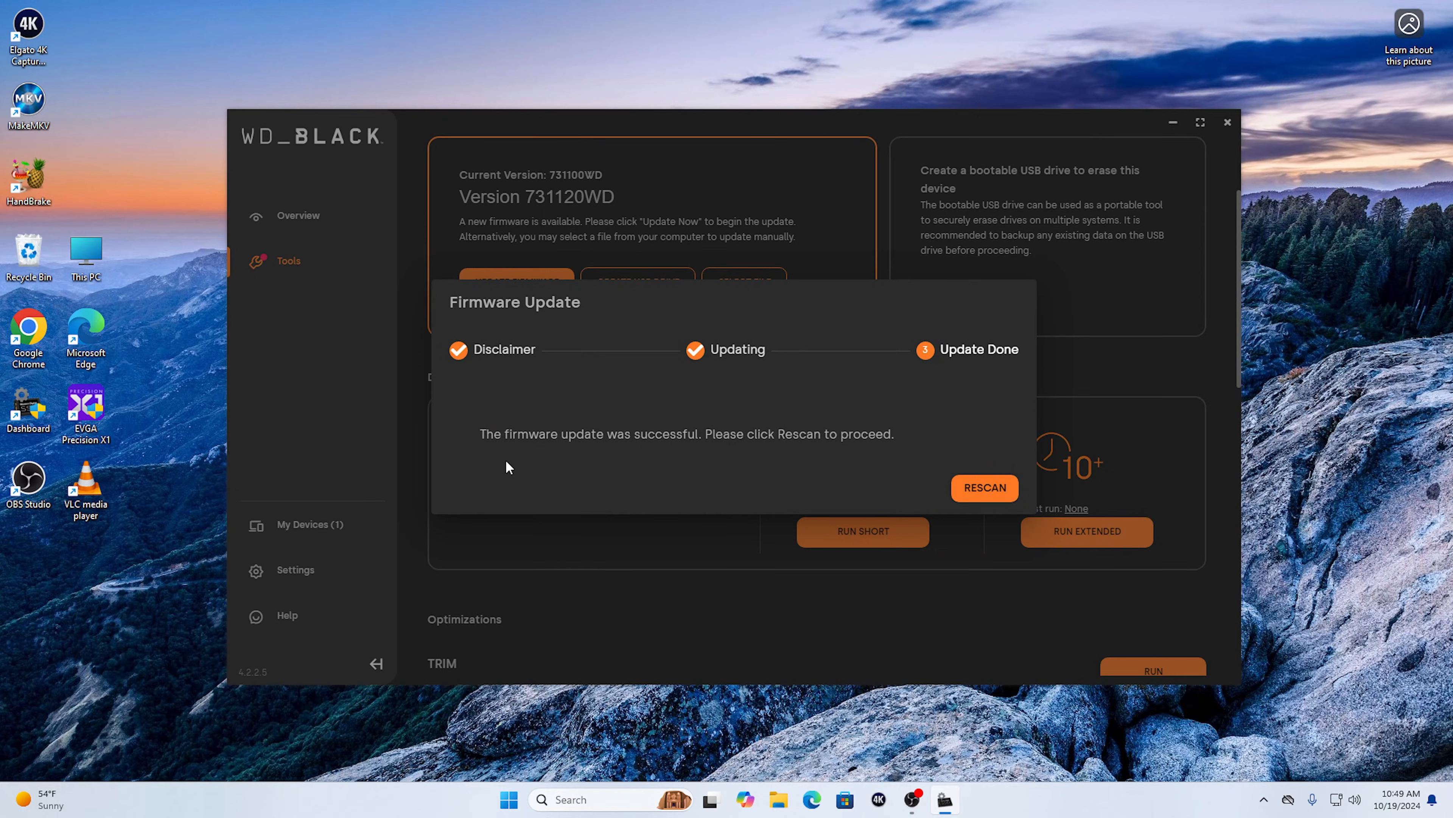
pyautogui.moveTo(732, 454)
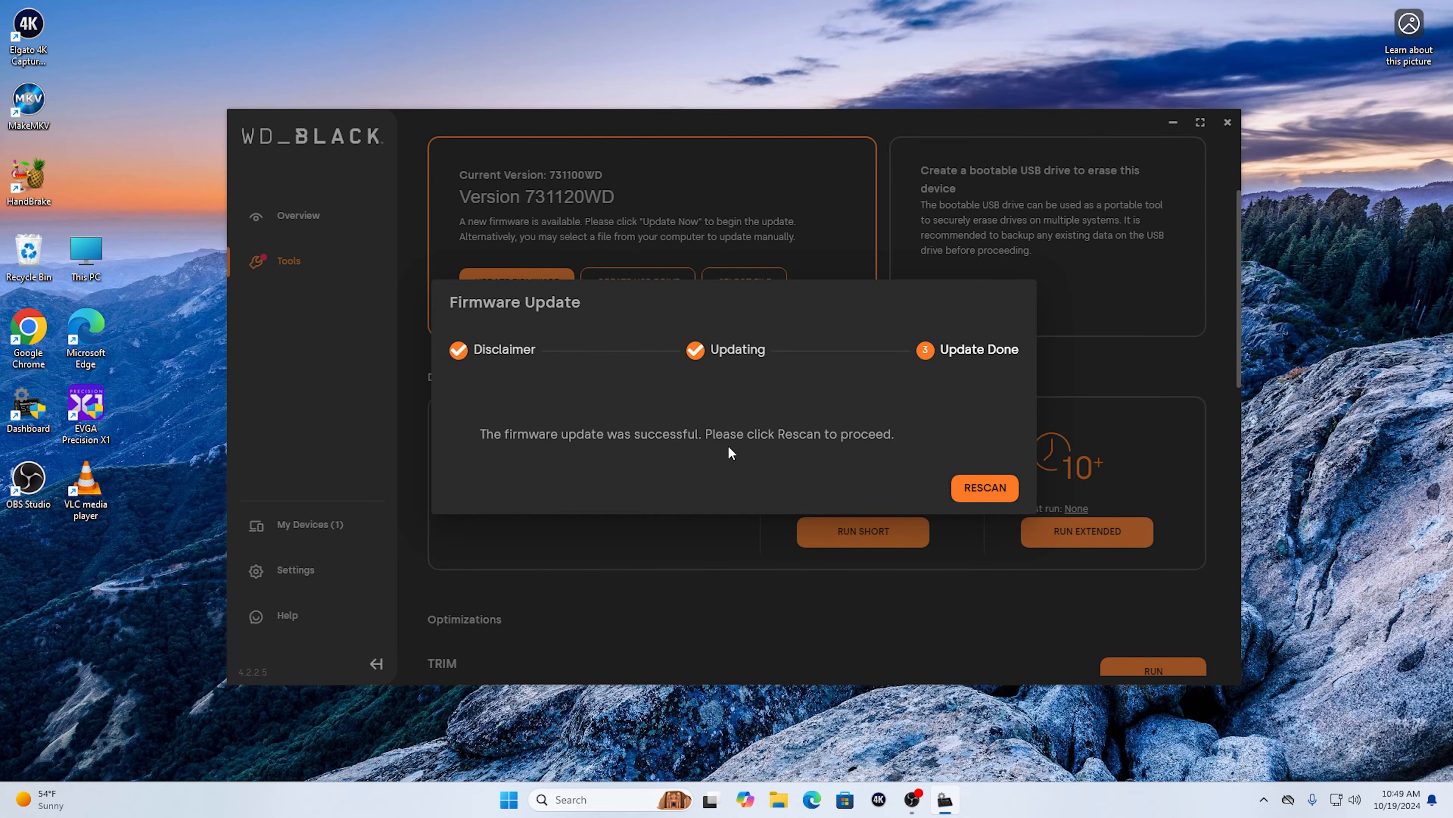
pyautogui.moveTo(875, 458)
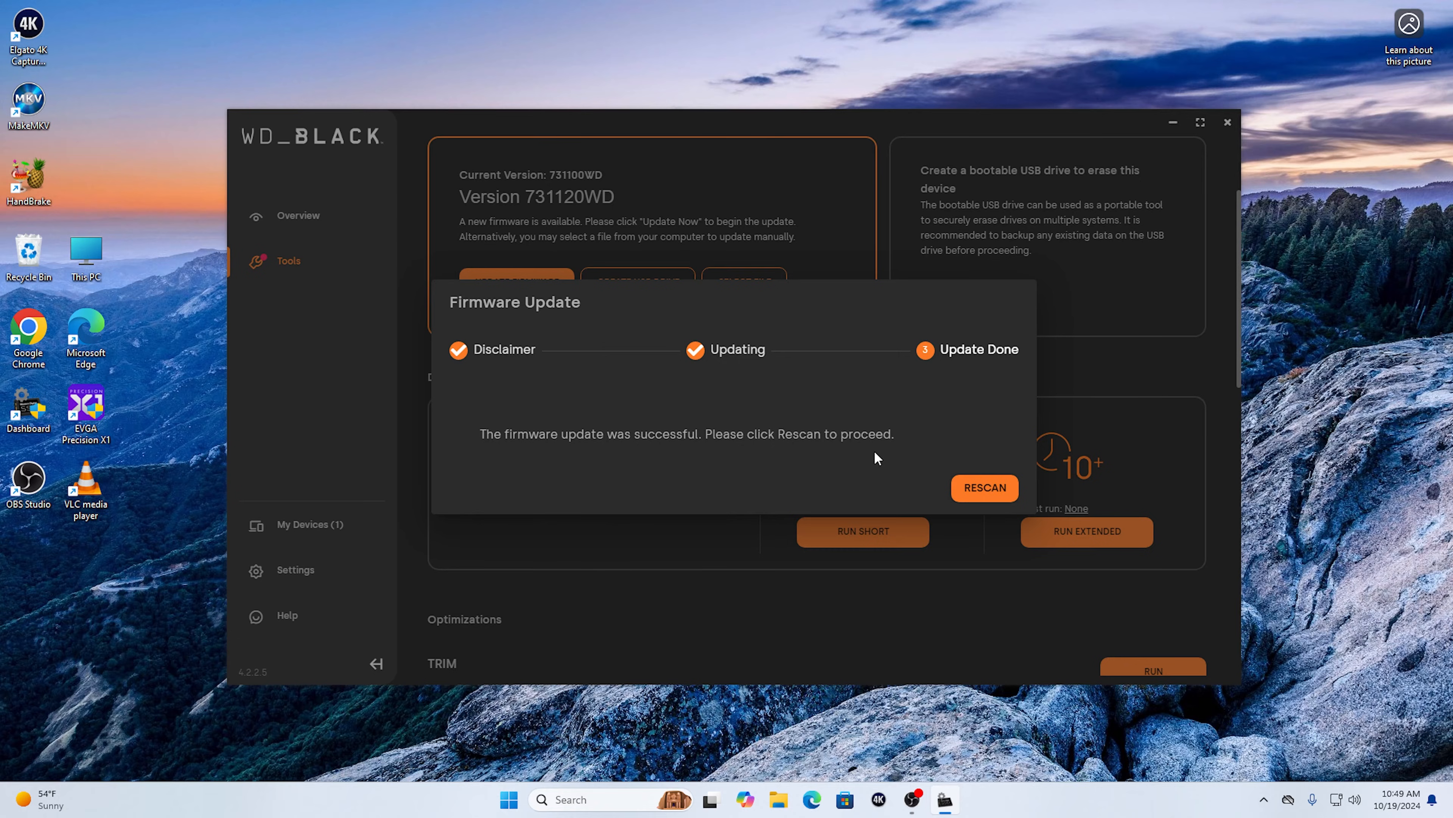
pyautogui.click(983, 487)
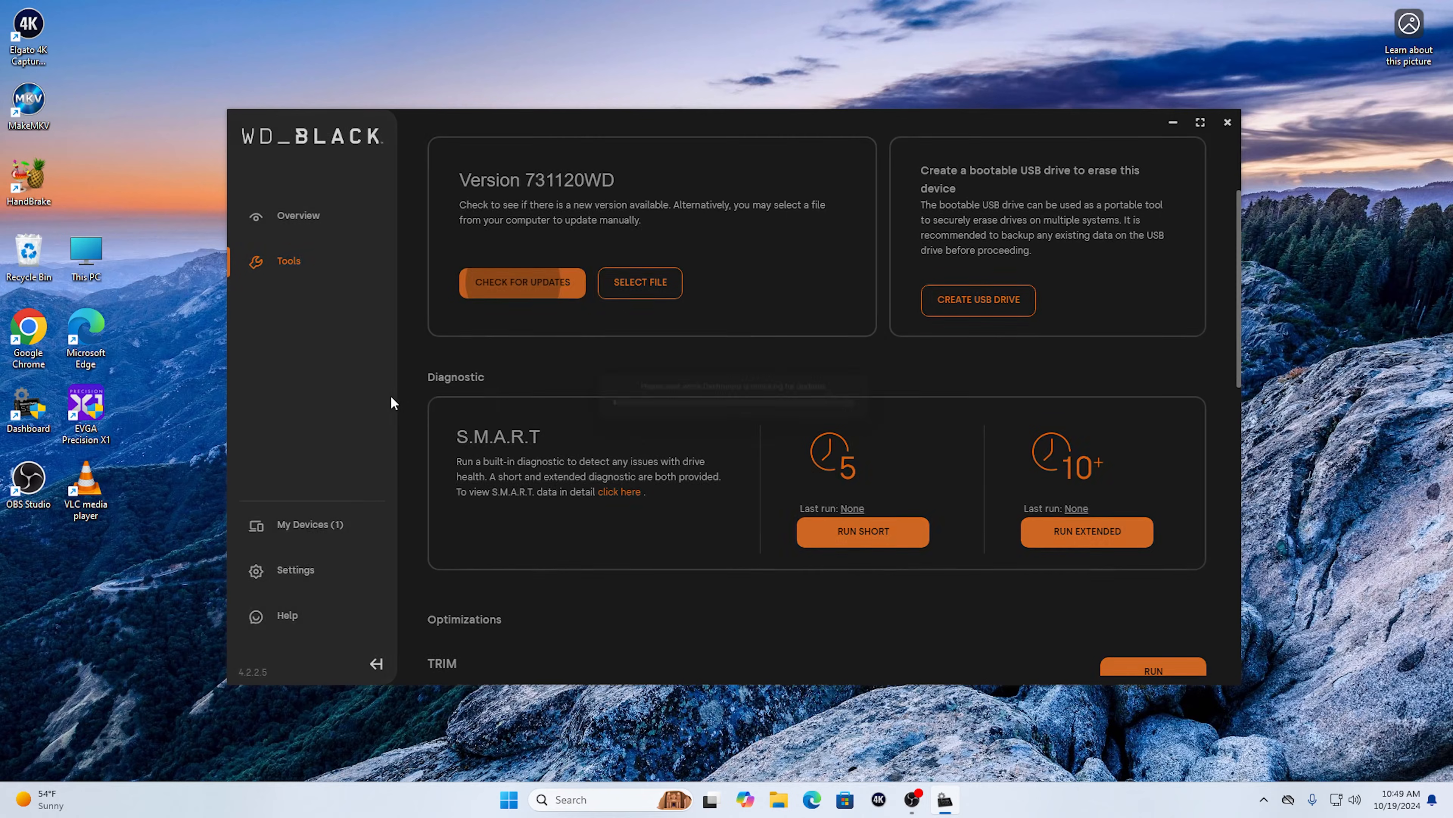
# Confirm via Check for Updates that the firmware is up to date, then close the Dashboard
pyautogui.click(521, 282)
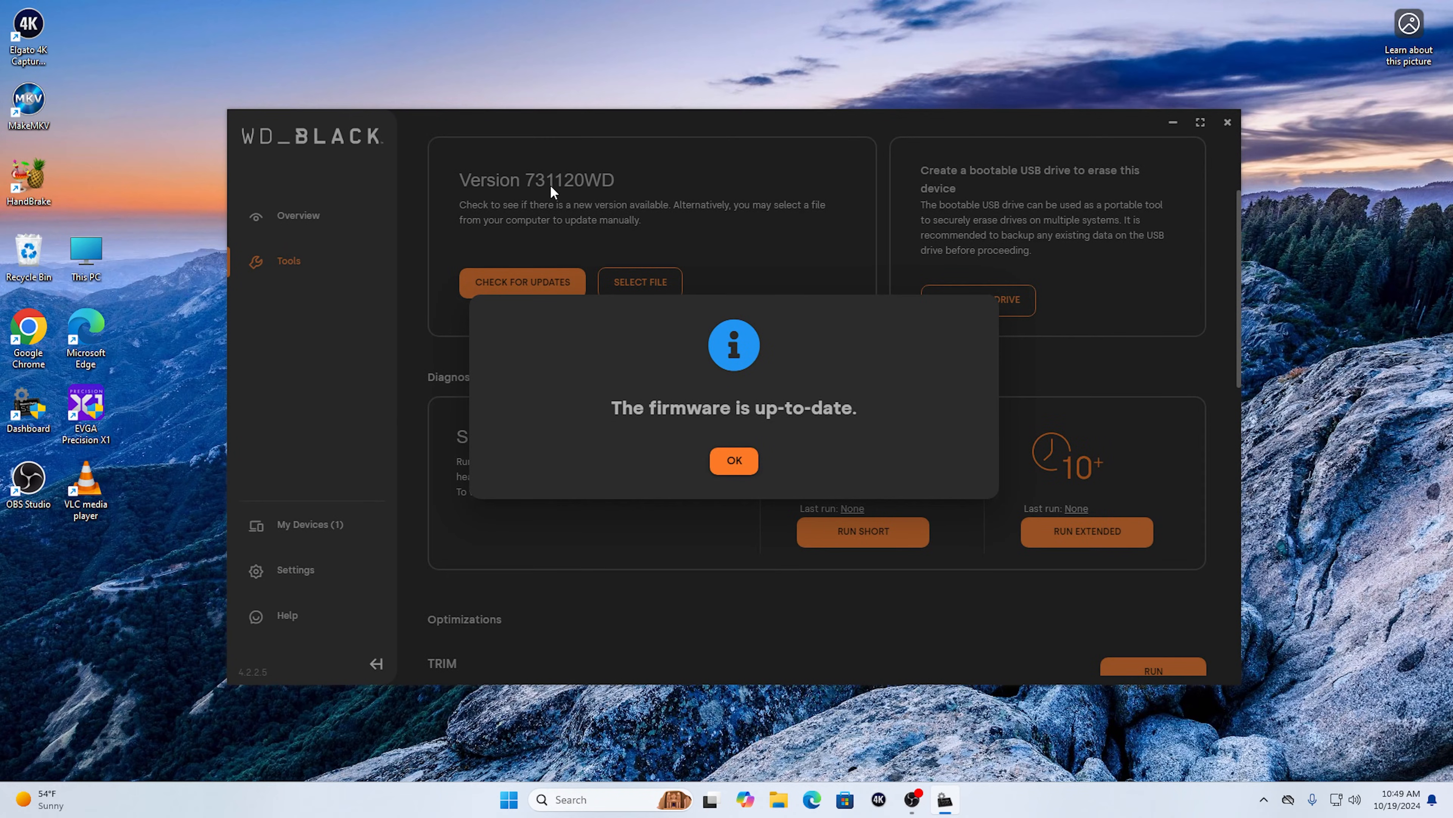
pyautogui.moveTo(509, 206)
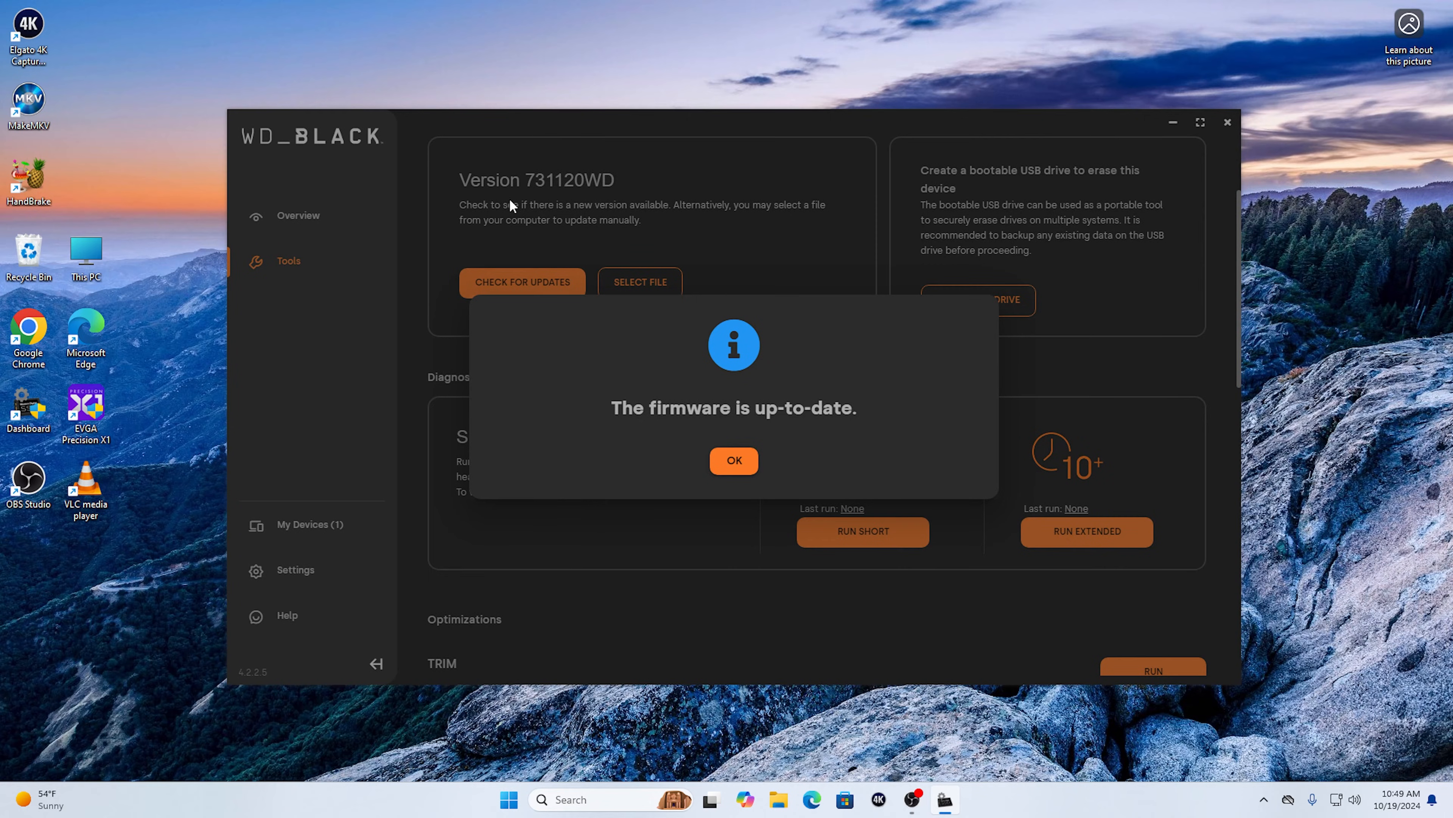
pyautogui.click(733, 461)
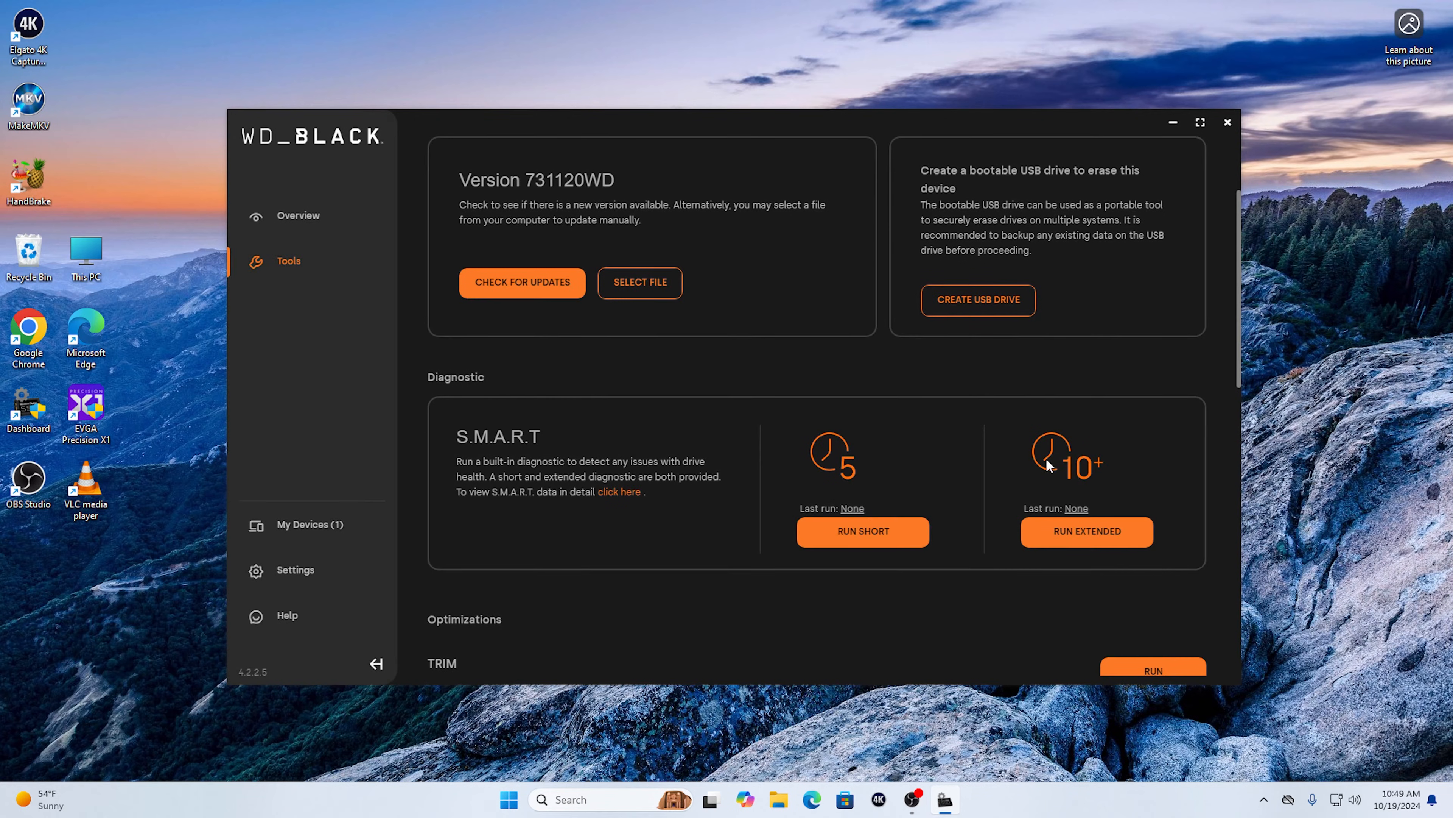
pyautogui.moveTo(1217, 219)
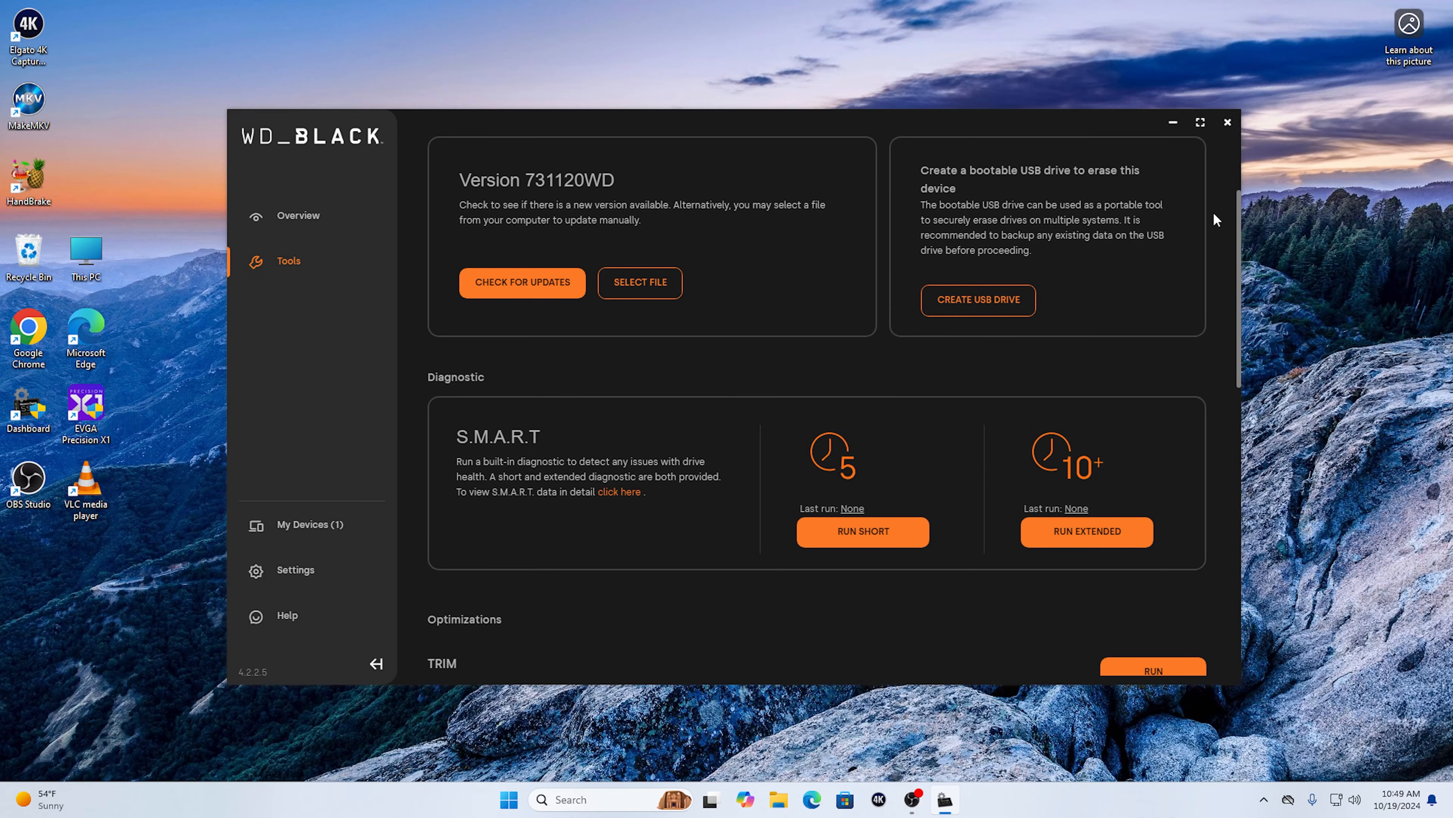
pyautogui.moveTo(624, 330)
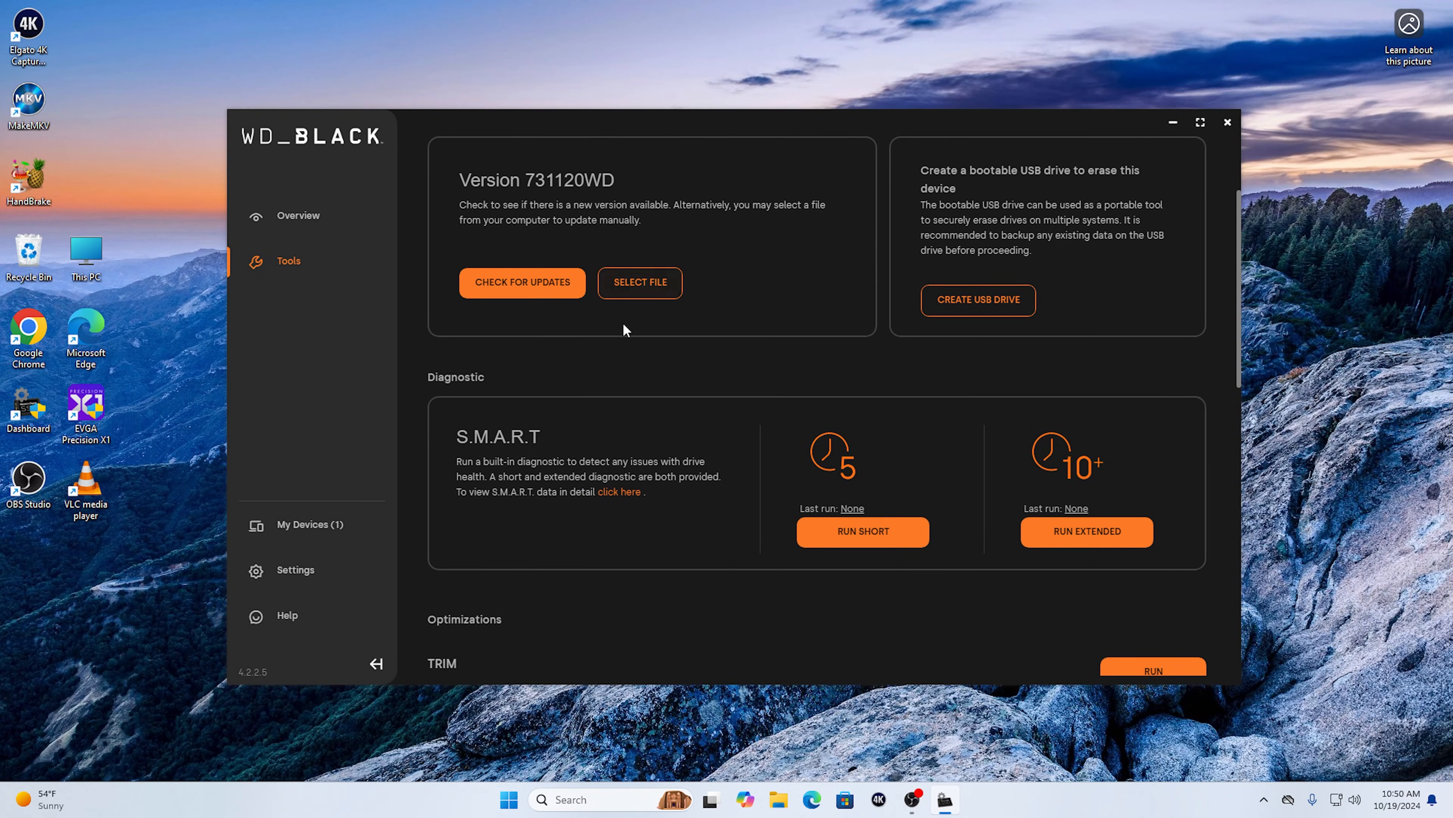
pyautogui.moveTo(673, 340)
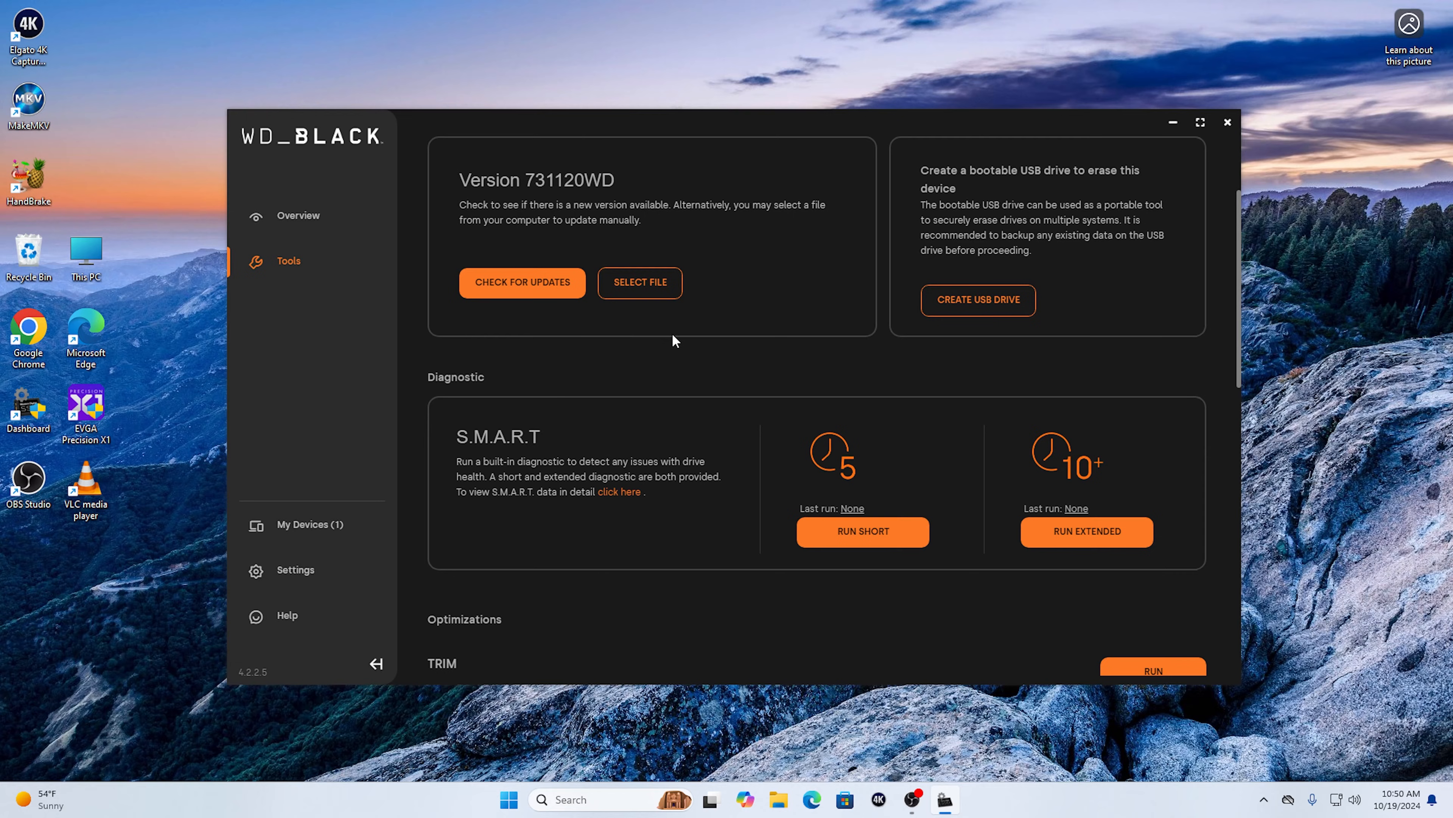
pyautogui.moveTo(825, 400)
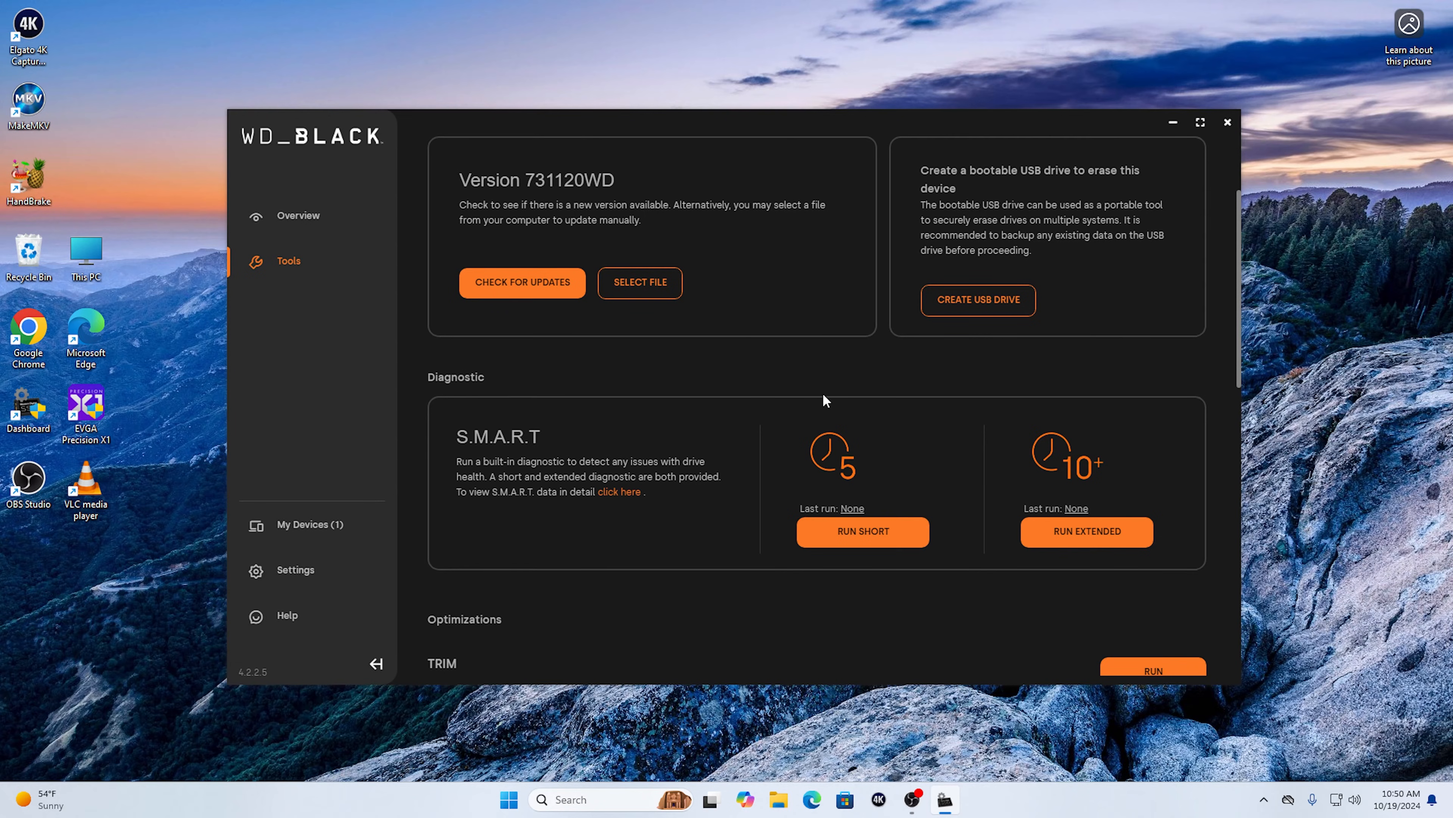
pyautogui.click(1227, 122)
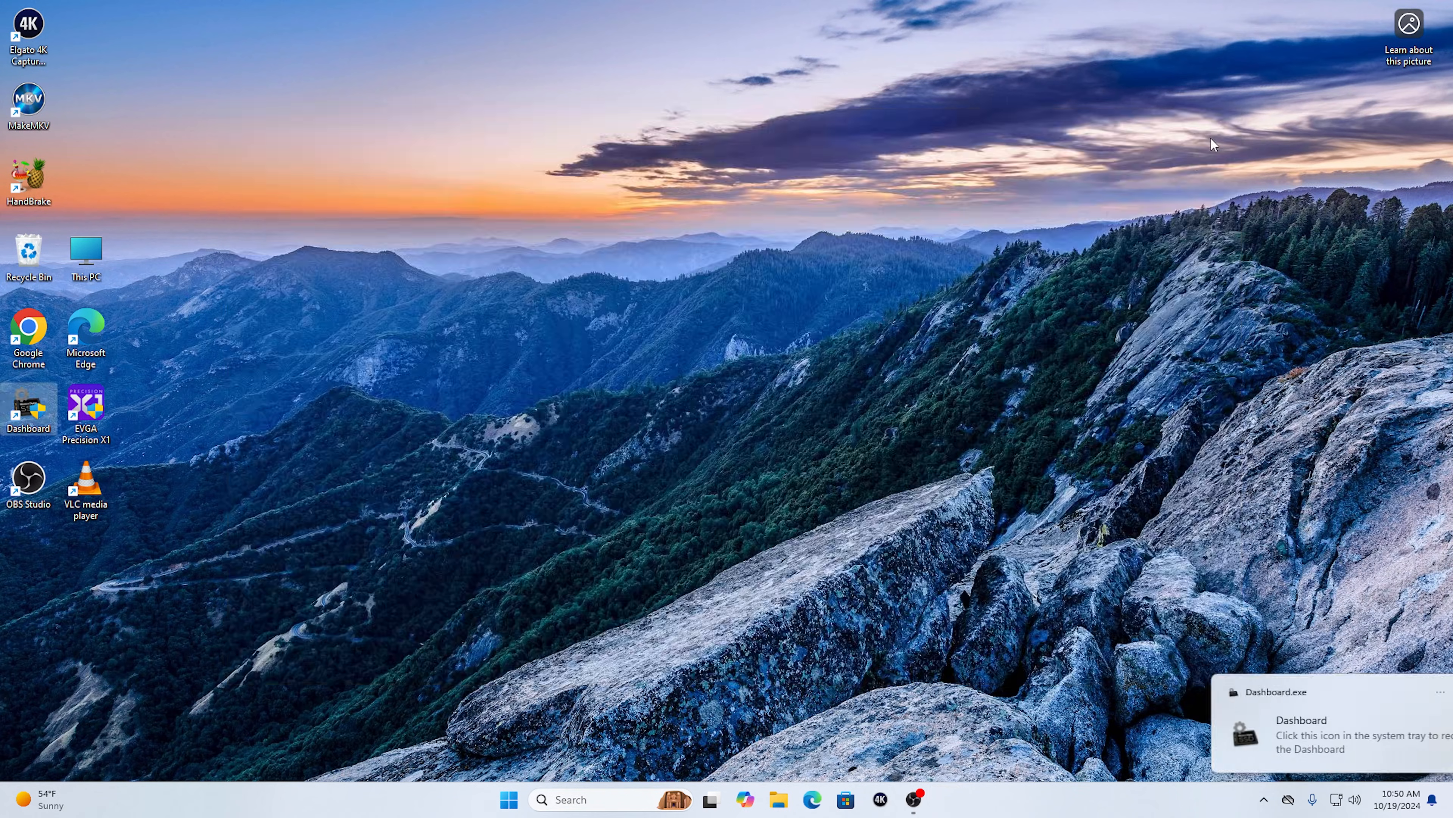